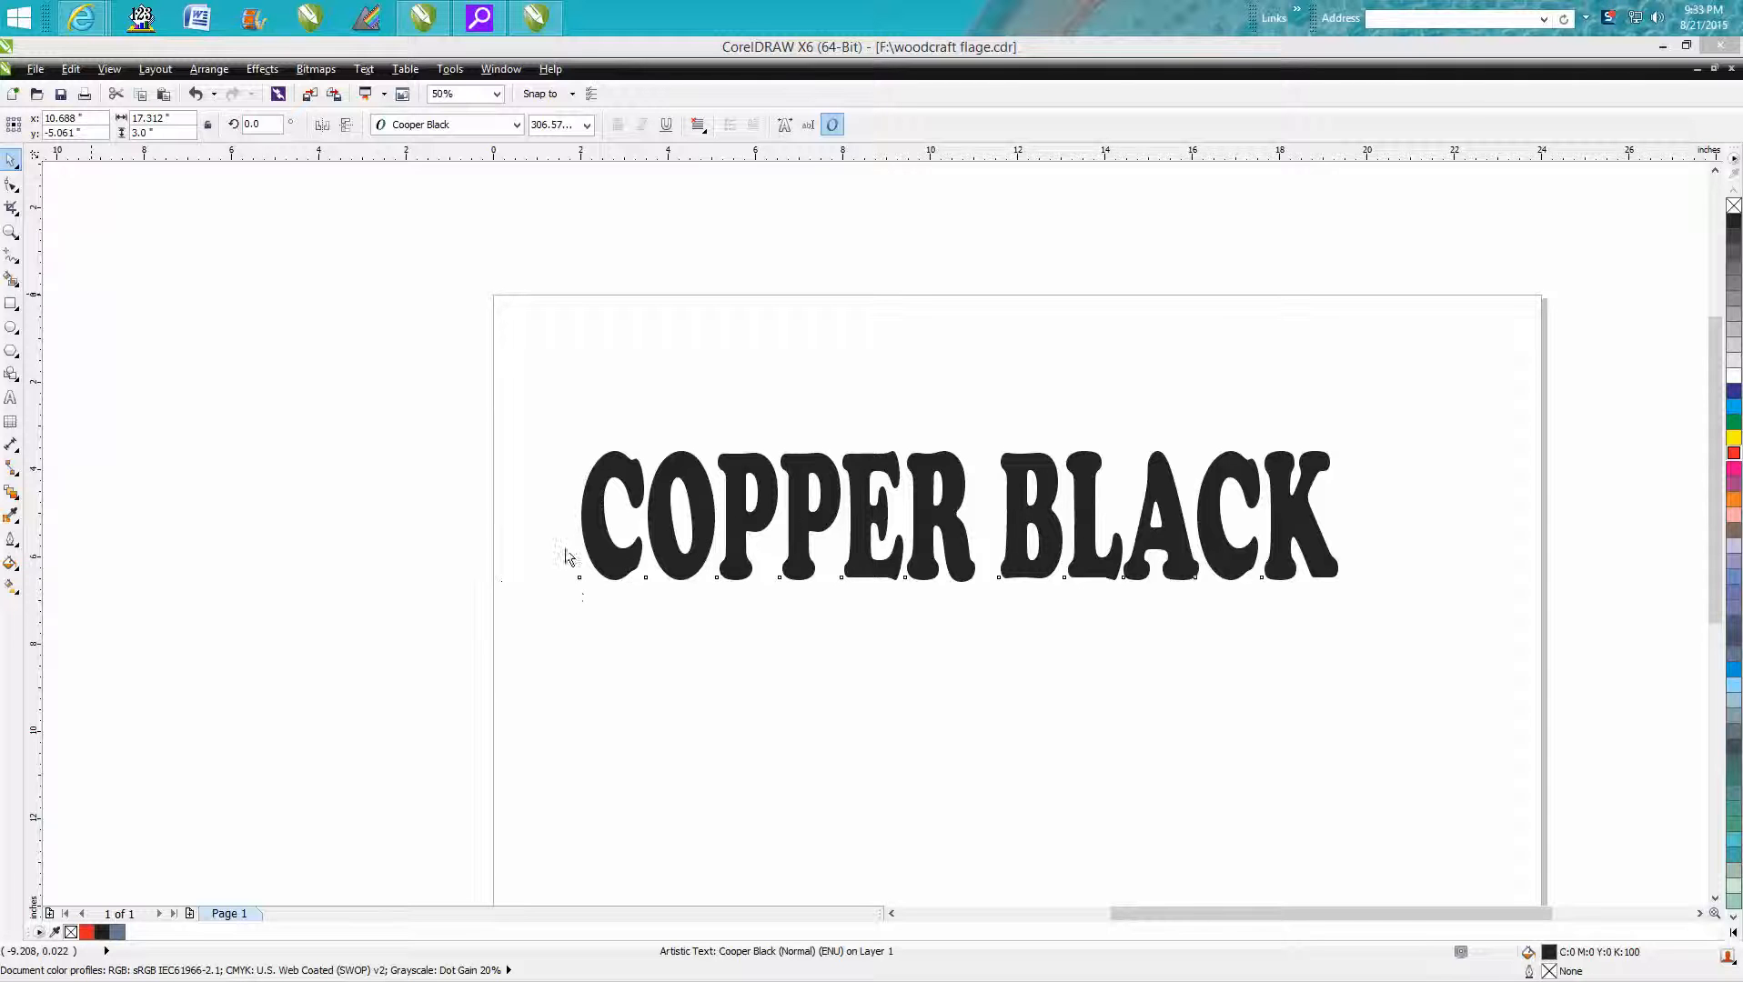
pyautogui.moveTo(661, 592)
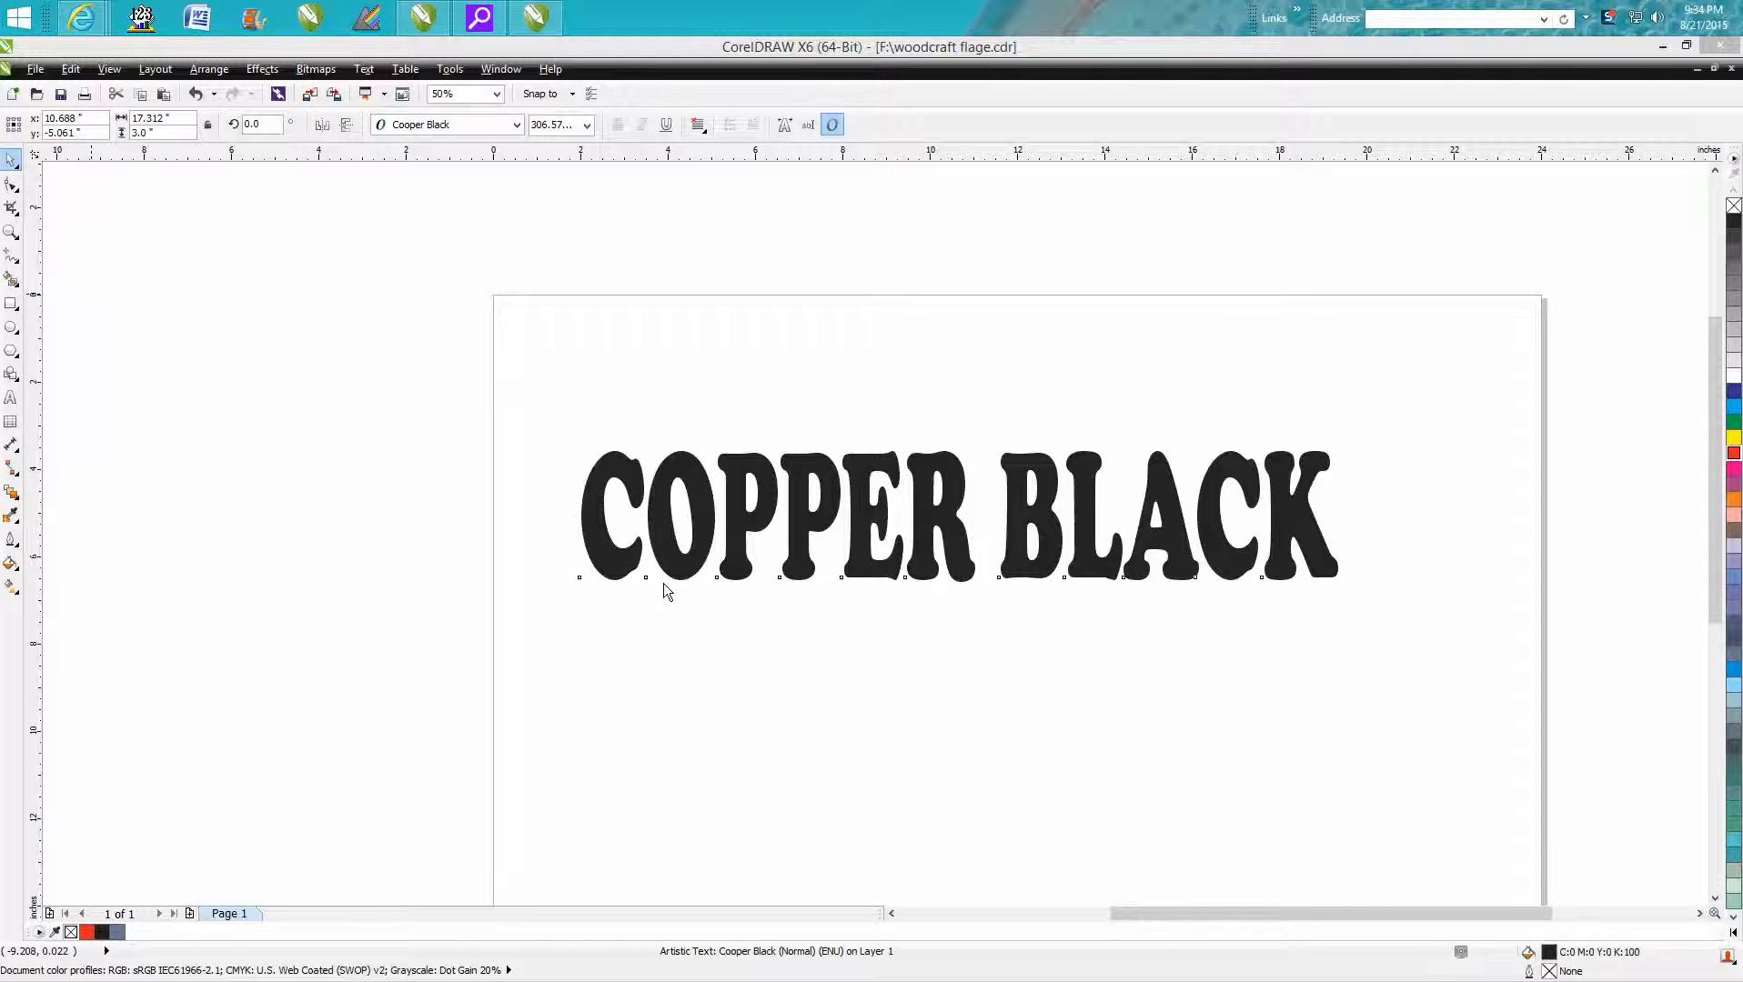
pyautogui.moveTo(1303, 559)
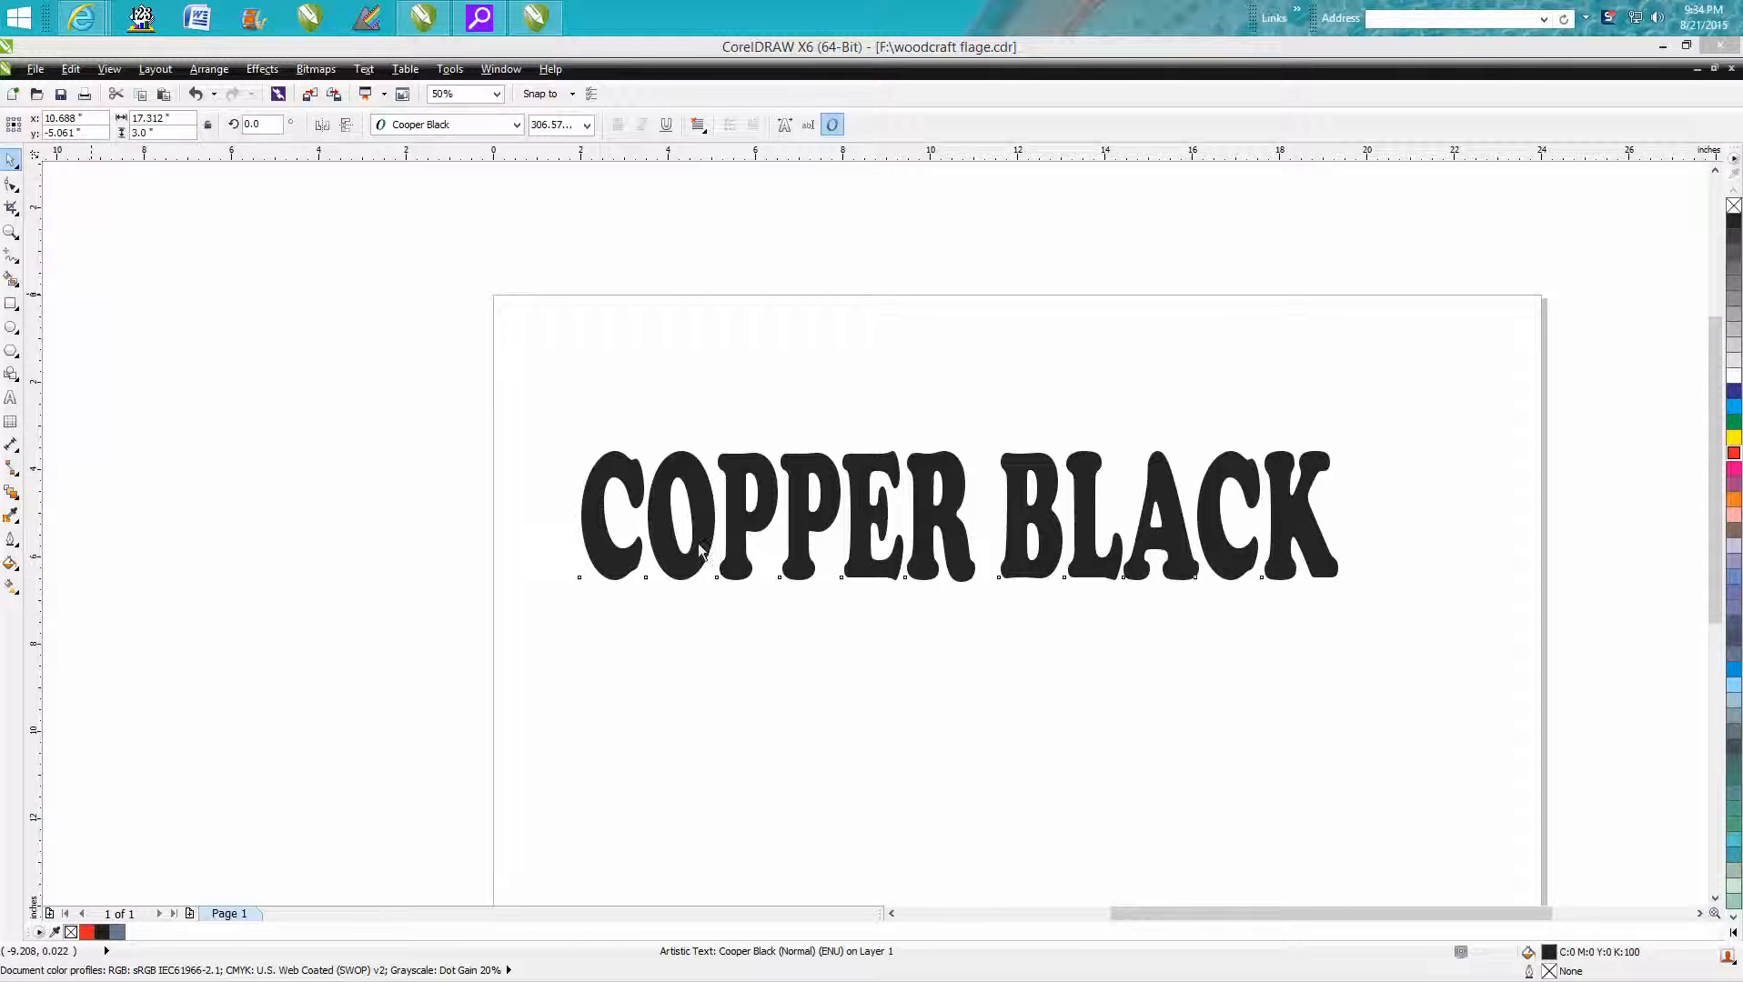
pyautogui.moveTo(615, 556)
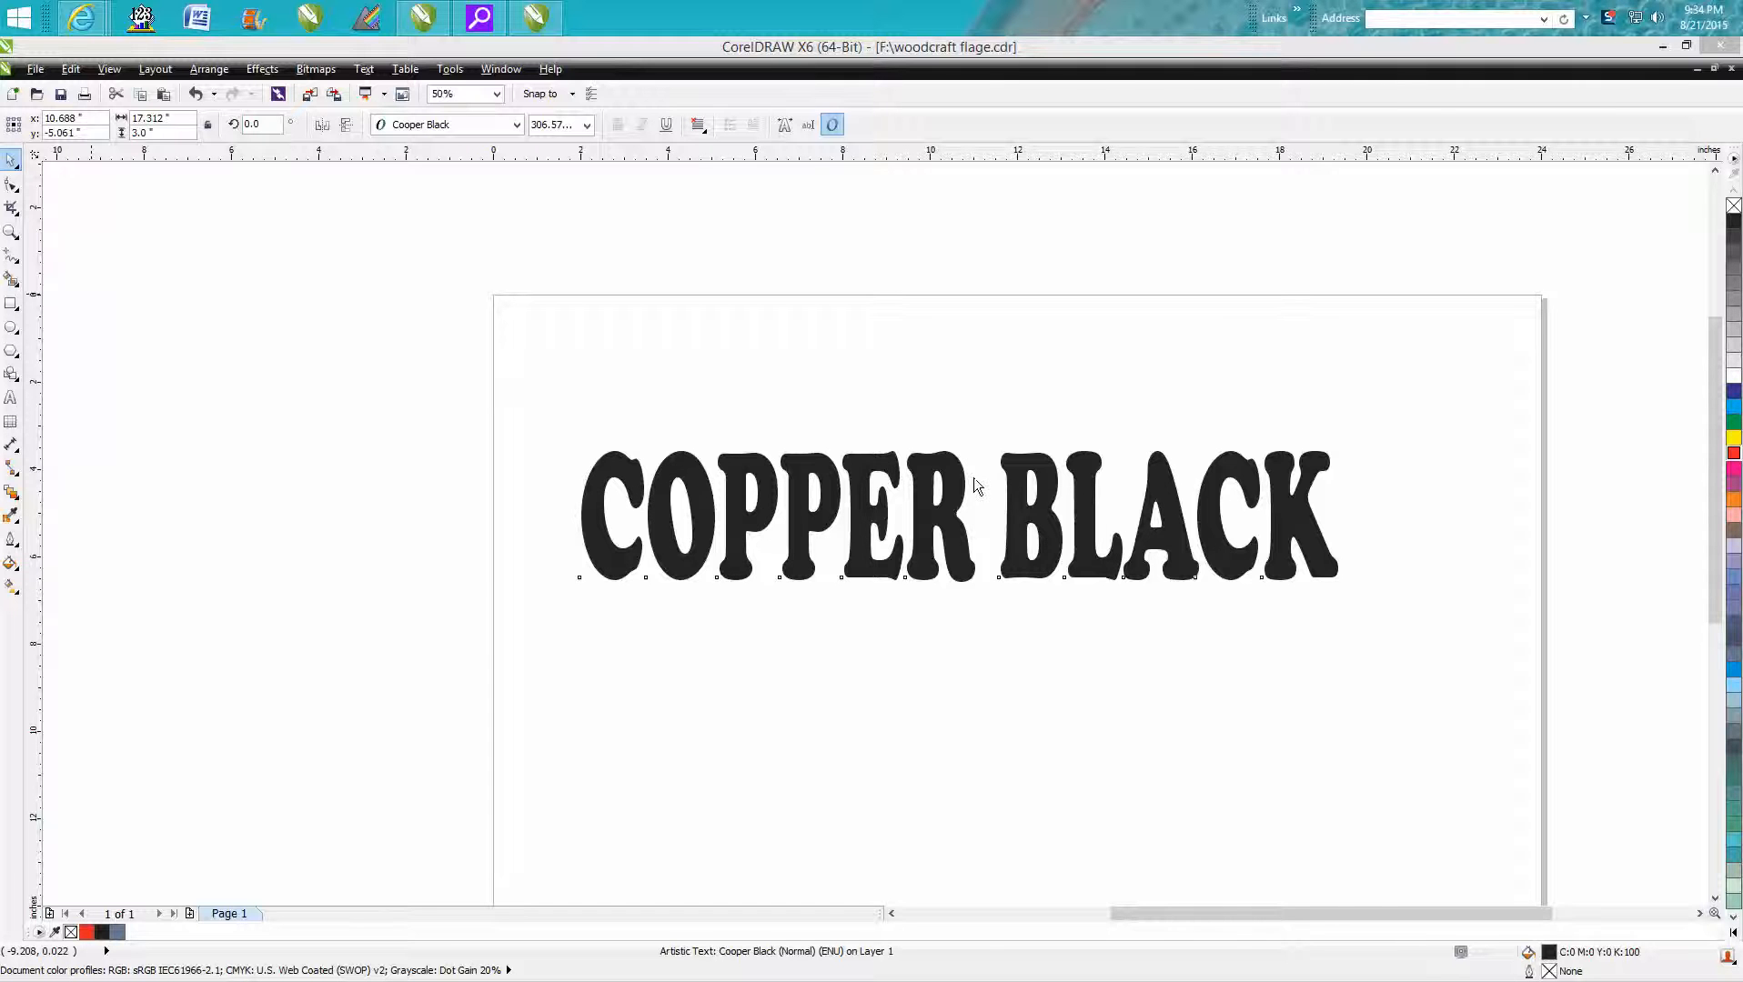
pyautogui.moveTo(610, 560)
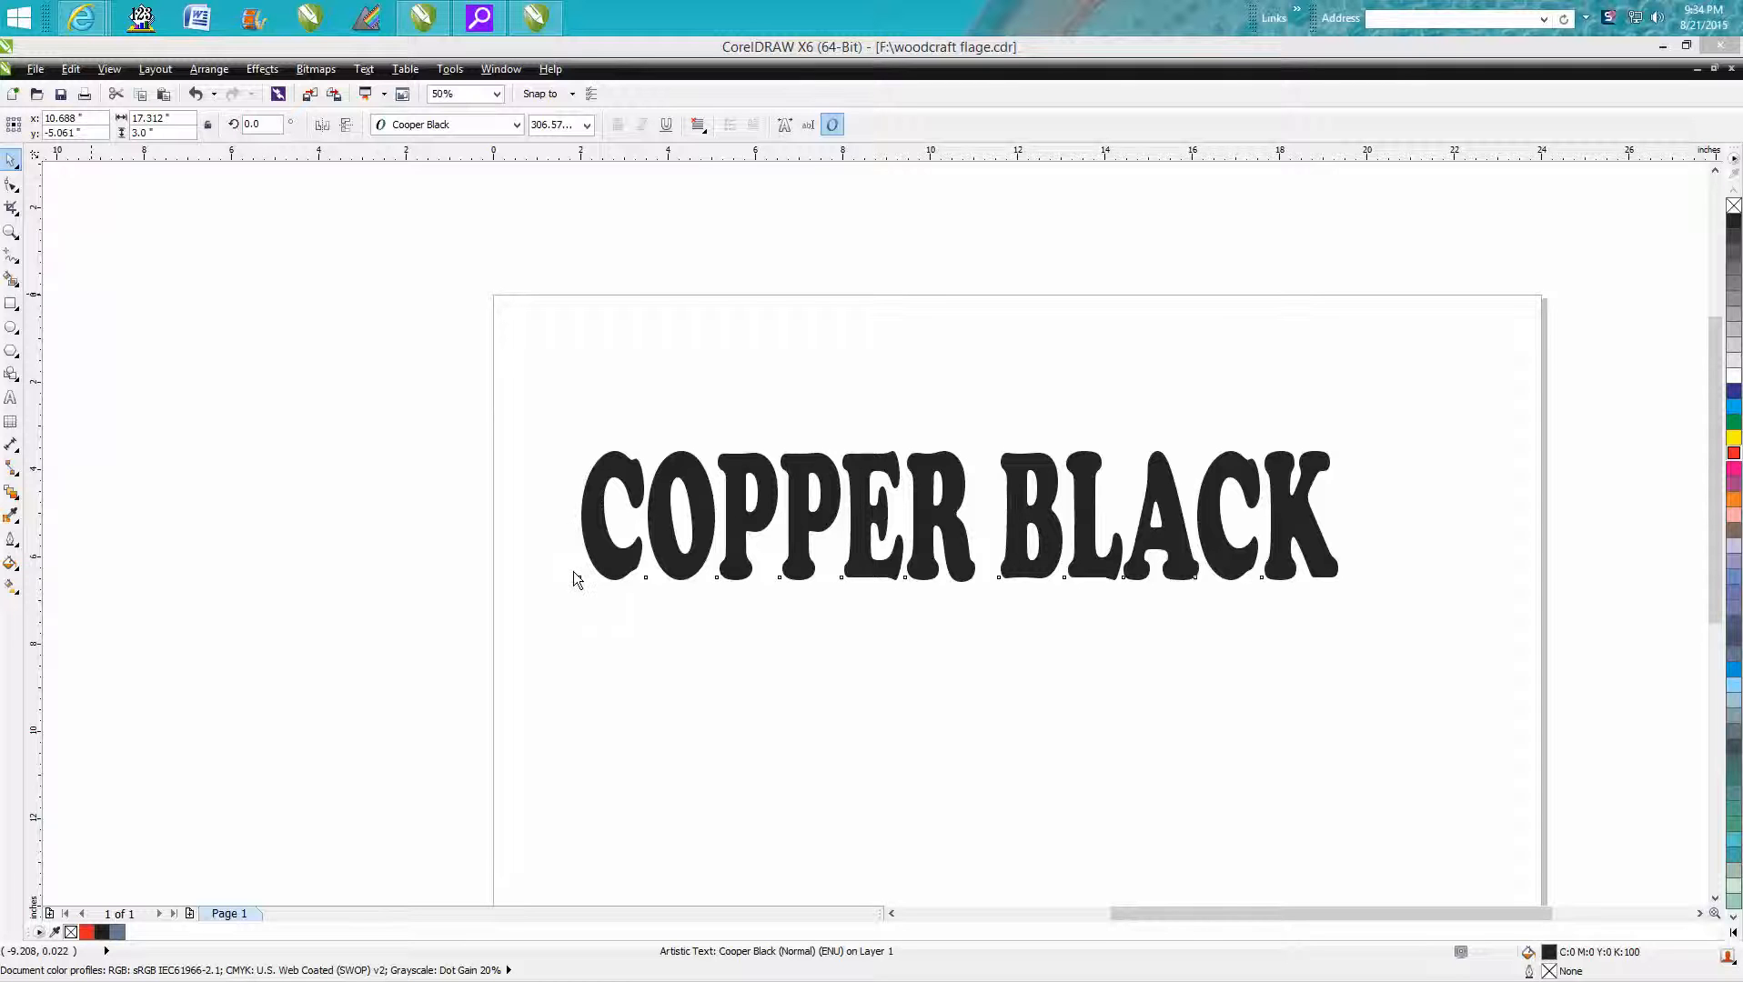
pyautogui.moveTo(572, 582)
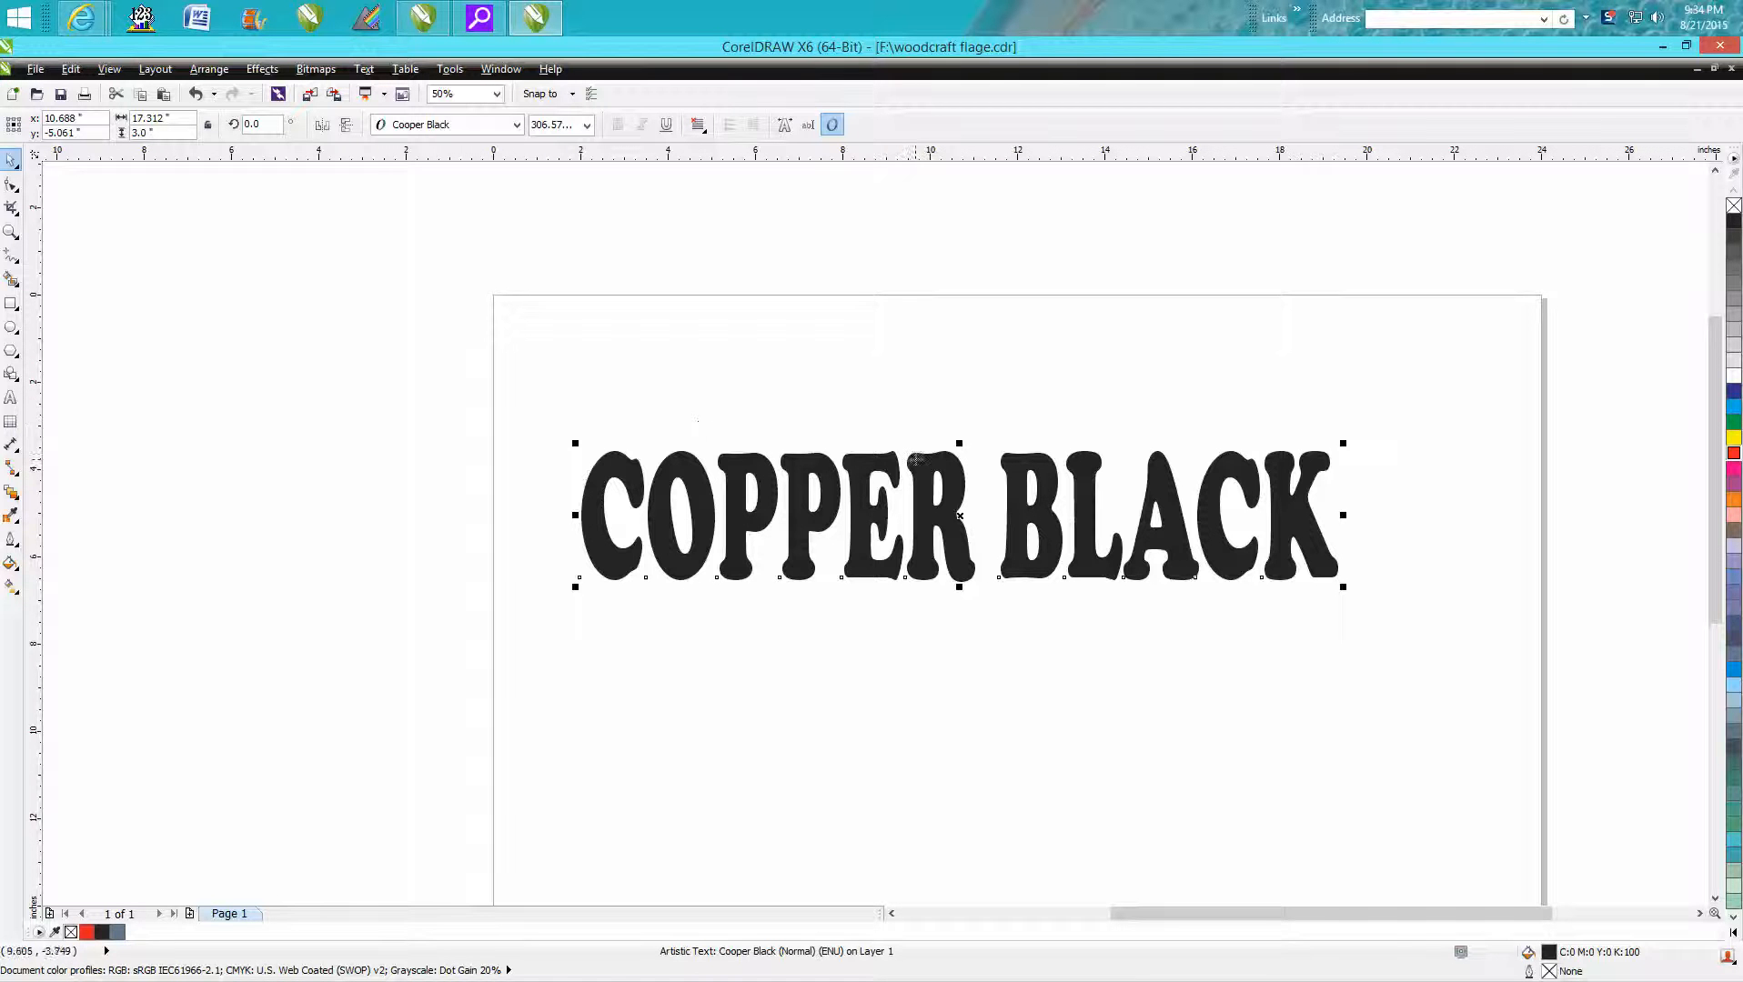
pyautogui.moveTo(960, 515)
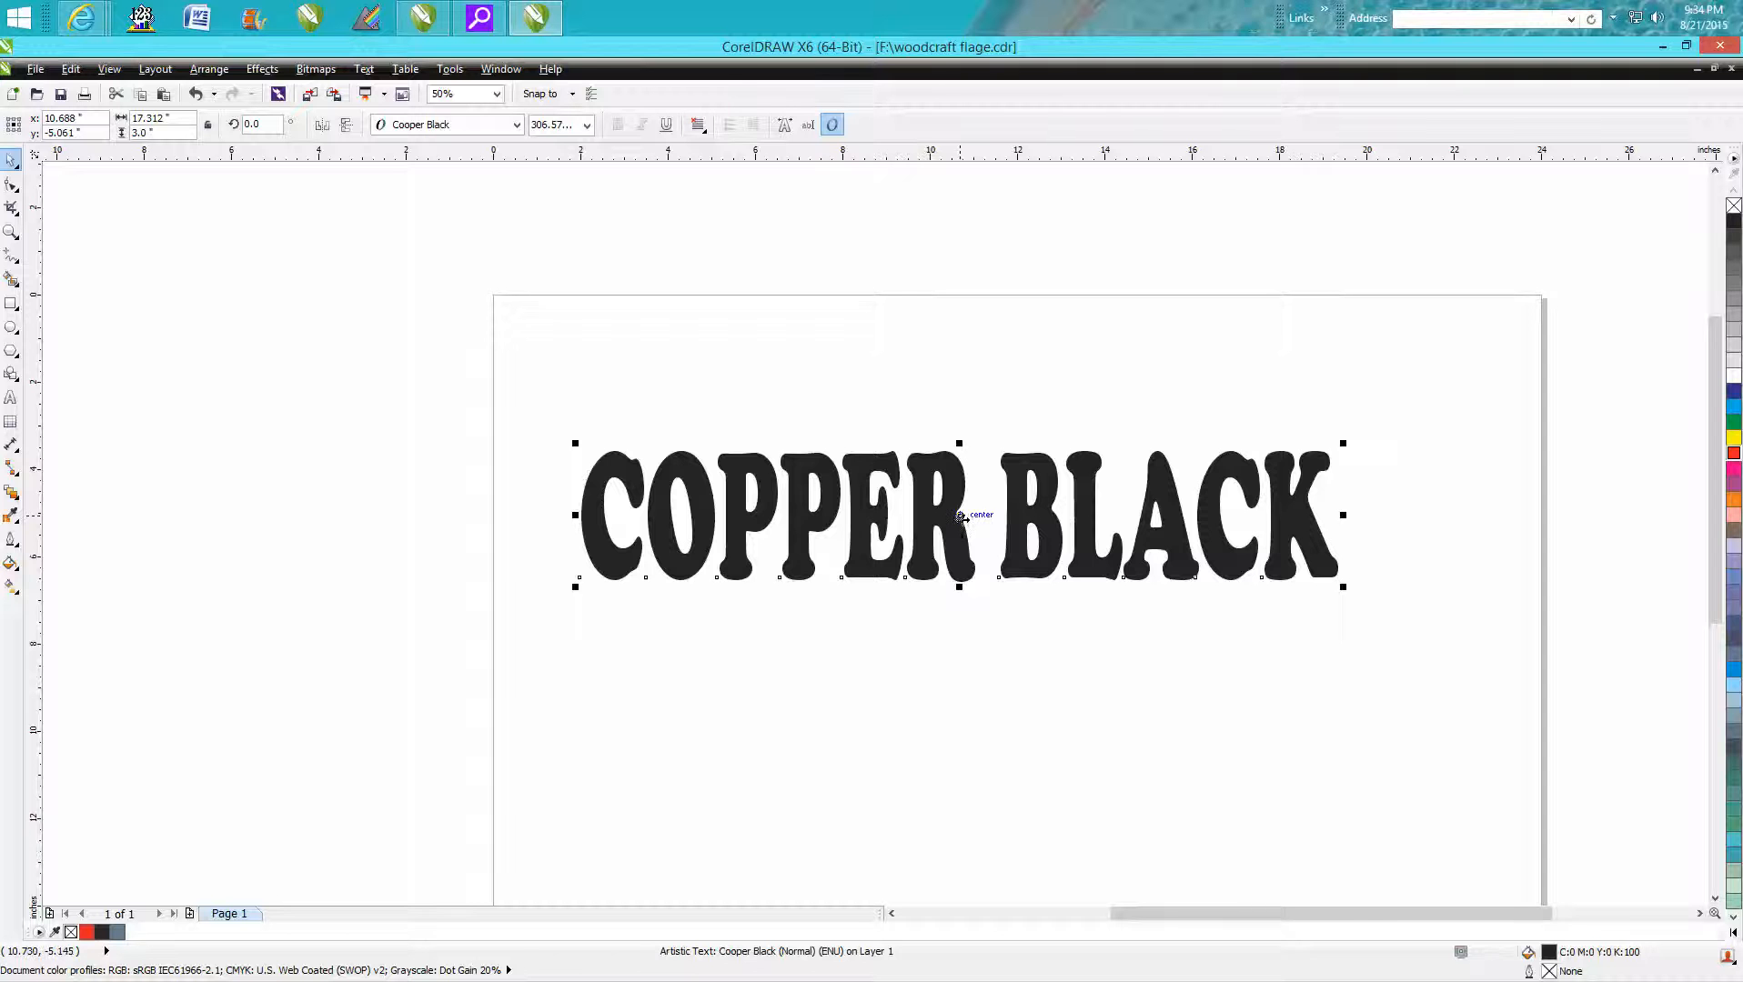
pyautogui.moveTo(968, 530)
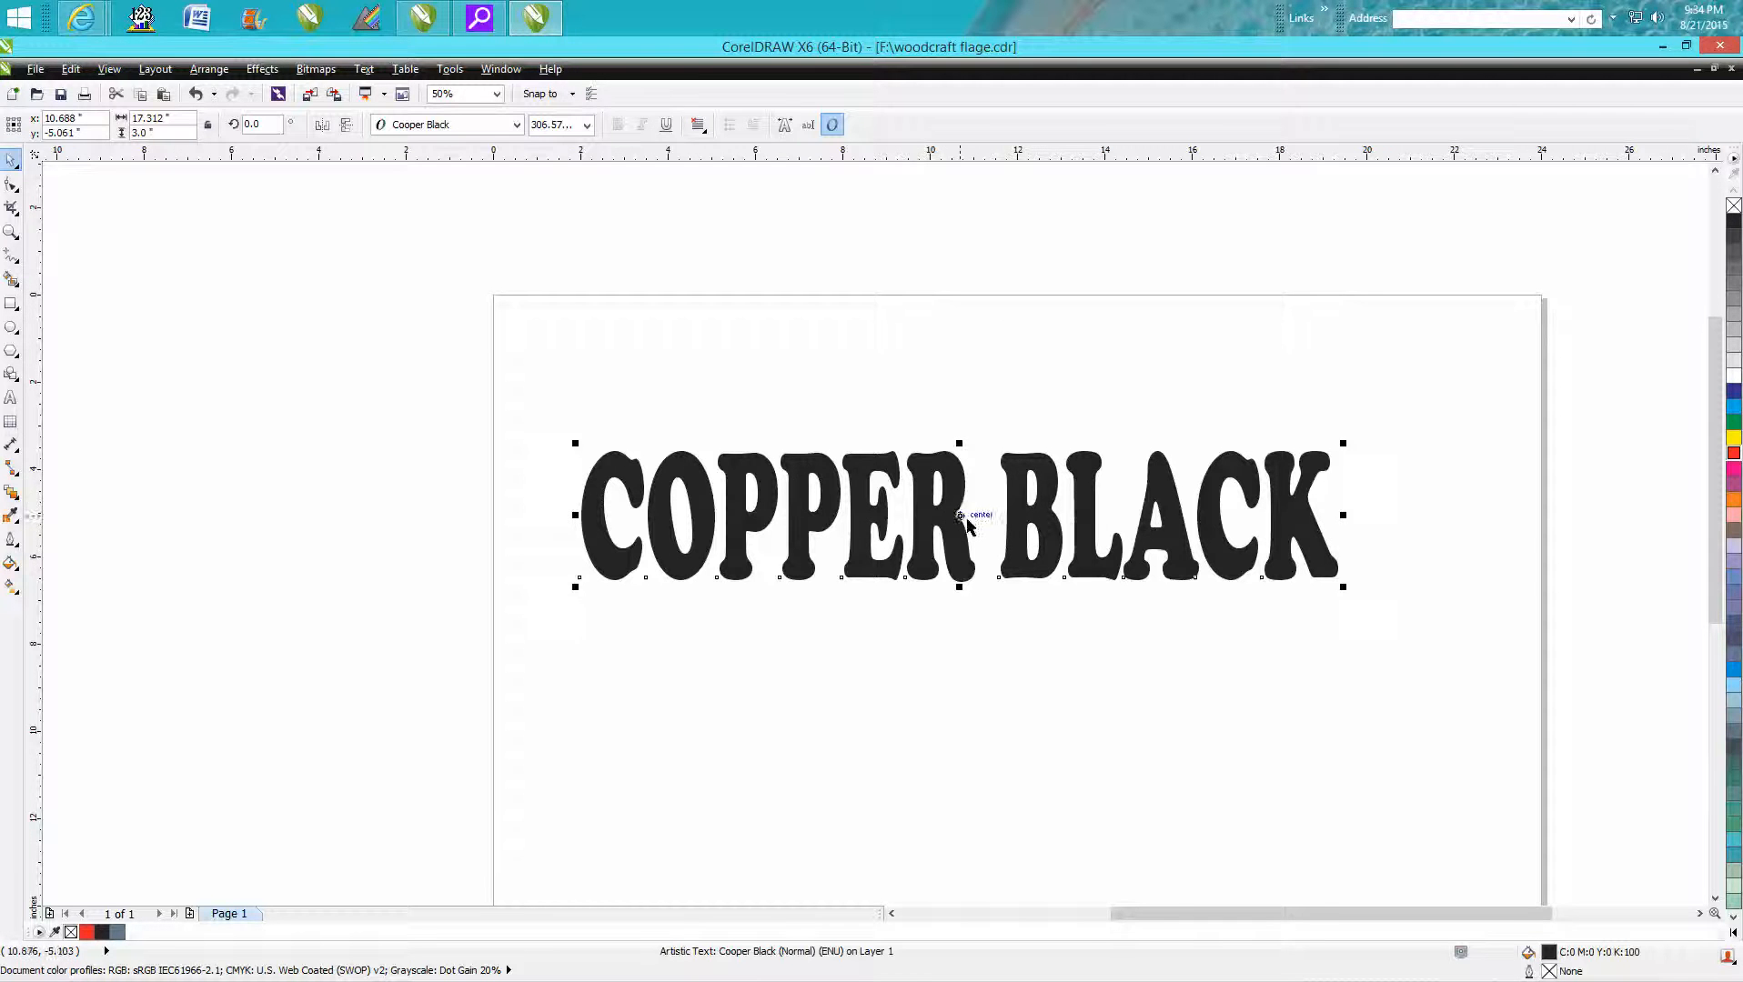
# Step: Drag the COPPER BLACK text higher and slightly right on the page
pyautogui.moveTo(958, 513); pyautogui.dragTo(972, 457)
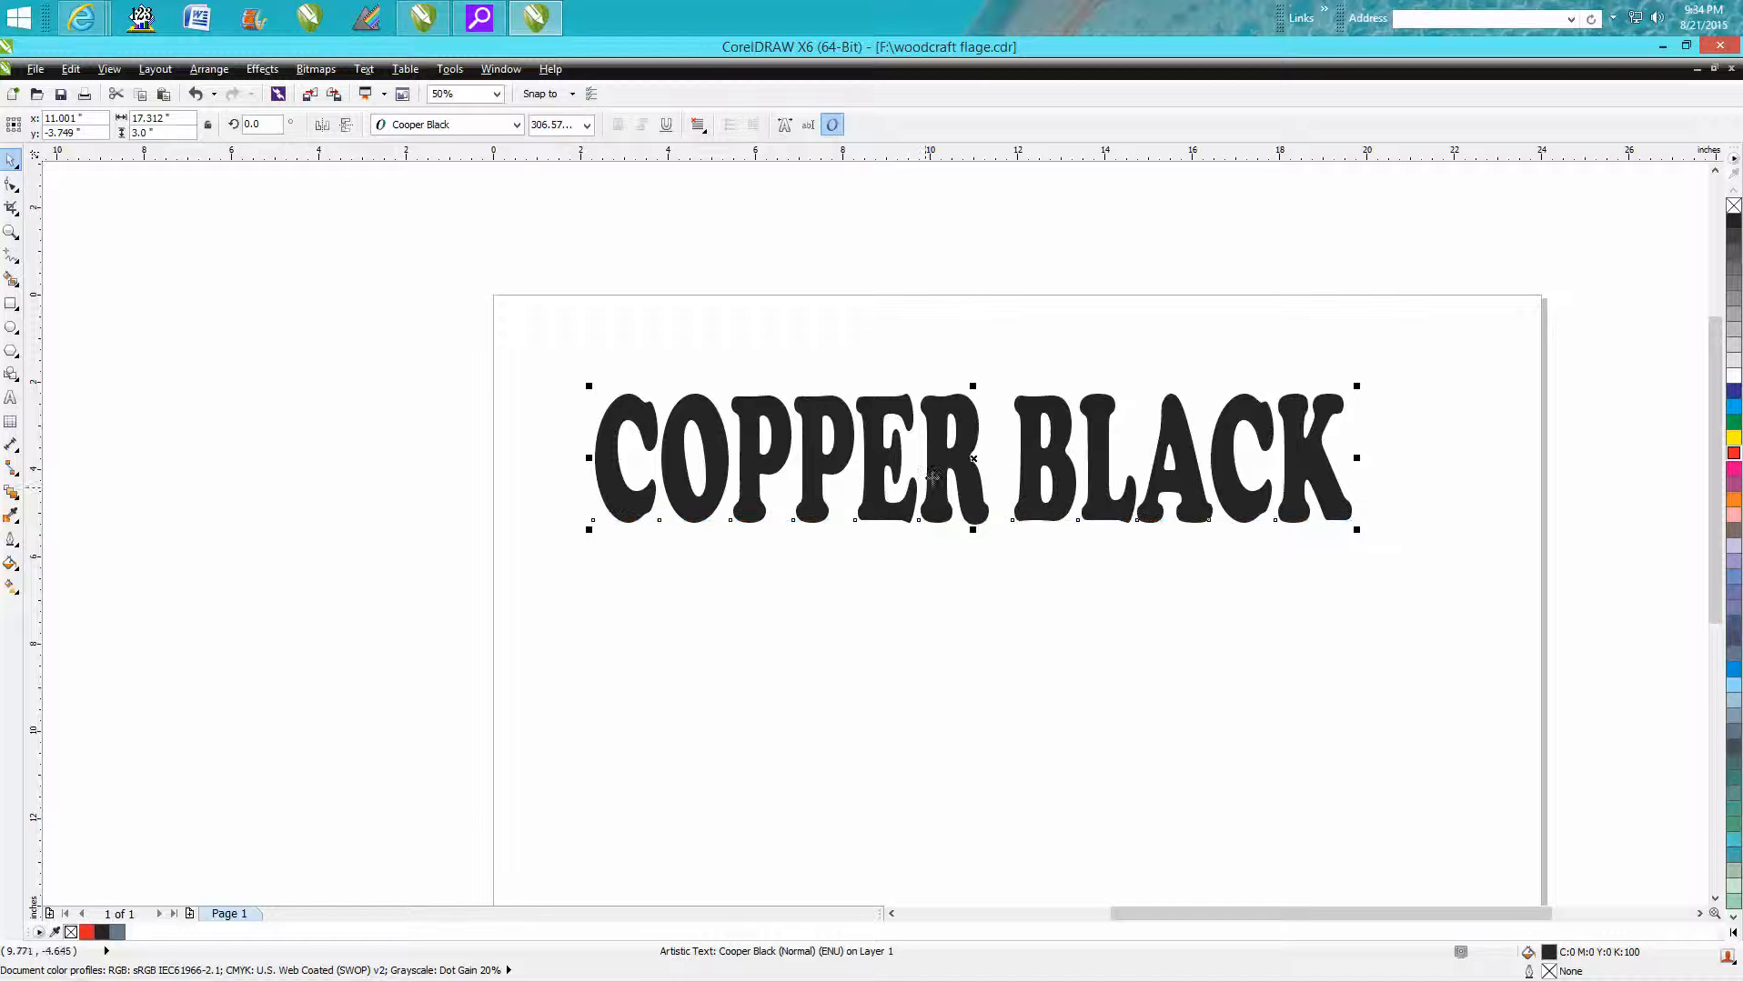
pyautogui.moveTo(968, 456)
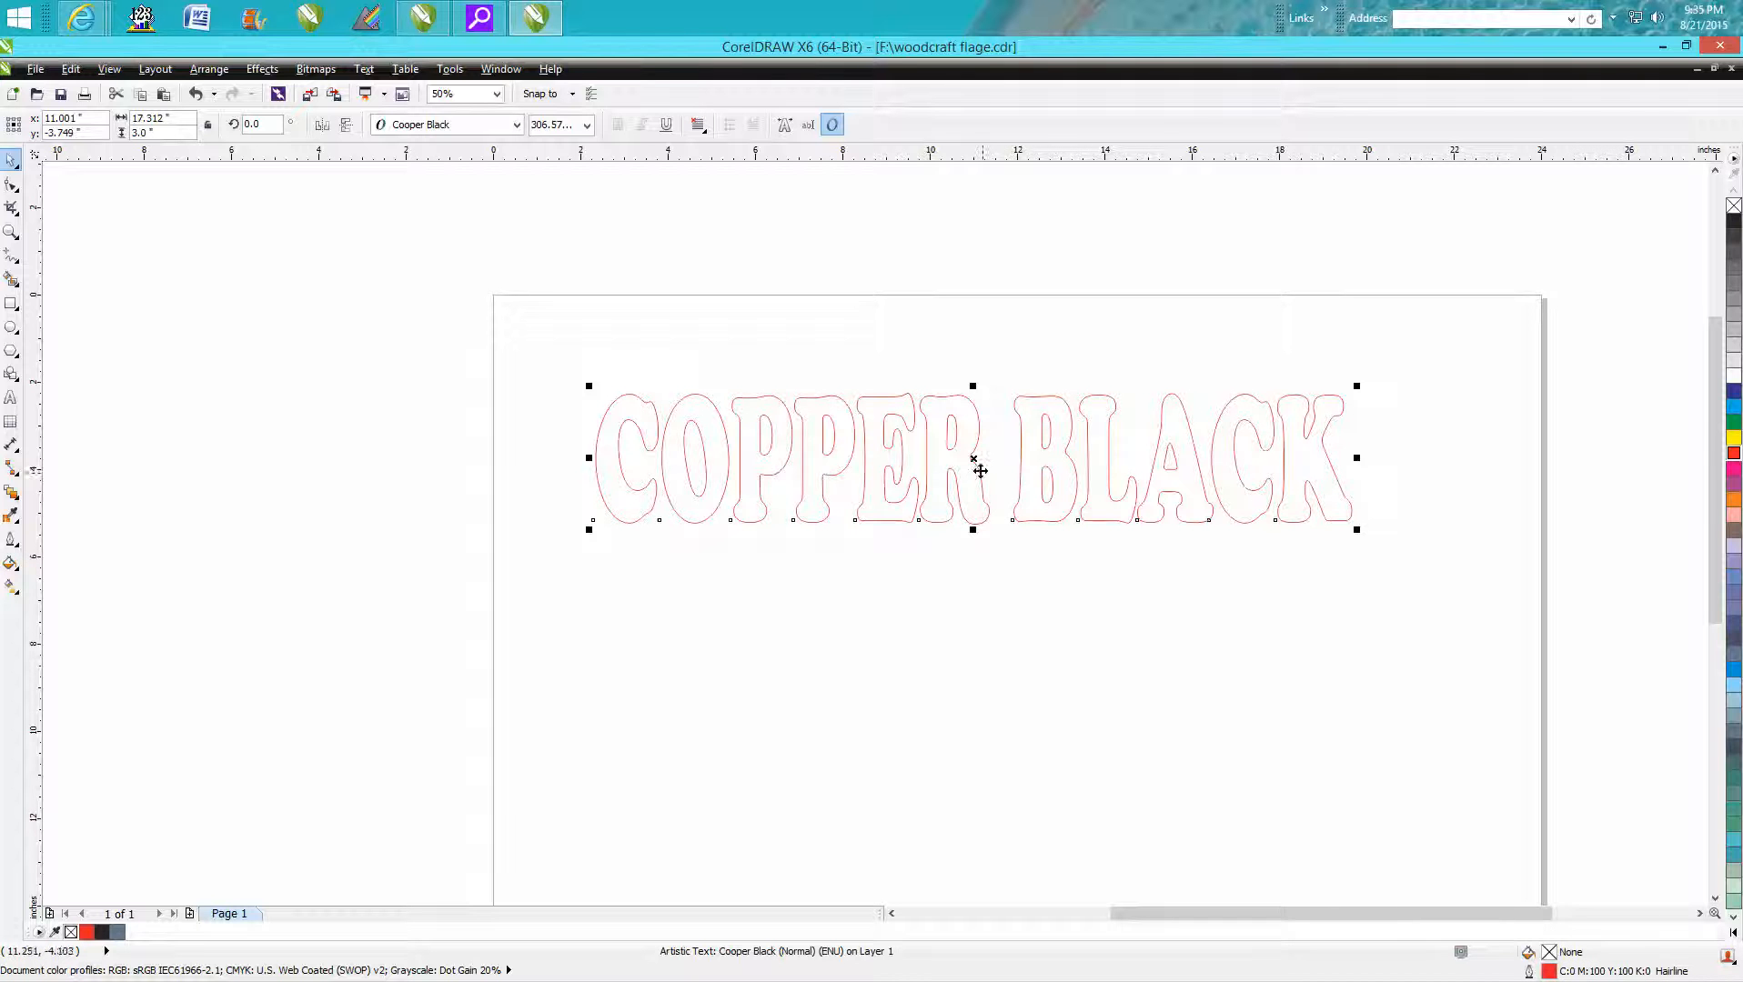
pyautogui.moveTo(219, 111)
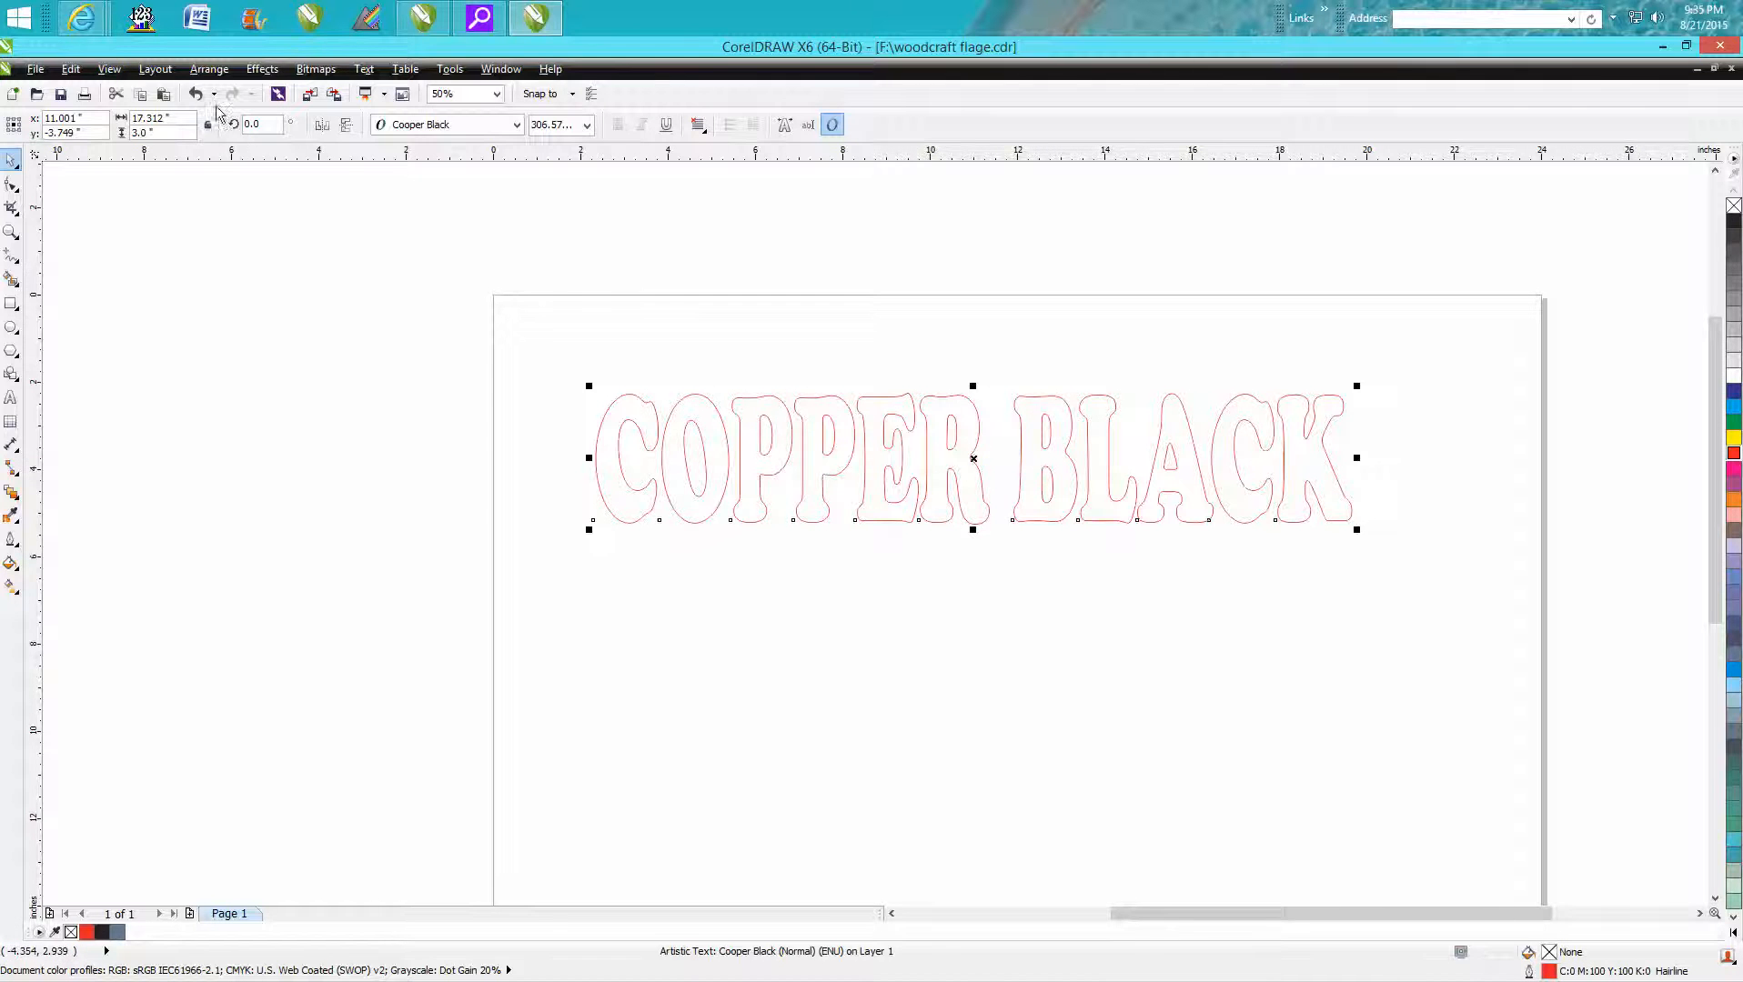
# Step: Convert the outlined COPPER BLACK text to curves and zoom in on the lettering
pyautogui.click(209, 69)
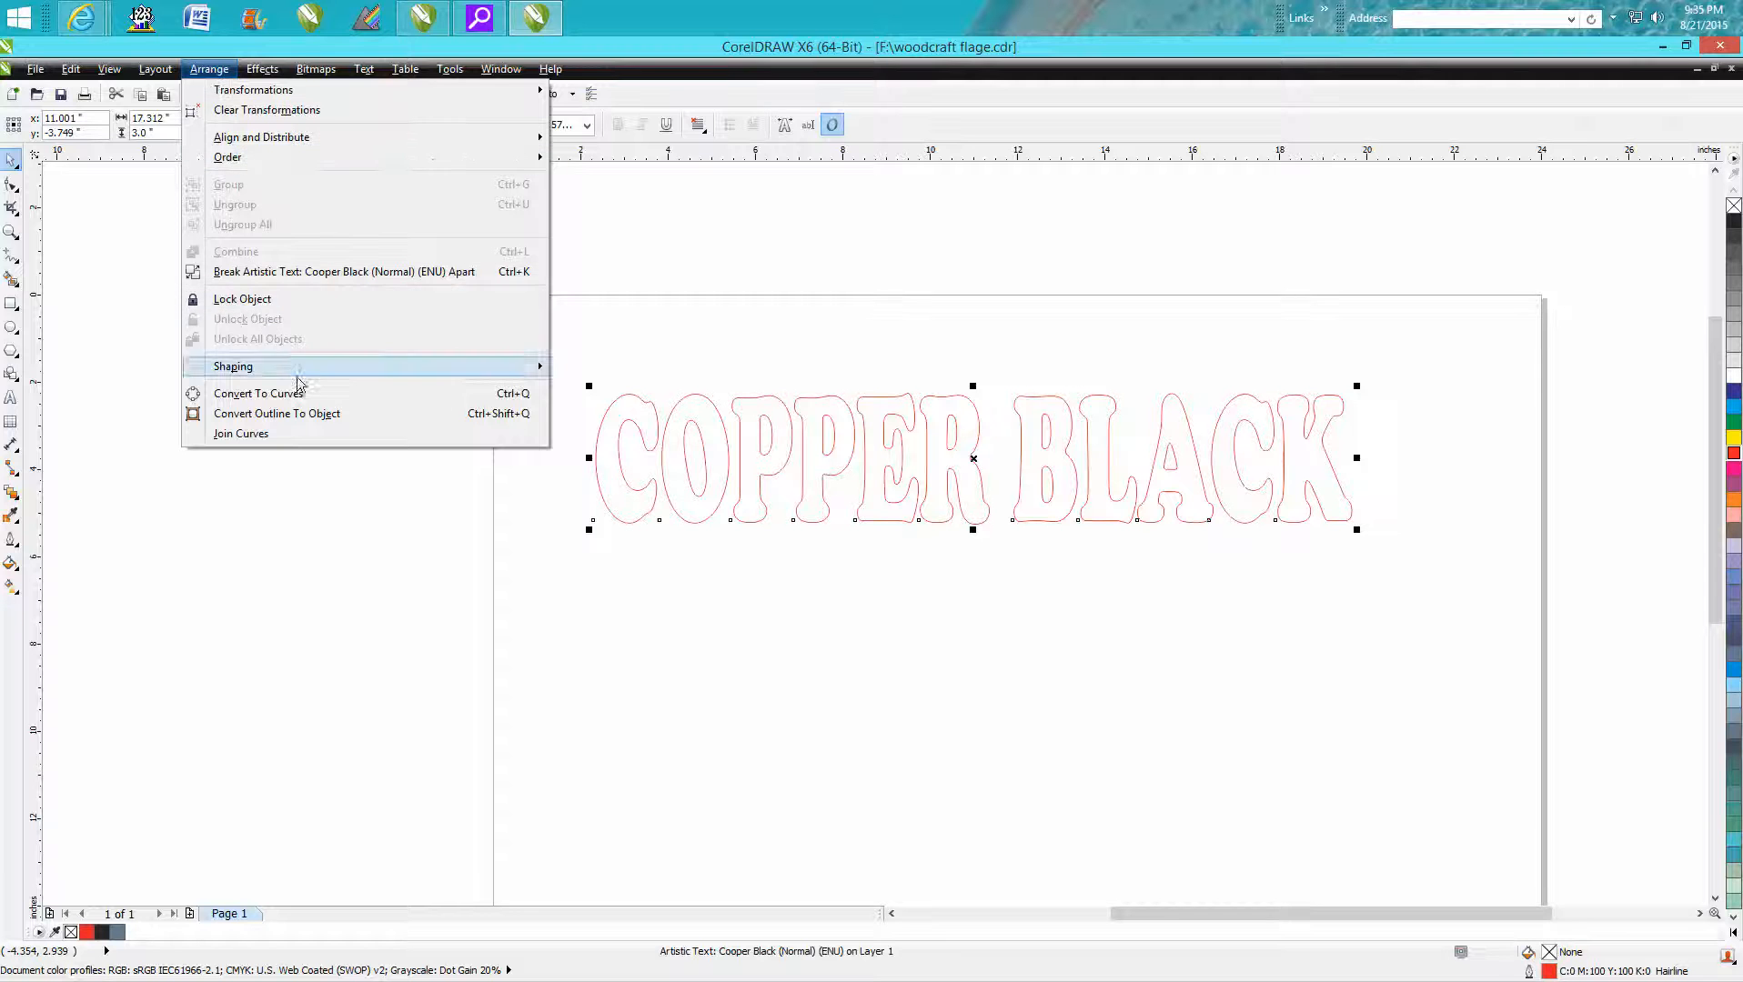
pyautogui.click(259, 392)
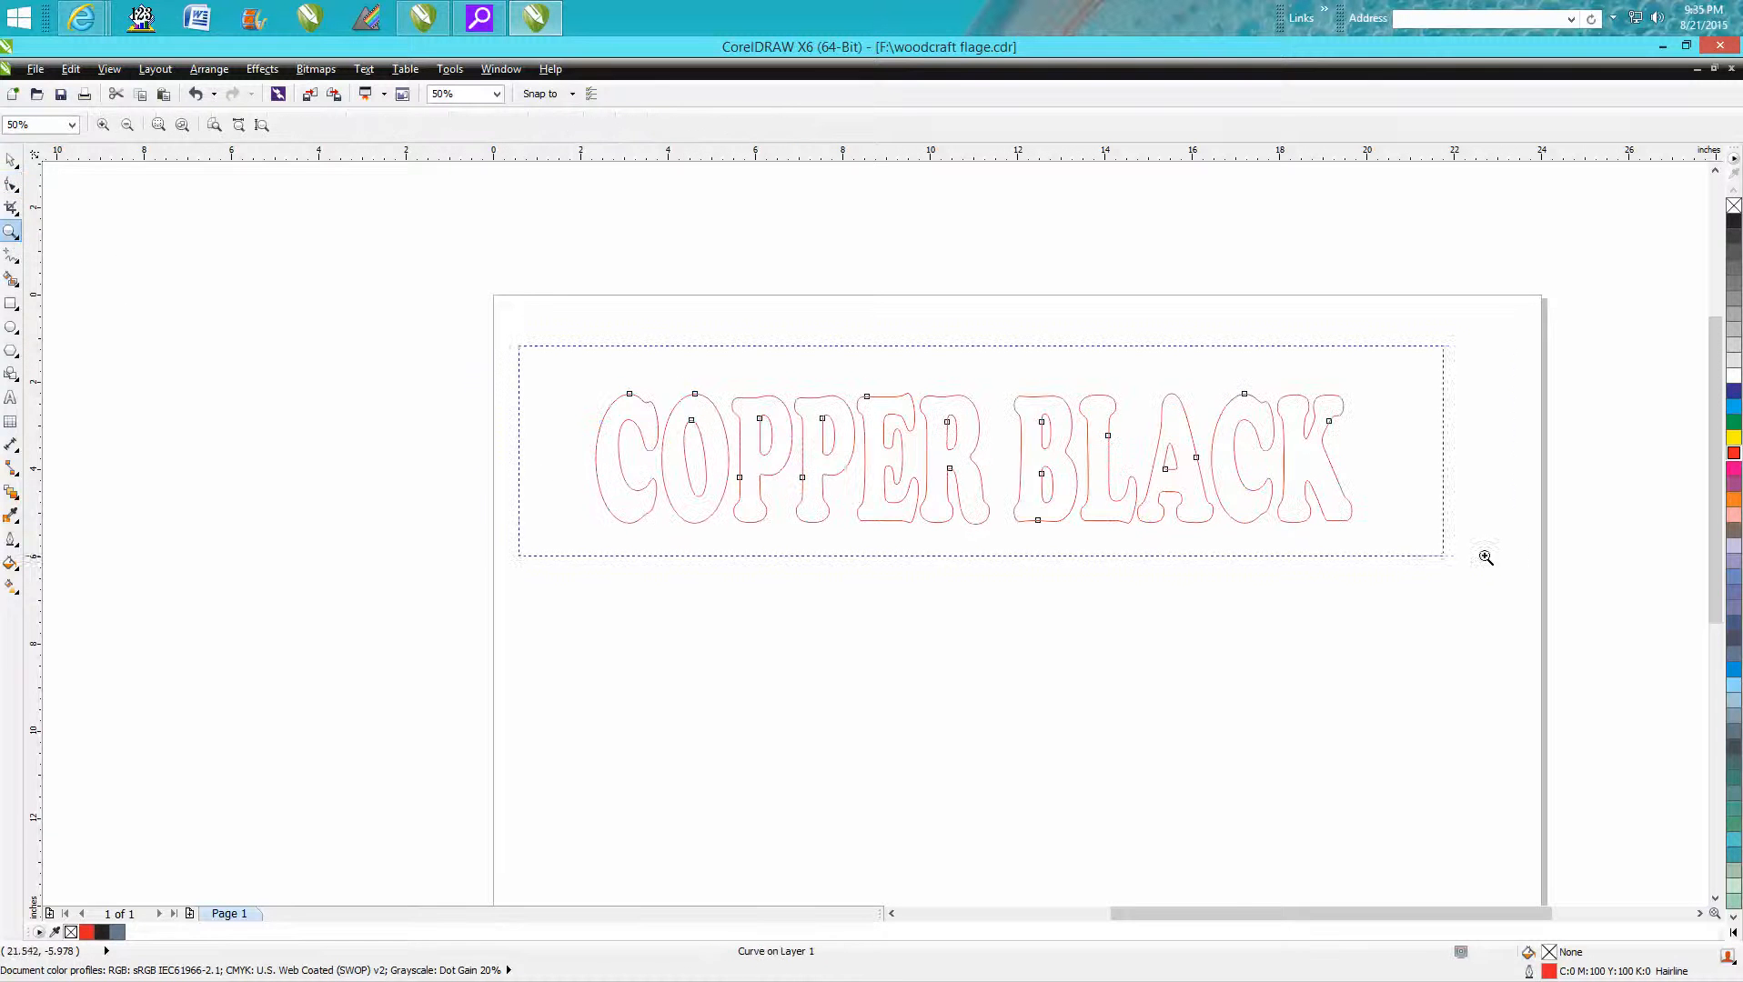
pyautogui.click(12, 182)
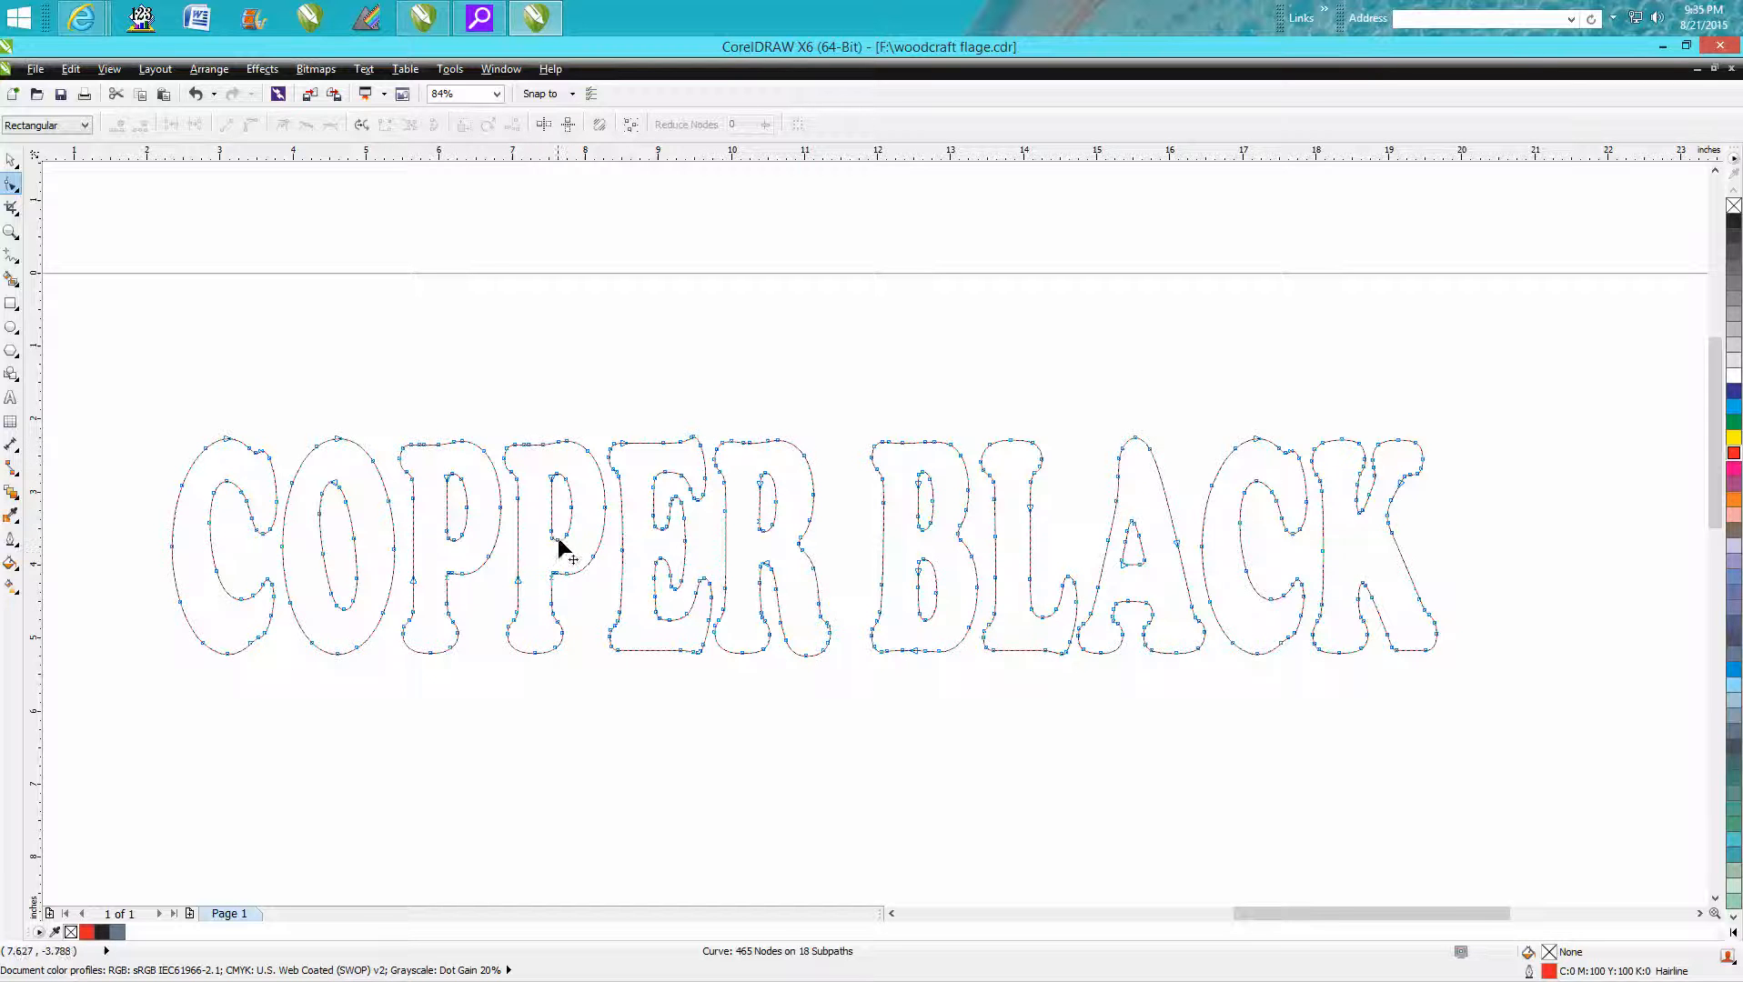
pyautogui.moveTo(678, 613)
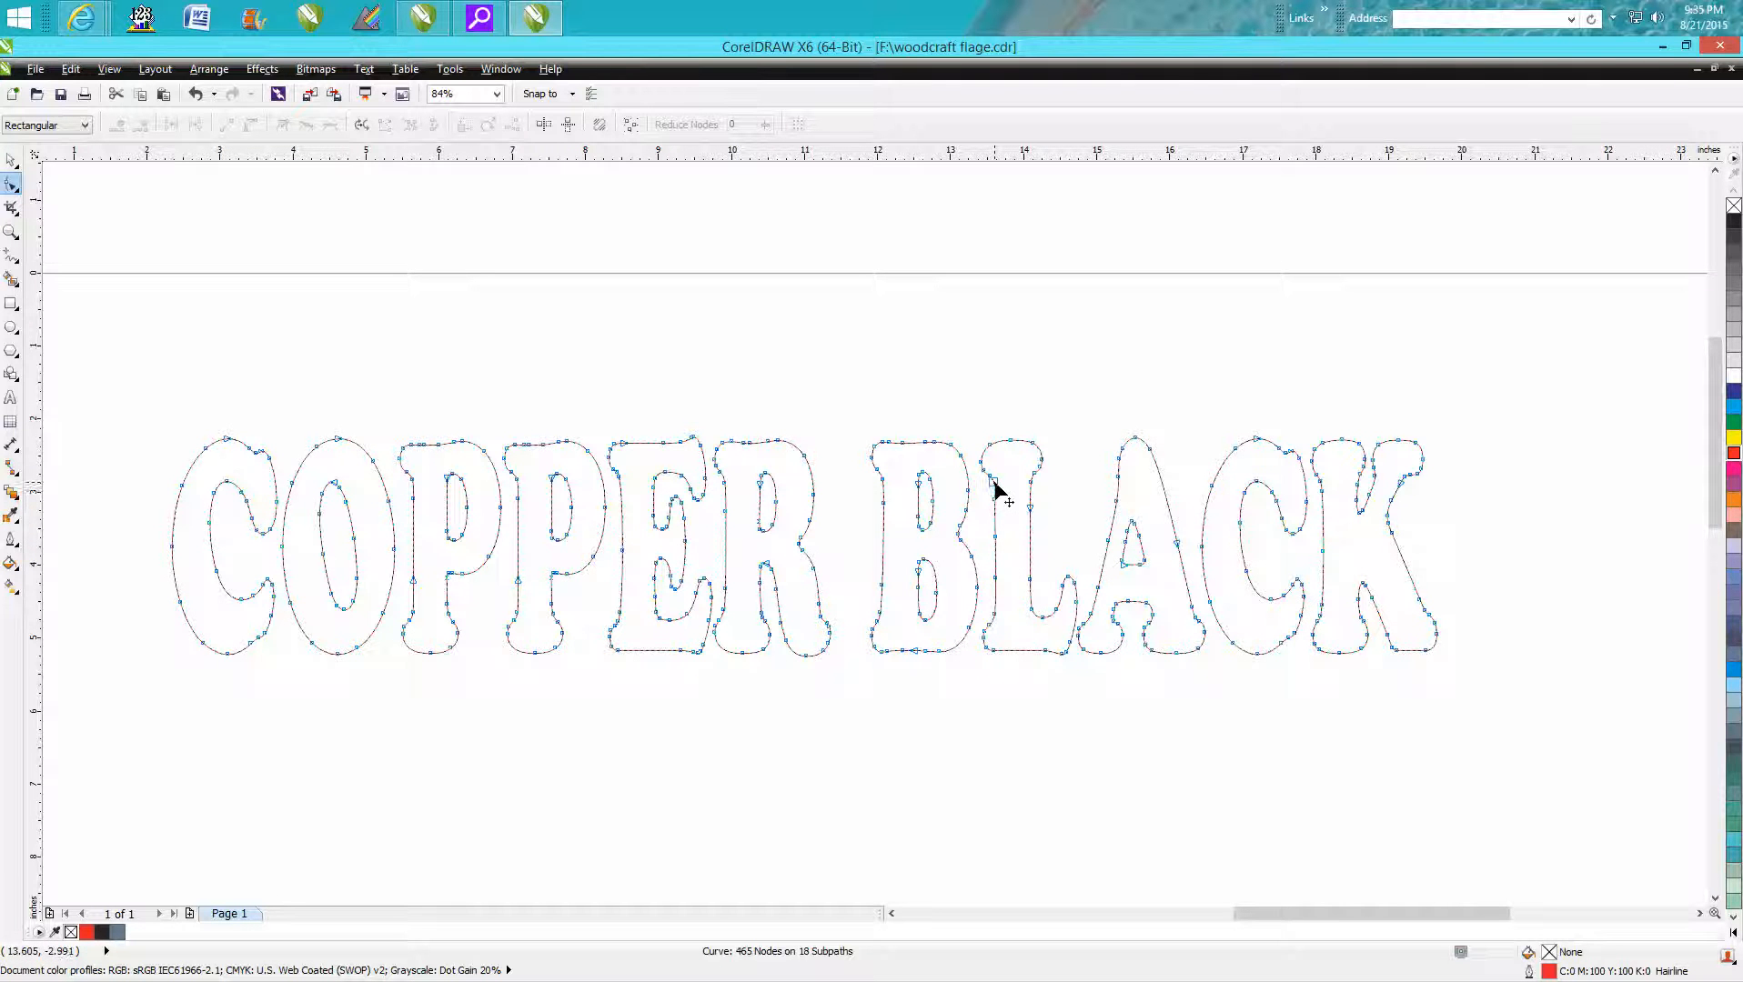
pyautogui.moveTo(987, 461)
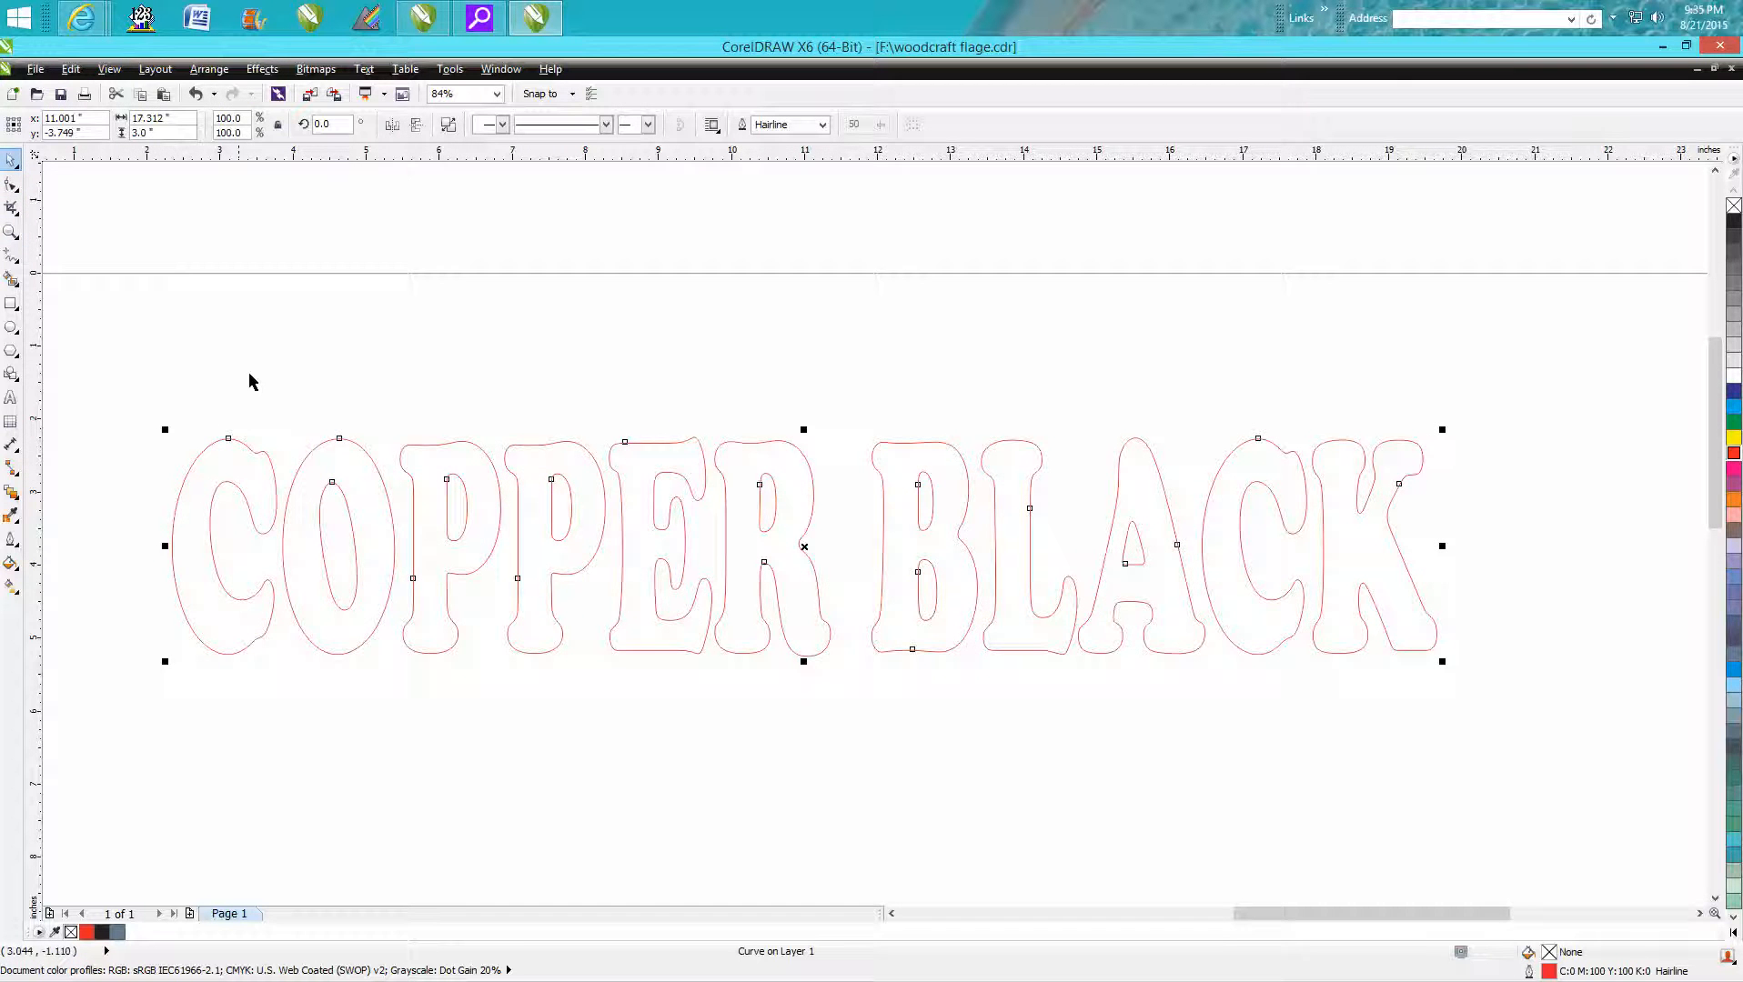
pyautogui.moveTo(15, 184)
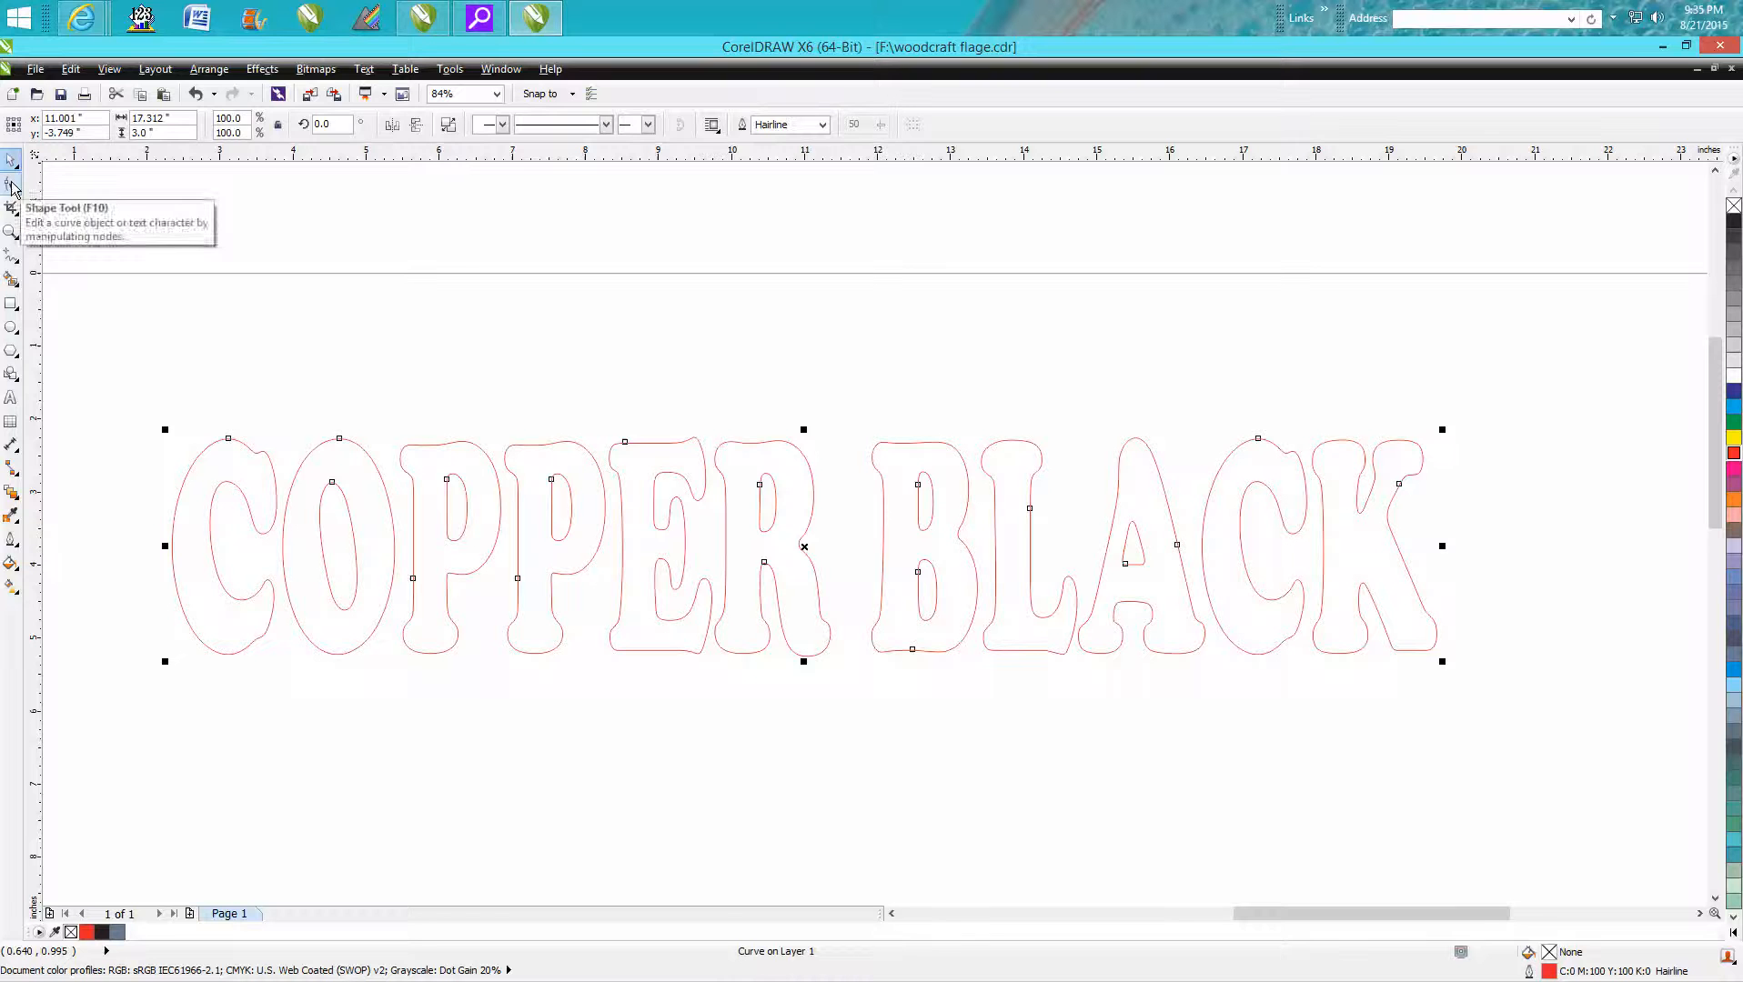
# Step: Select all lettering nodes with the Shape tool and reduce them to 98
pyautogui.click(12, 184)
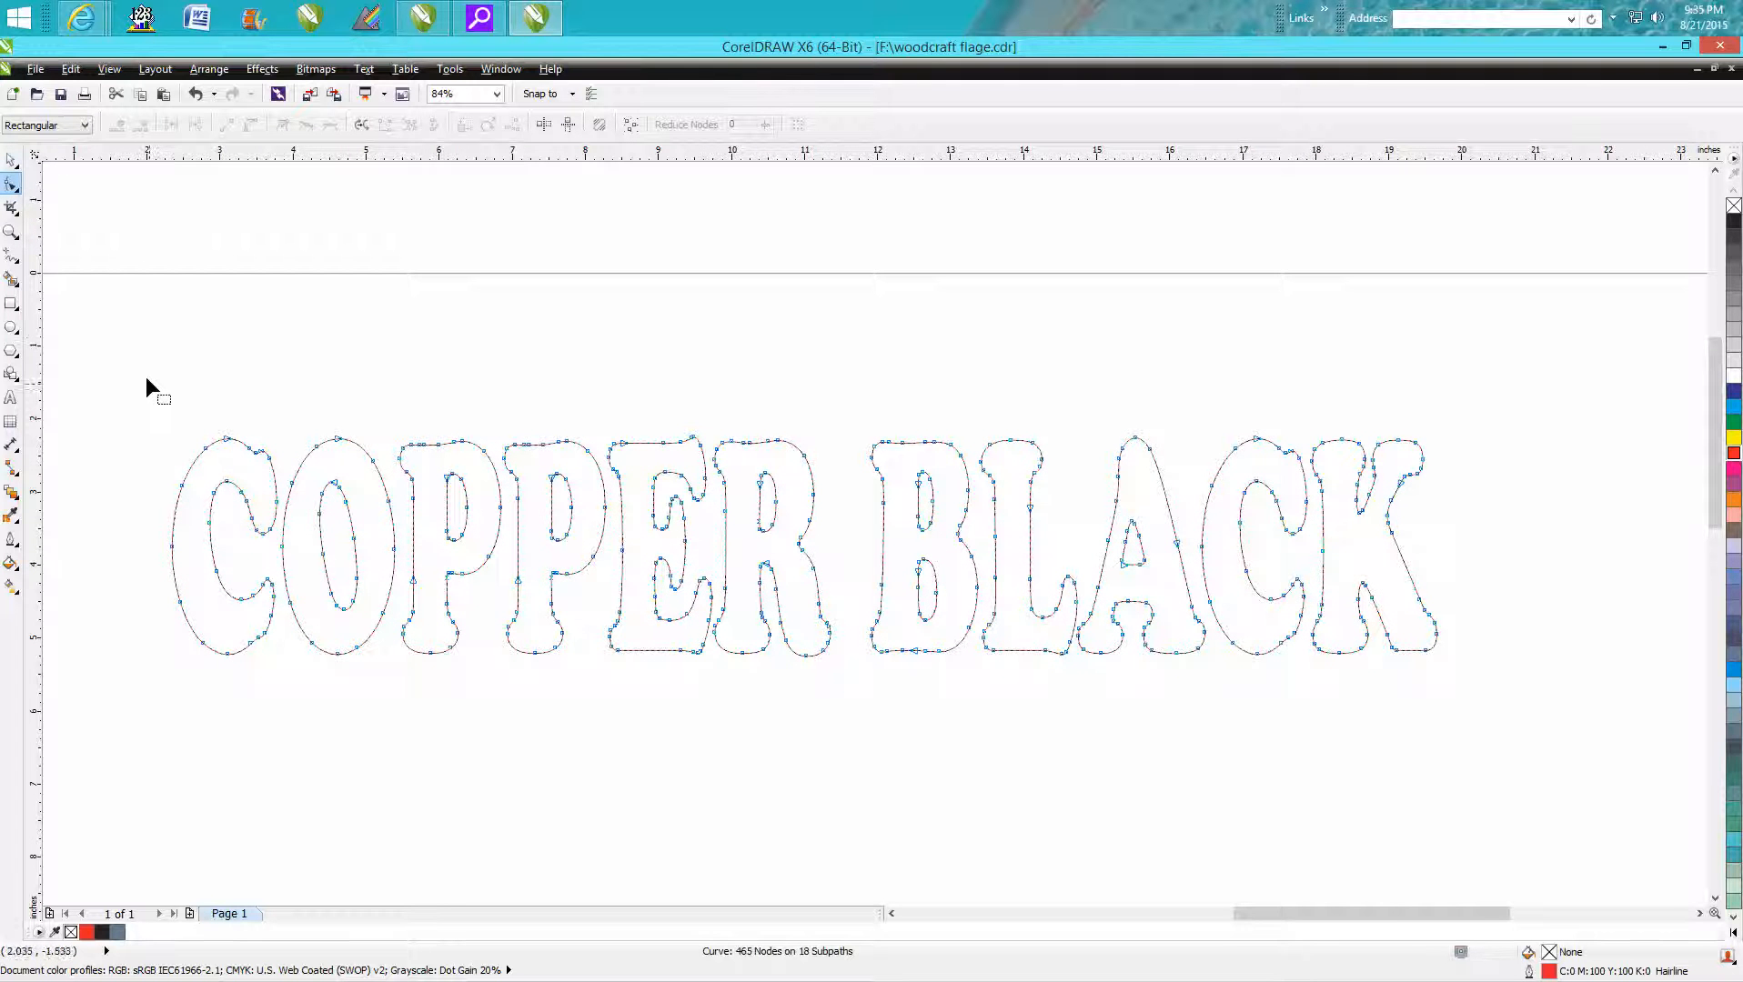
pyautogui.moveTo(154, 383); pyautogui.dragTo(1484, 727)
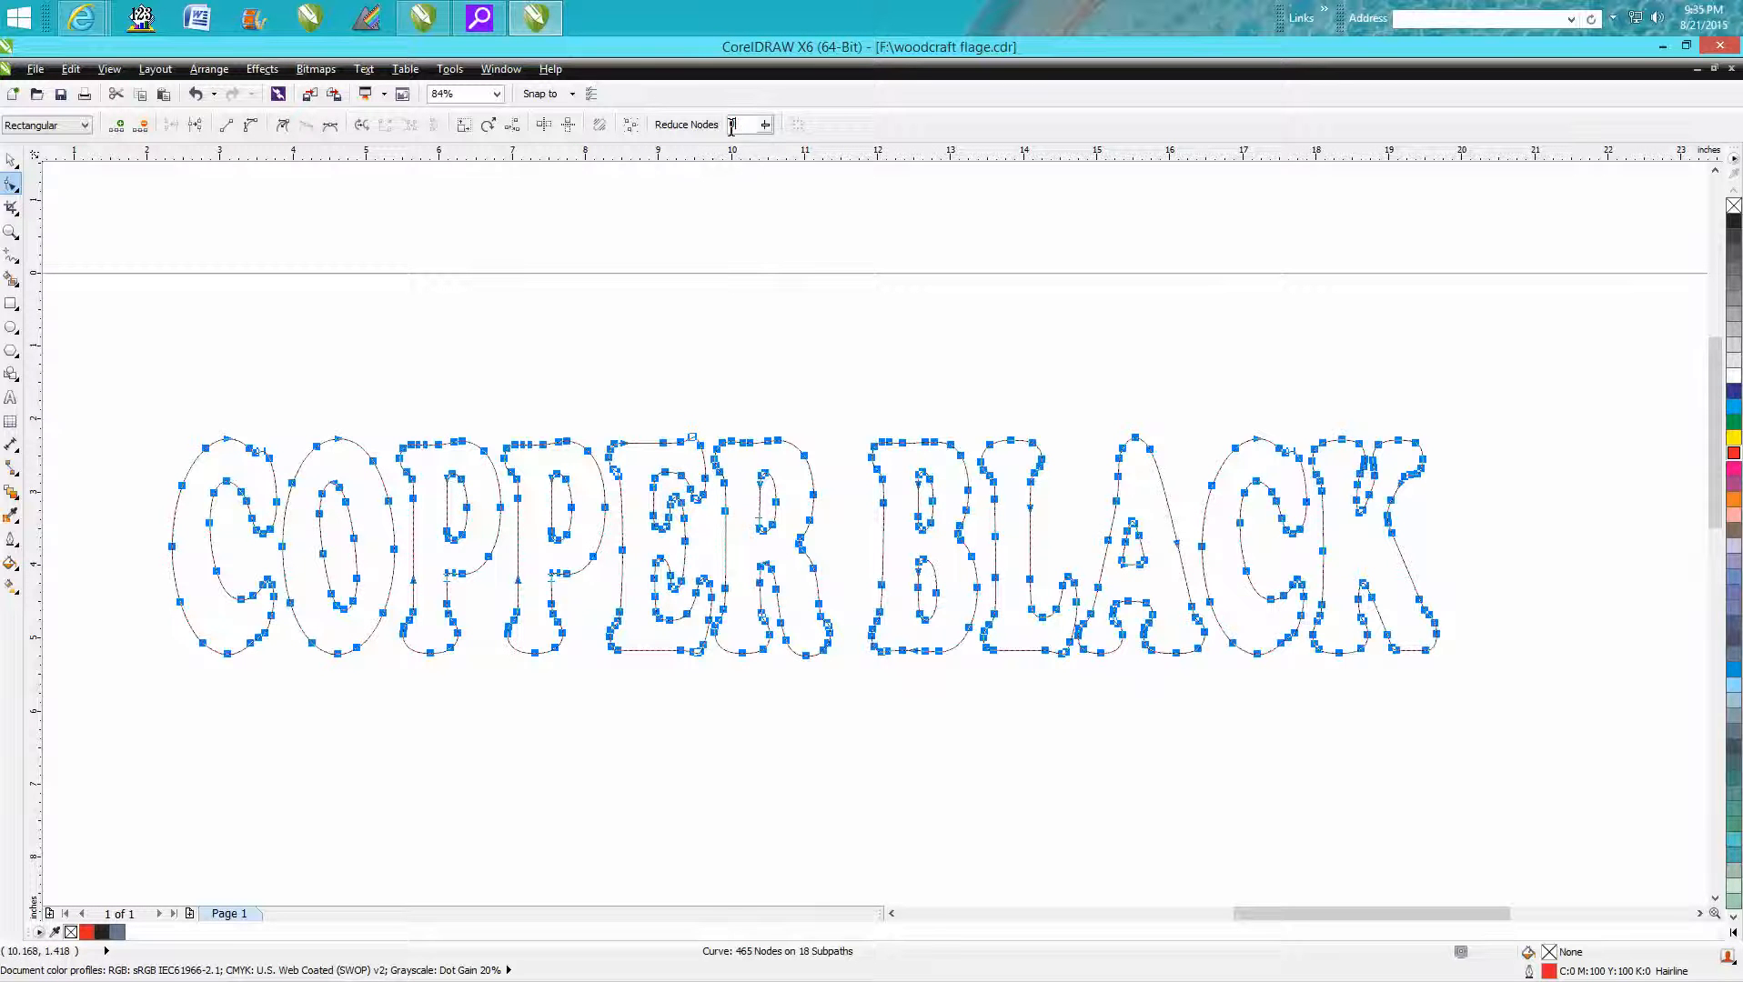
pyautogui.write('25')
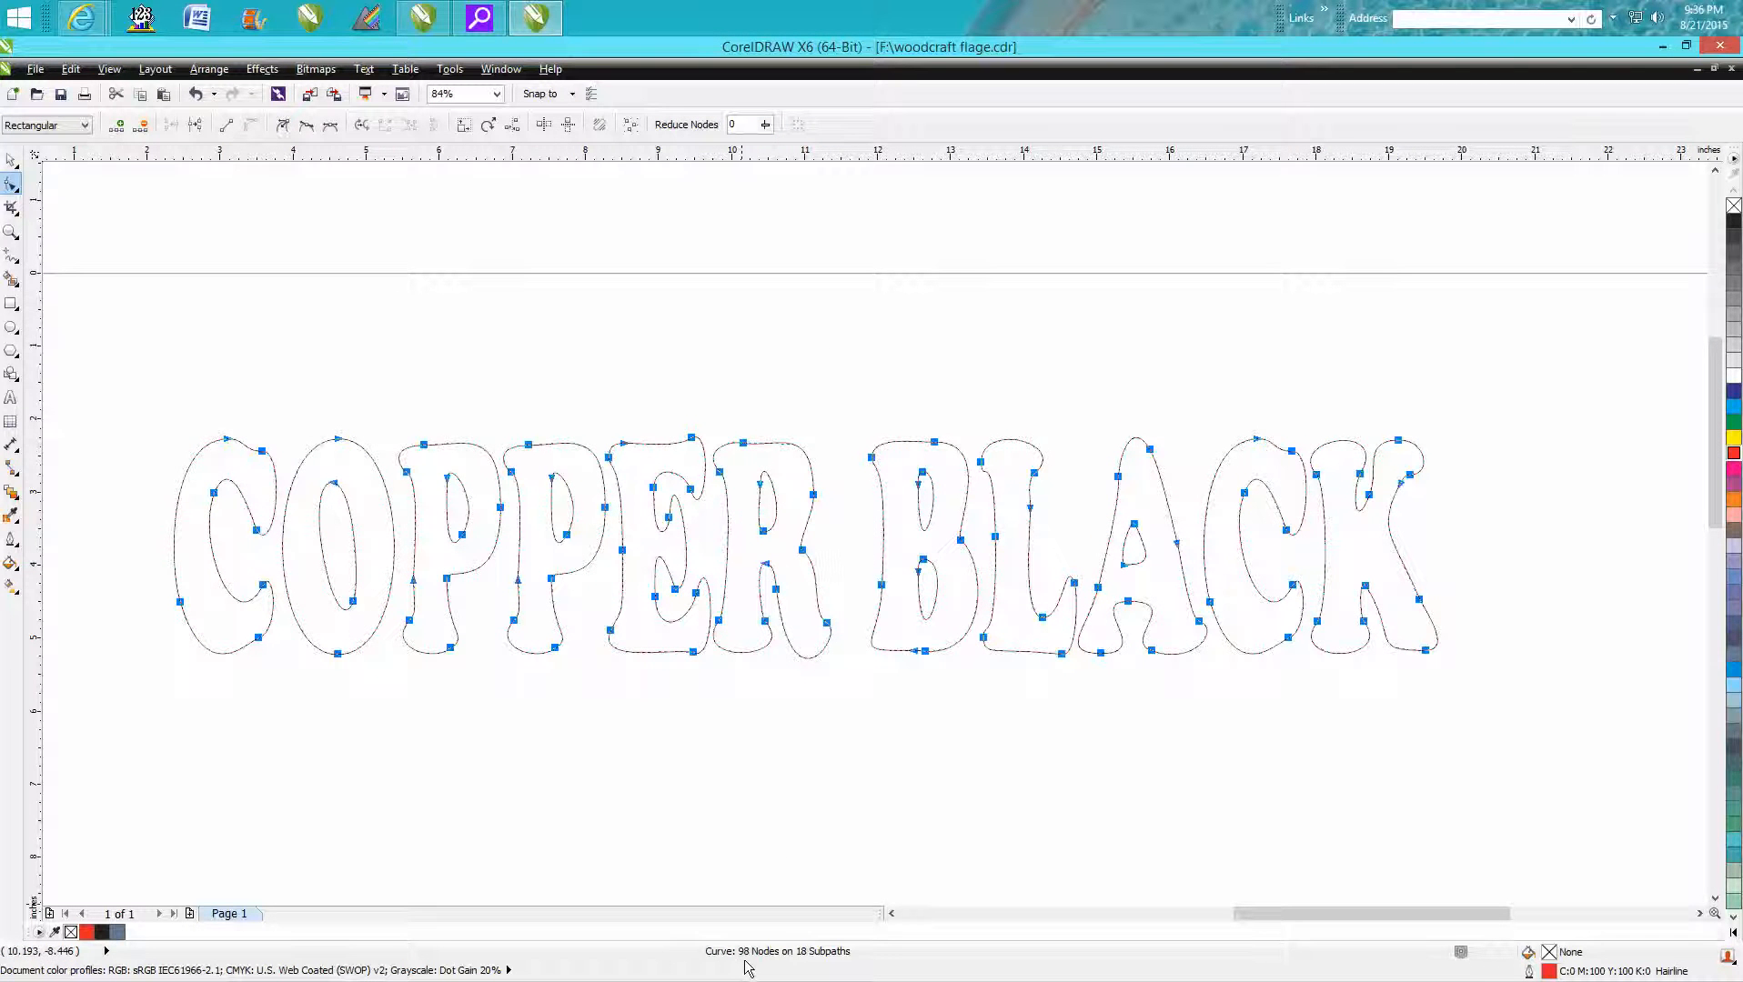
pyautogui.moveTo(762, 761)
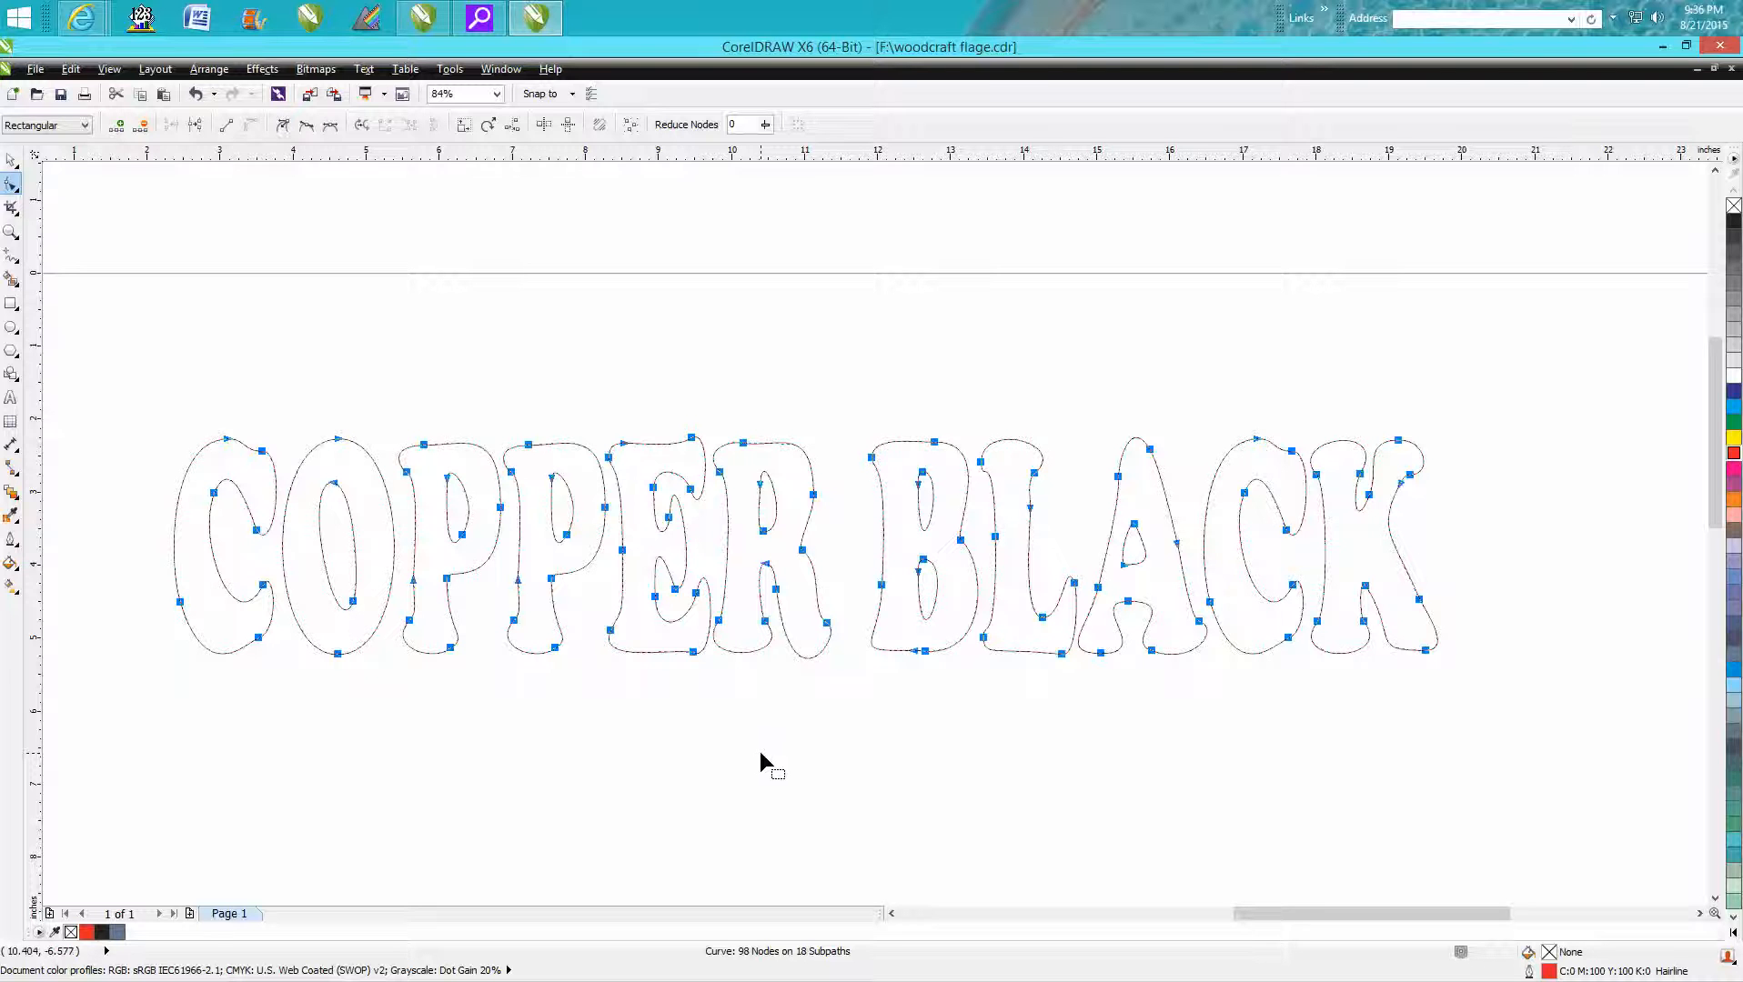
pyautogui.moveTo(511, 665)
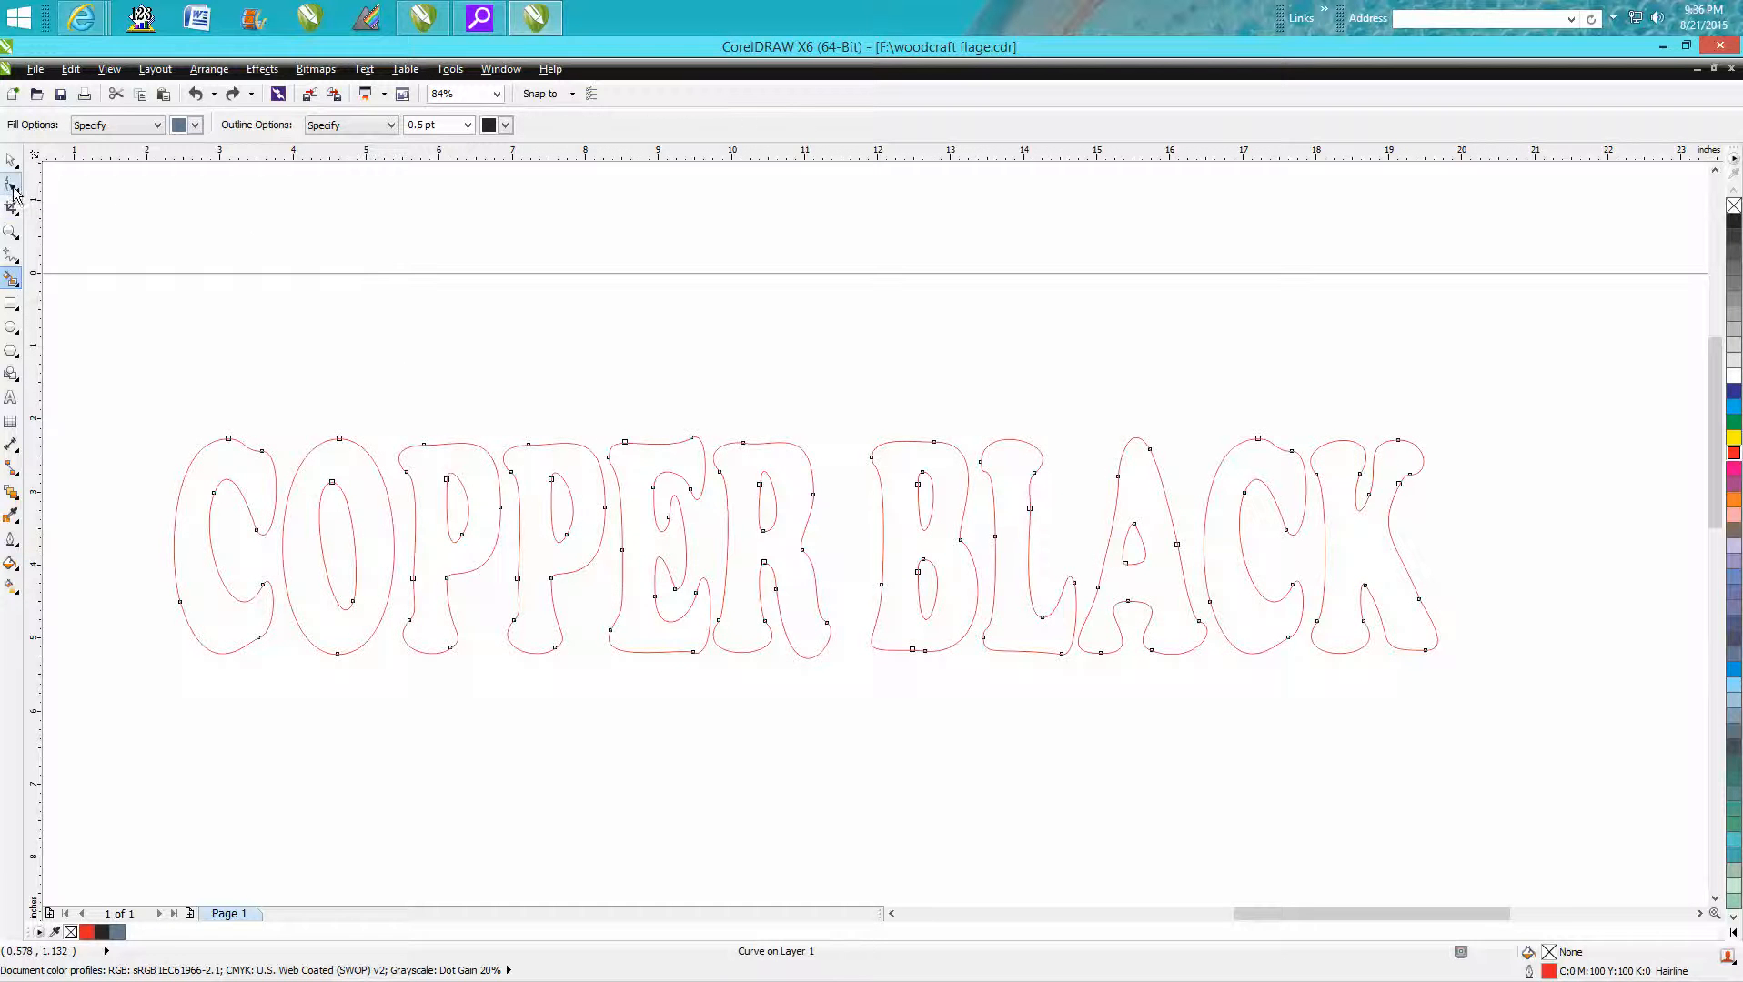
# Step: Reshape nodes around the first P, where O and P meet, then return to Pick
pyautogui.click(11, 203)
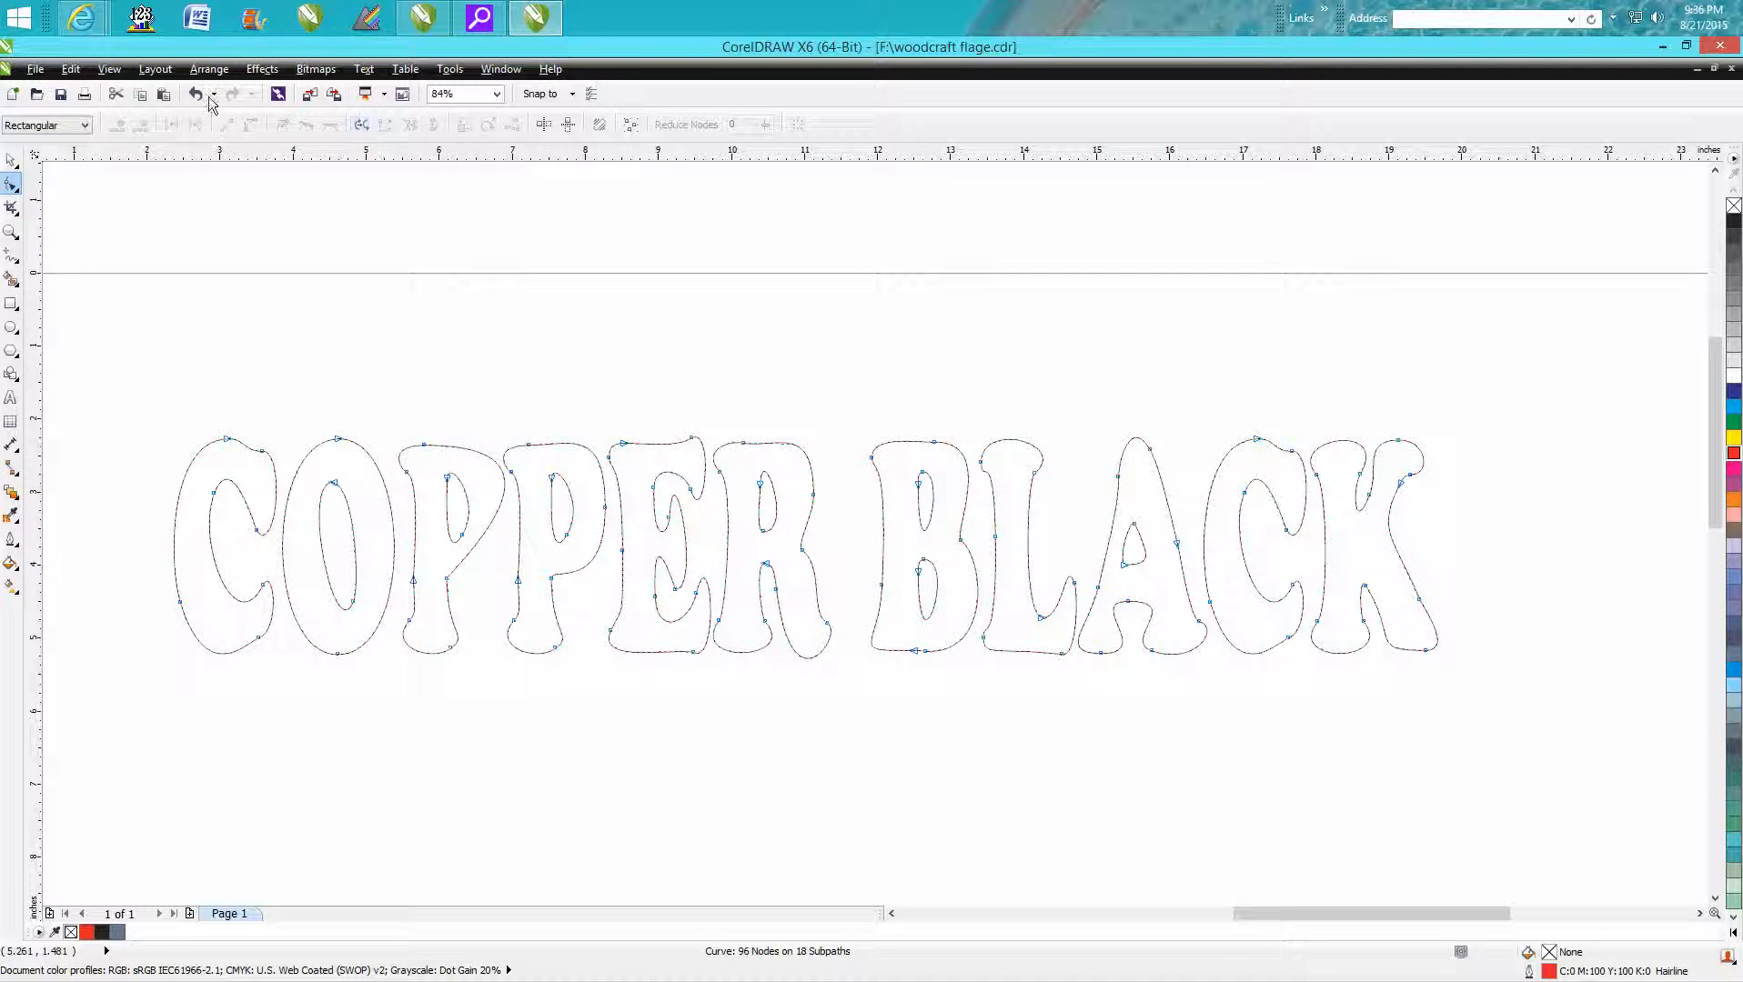
pyautogui.moveTo(194, 94)
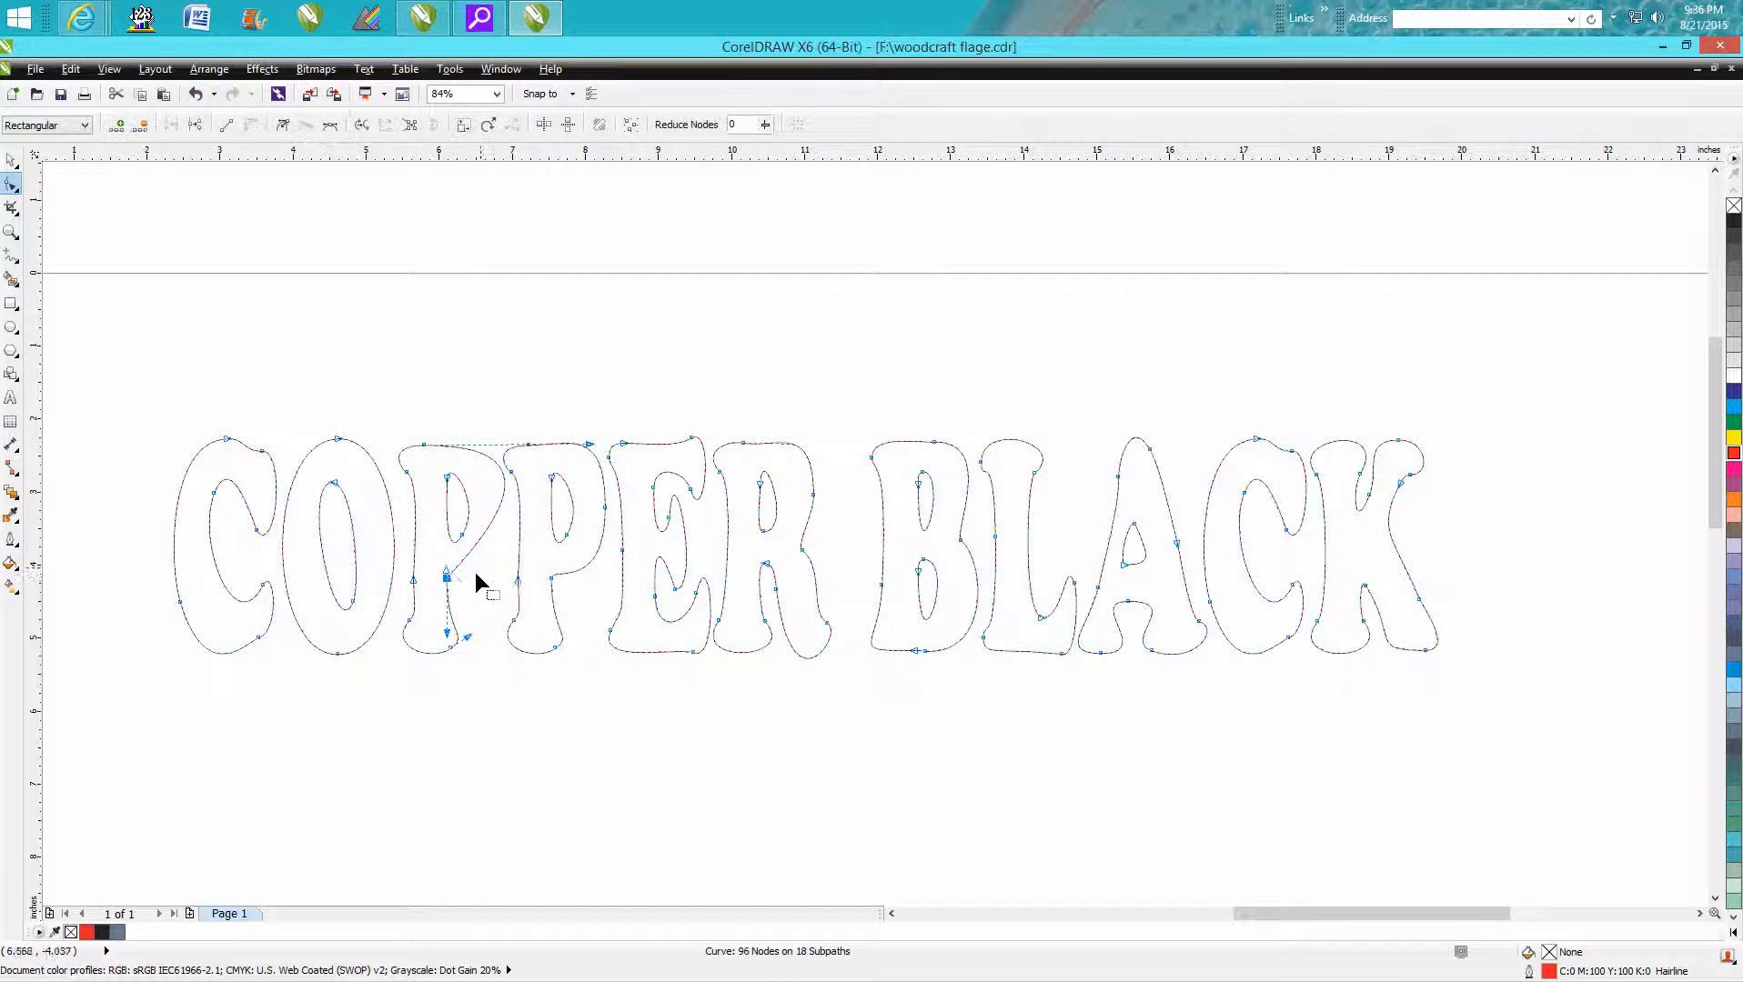
pyautogui.moveTo(445, 576); pyautogui.dragTo(466, 578)
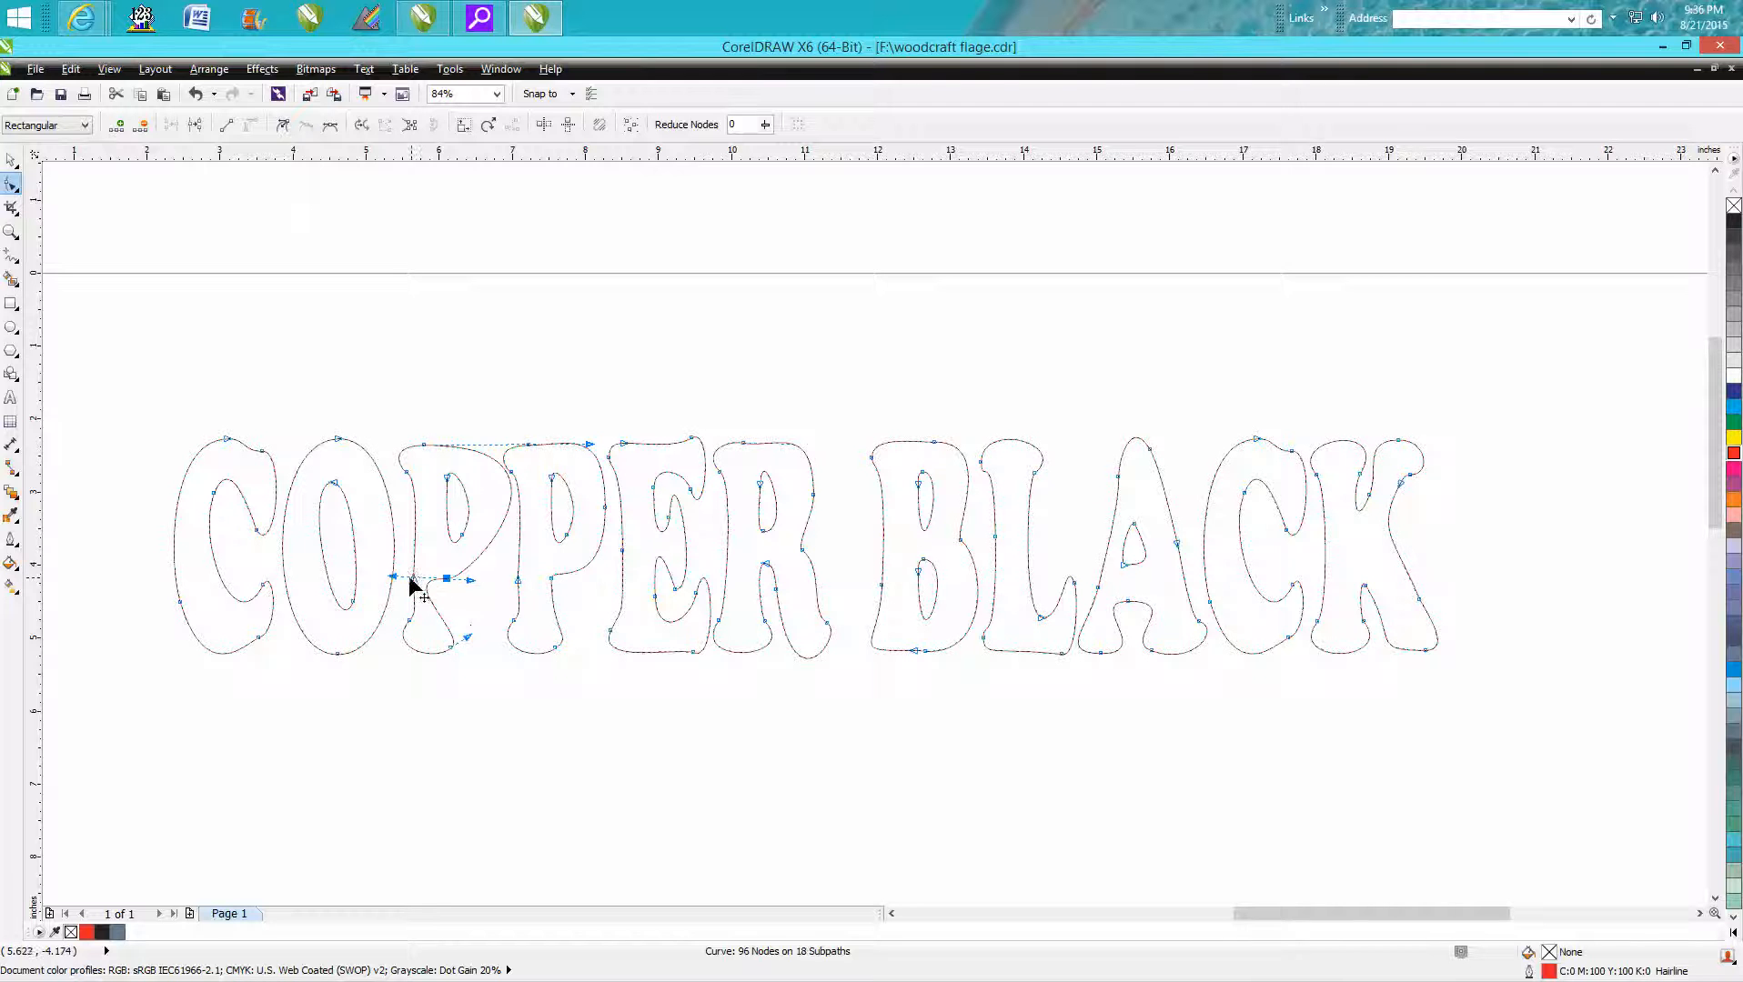
pyautogui.click(191, 94)
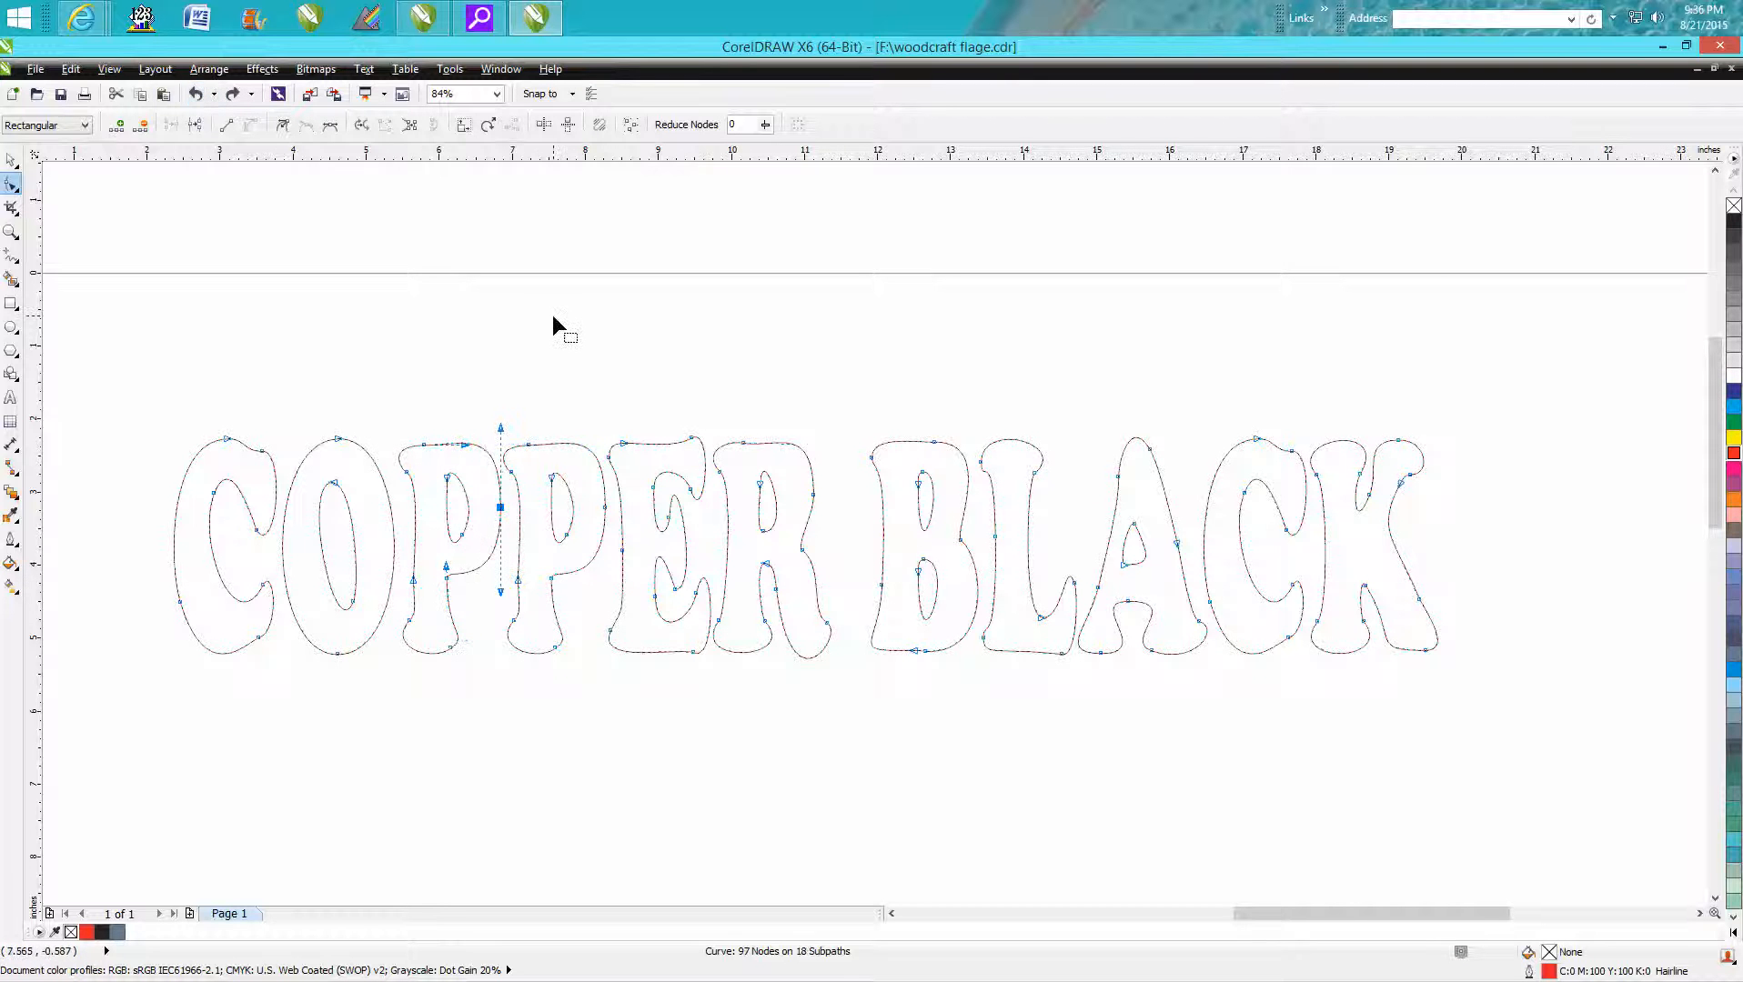
pyautogui.click(11, 161)
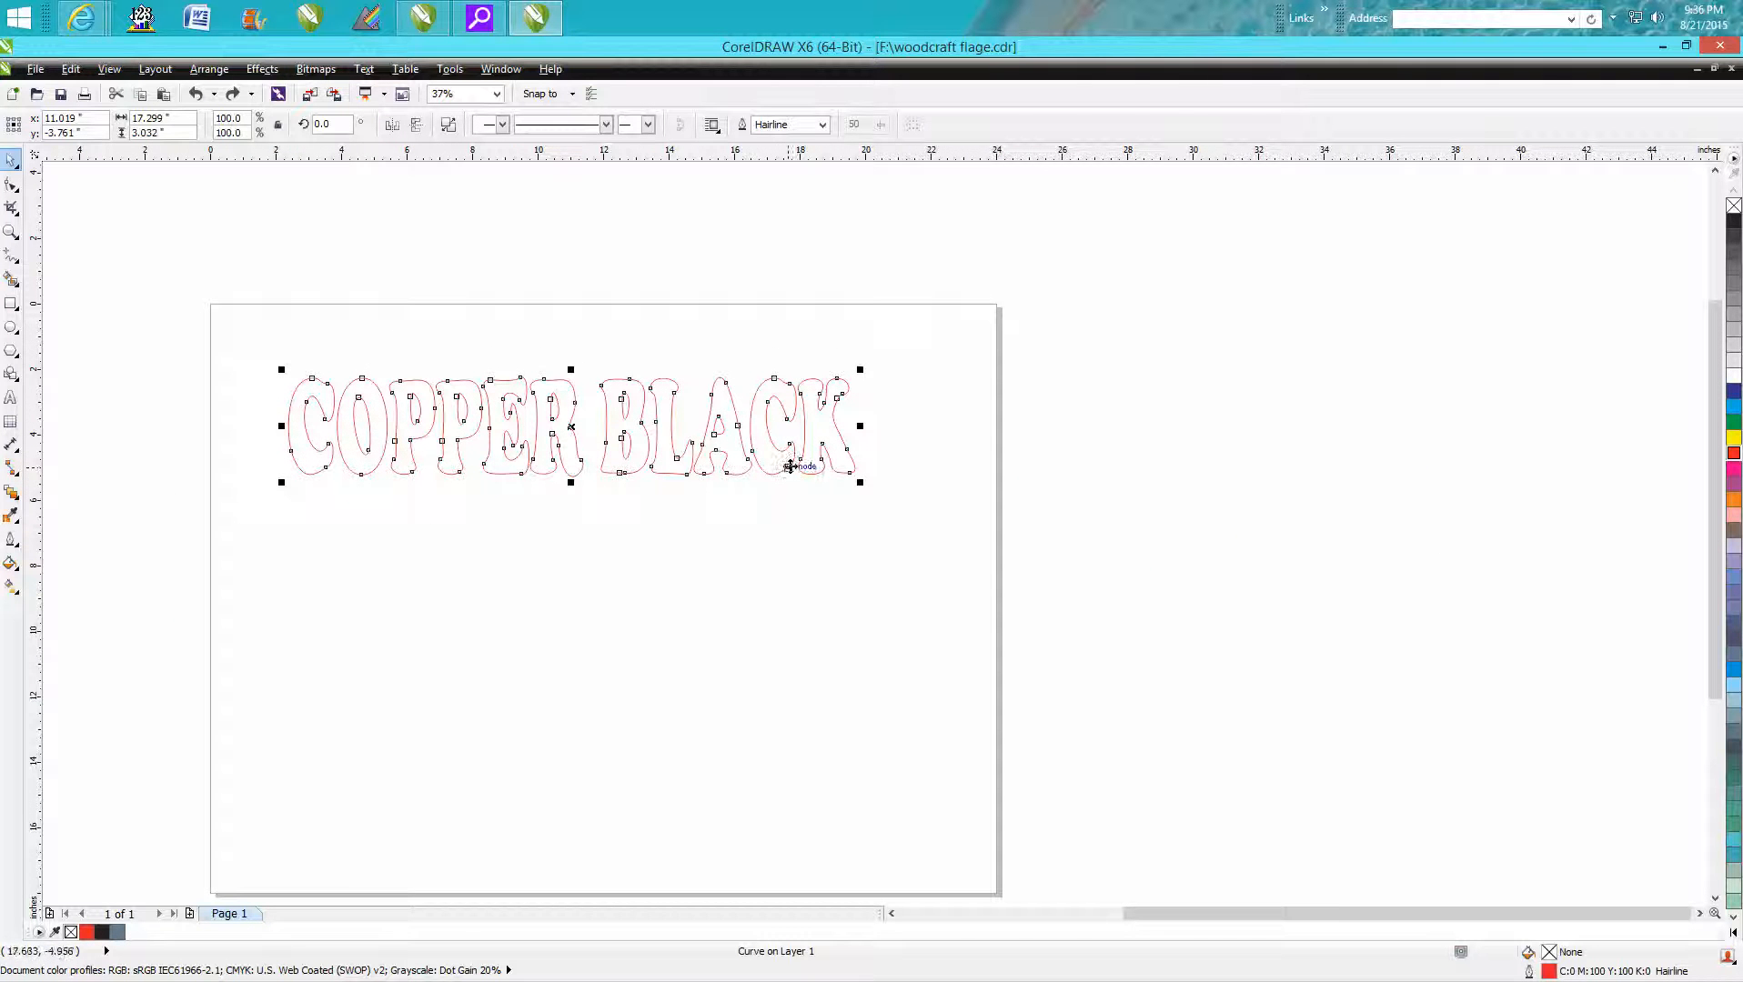
pyautogui.moveTo(683, 450)
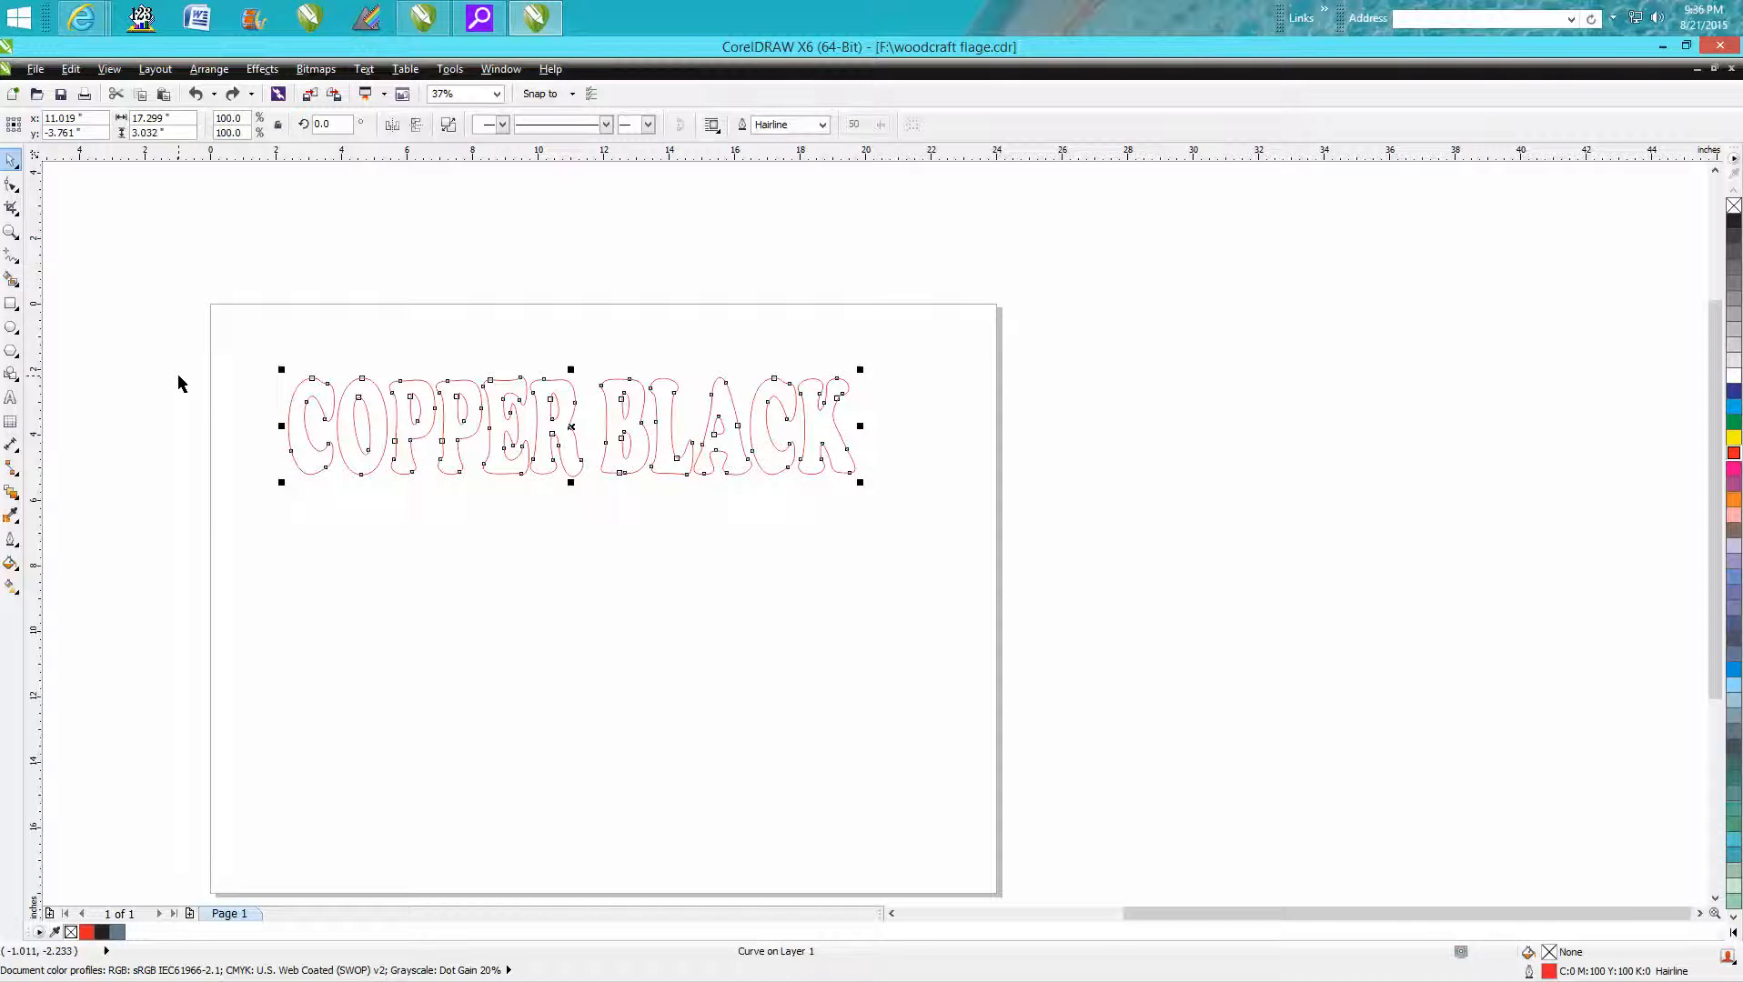
# Step: Drag the spacing handle to spread the COPPER BLACK letters apart
pyautogui.click(193, 94)
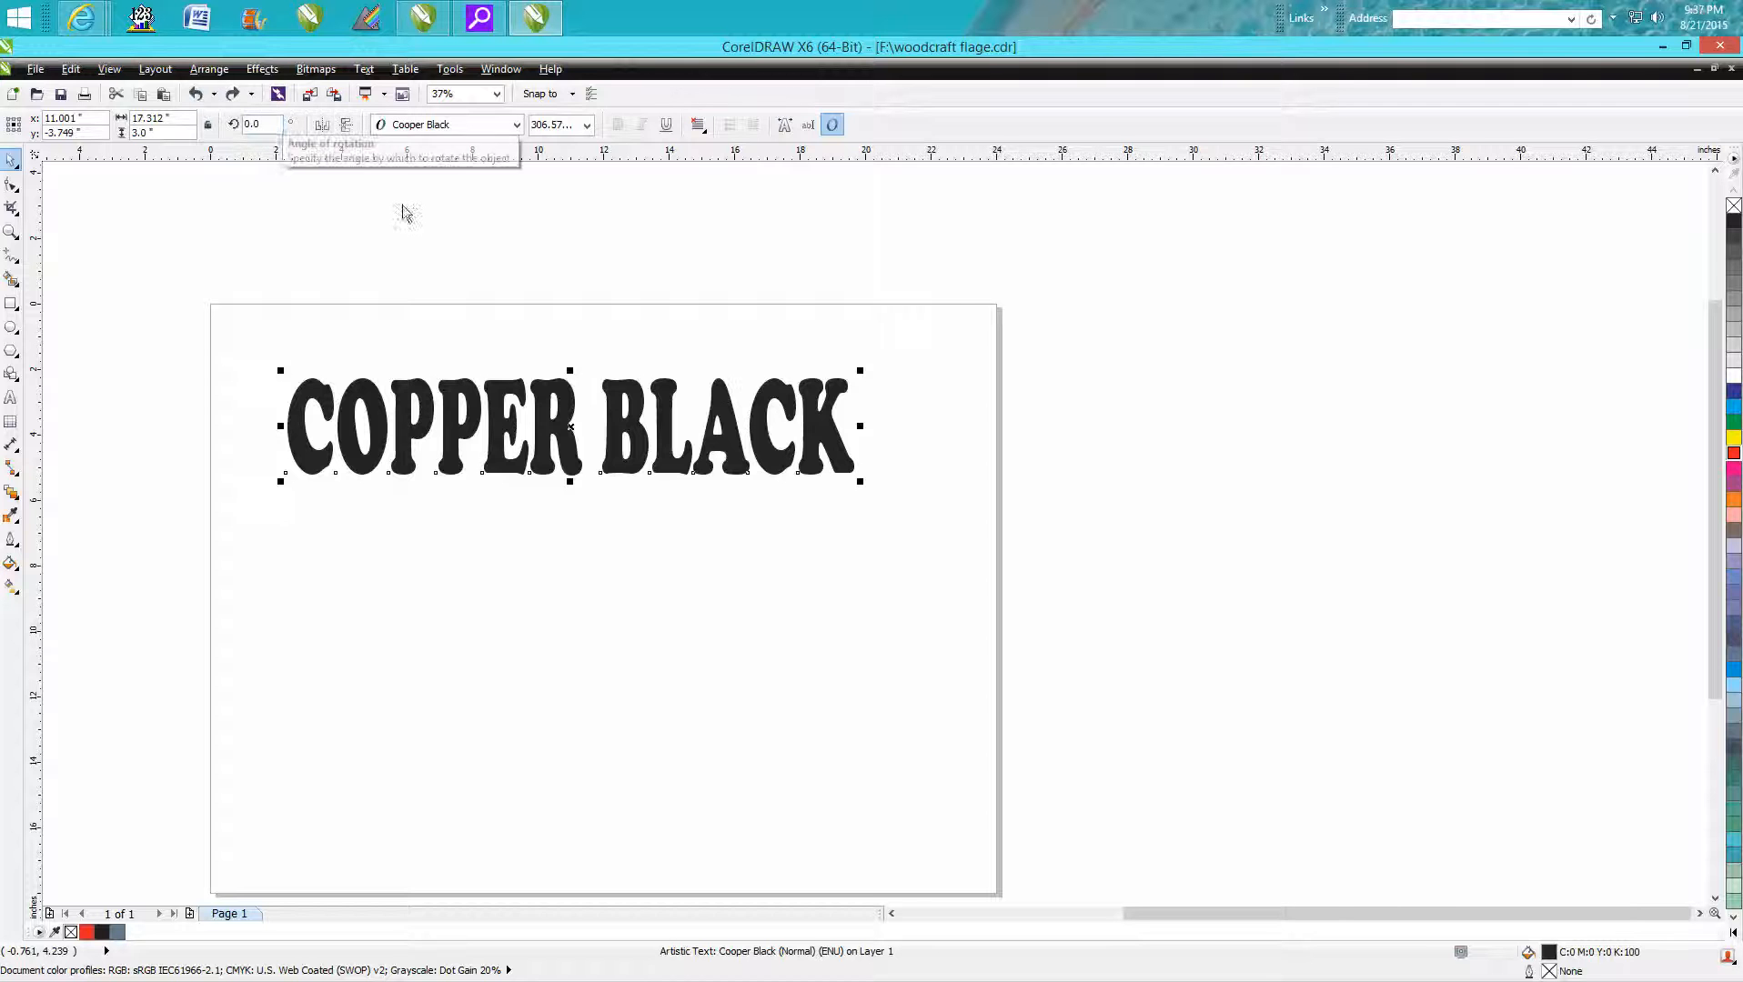
pyautogui.moveTo(15, 200)
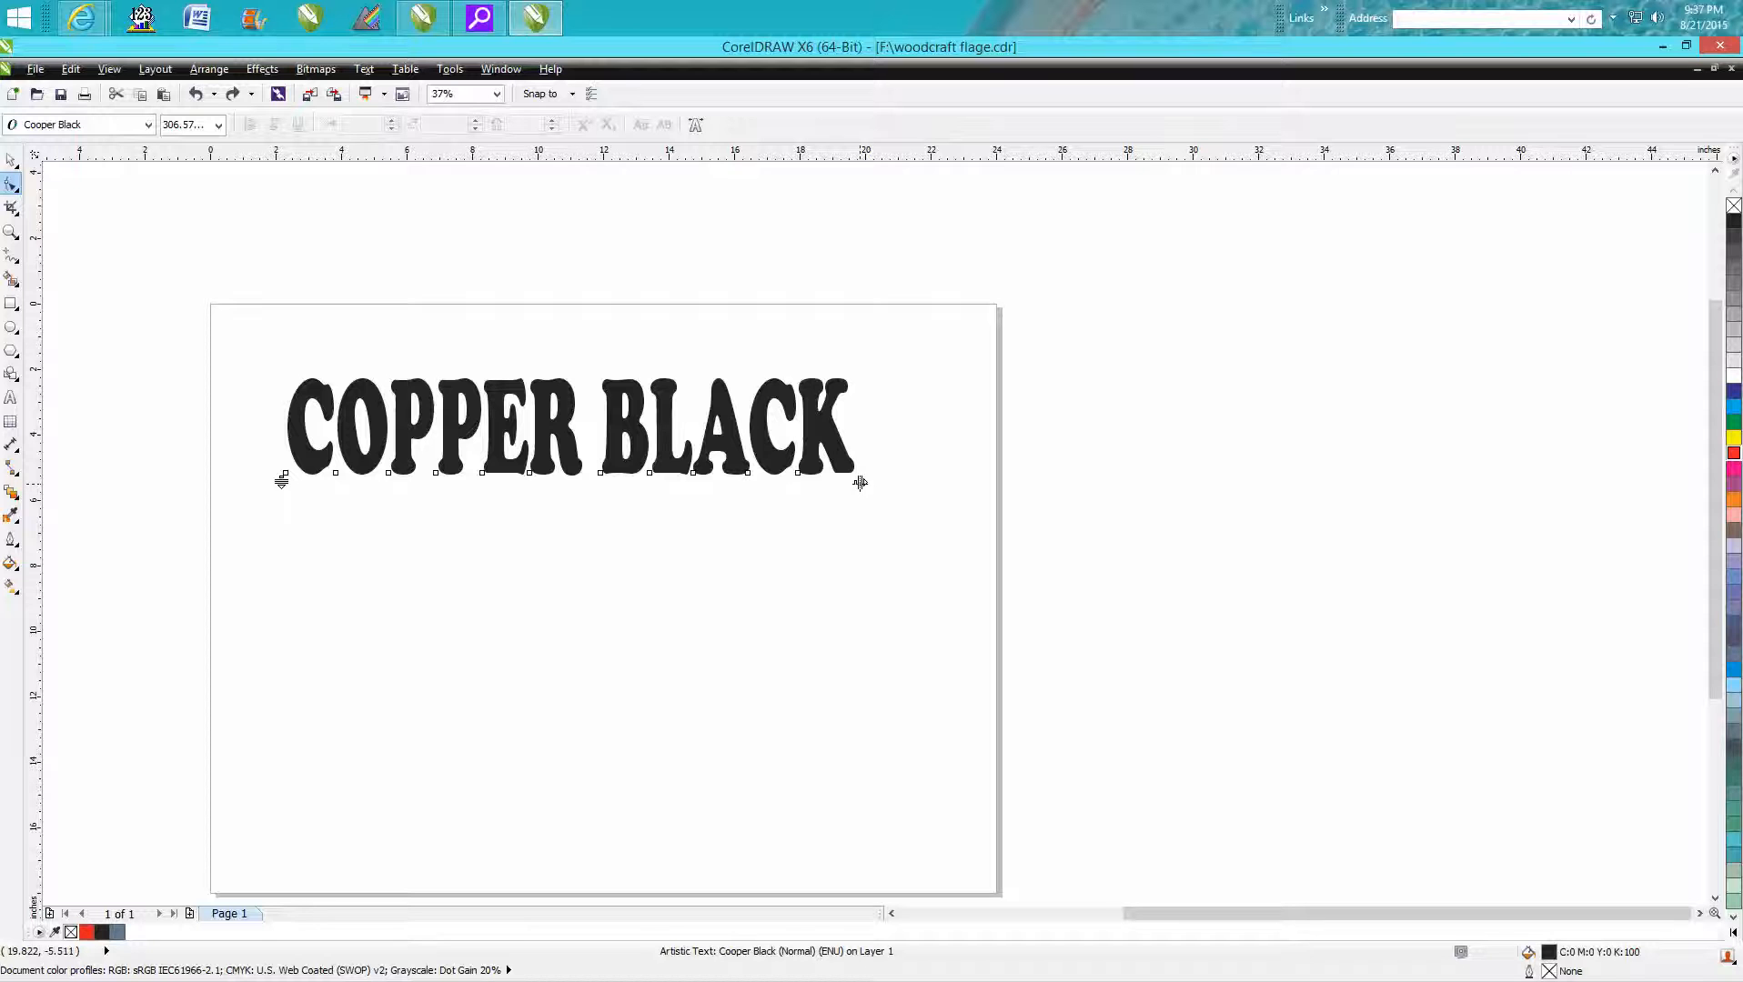
pyautogui.moveTo(856, 472); pyautogui.dragTo(900, 488)
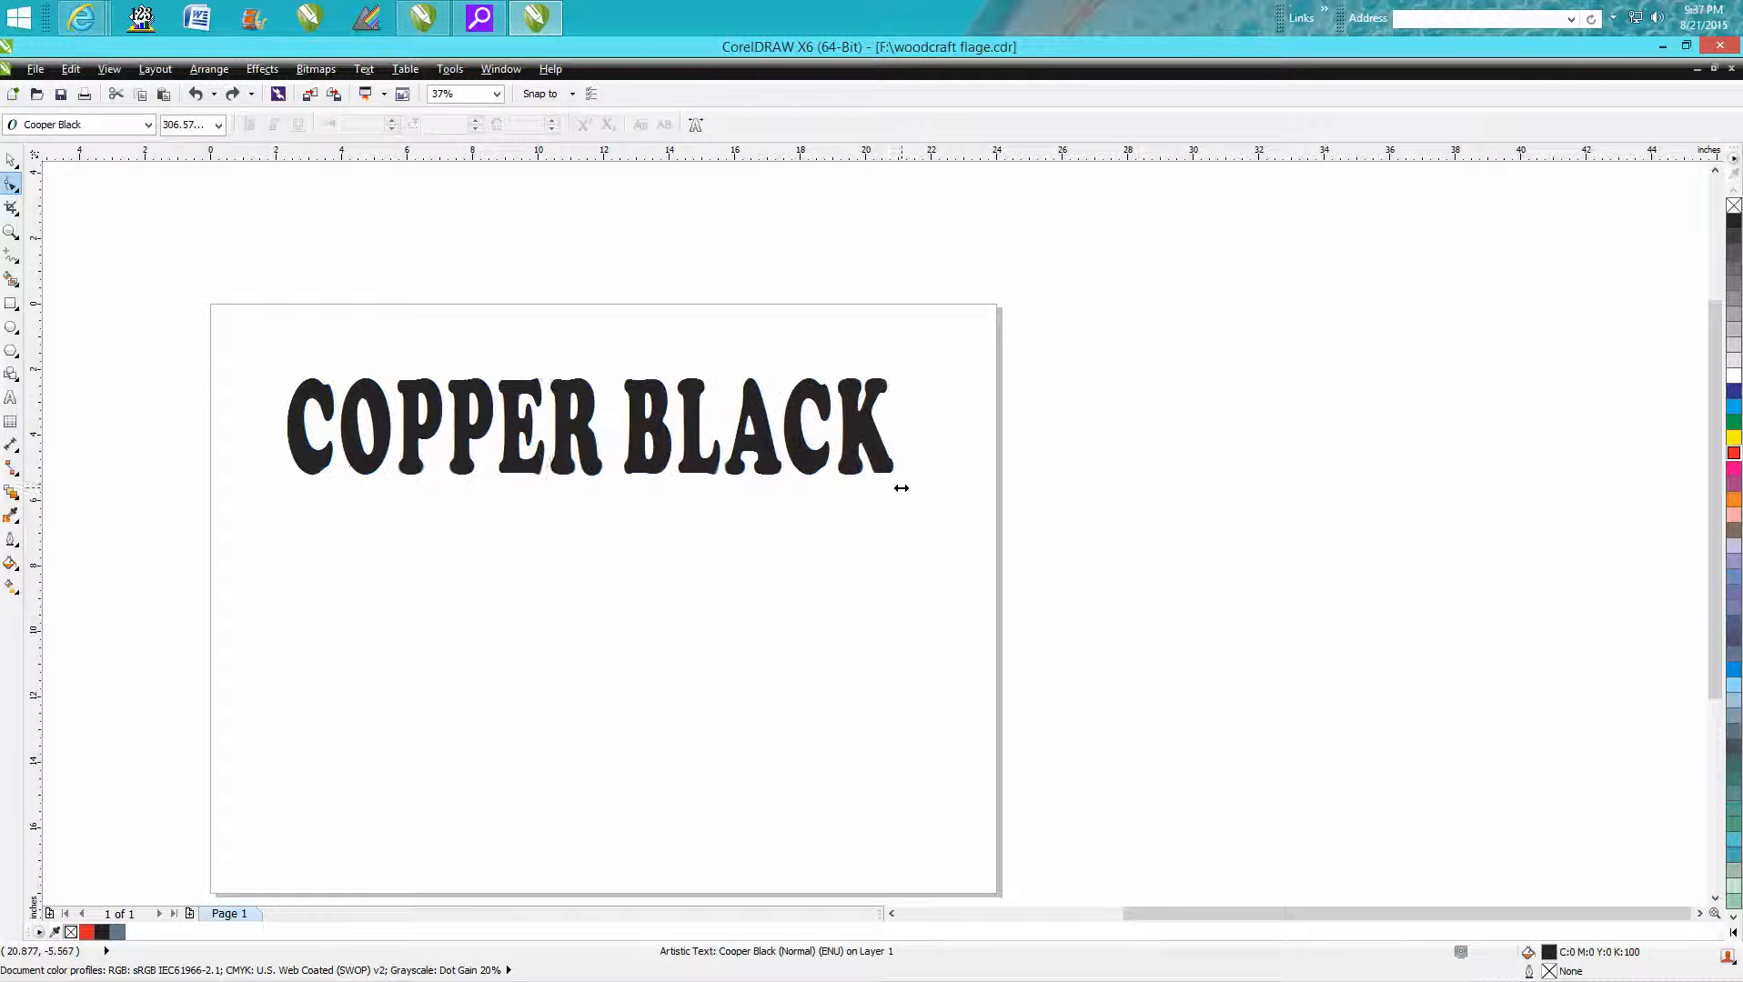
pyautogui.moveTo(900, 488); pyautogui.dragTo(953, 491)
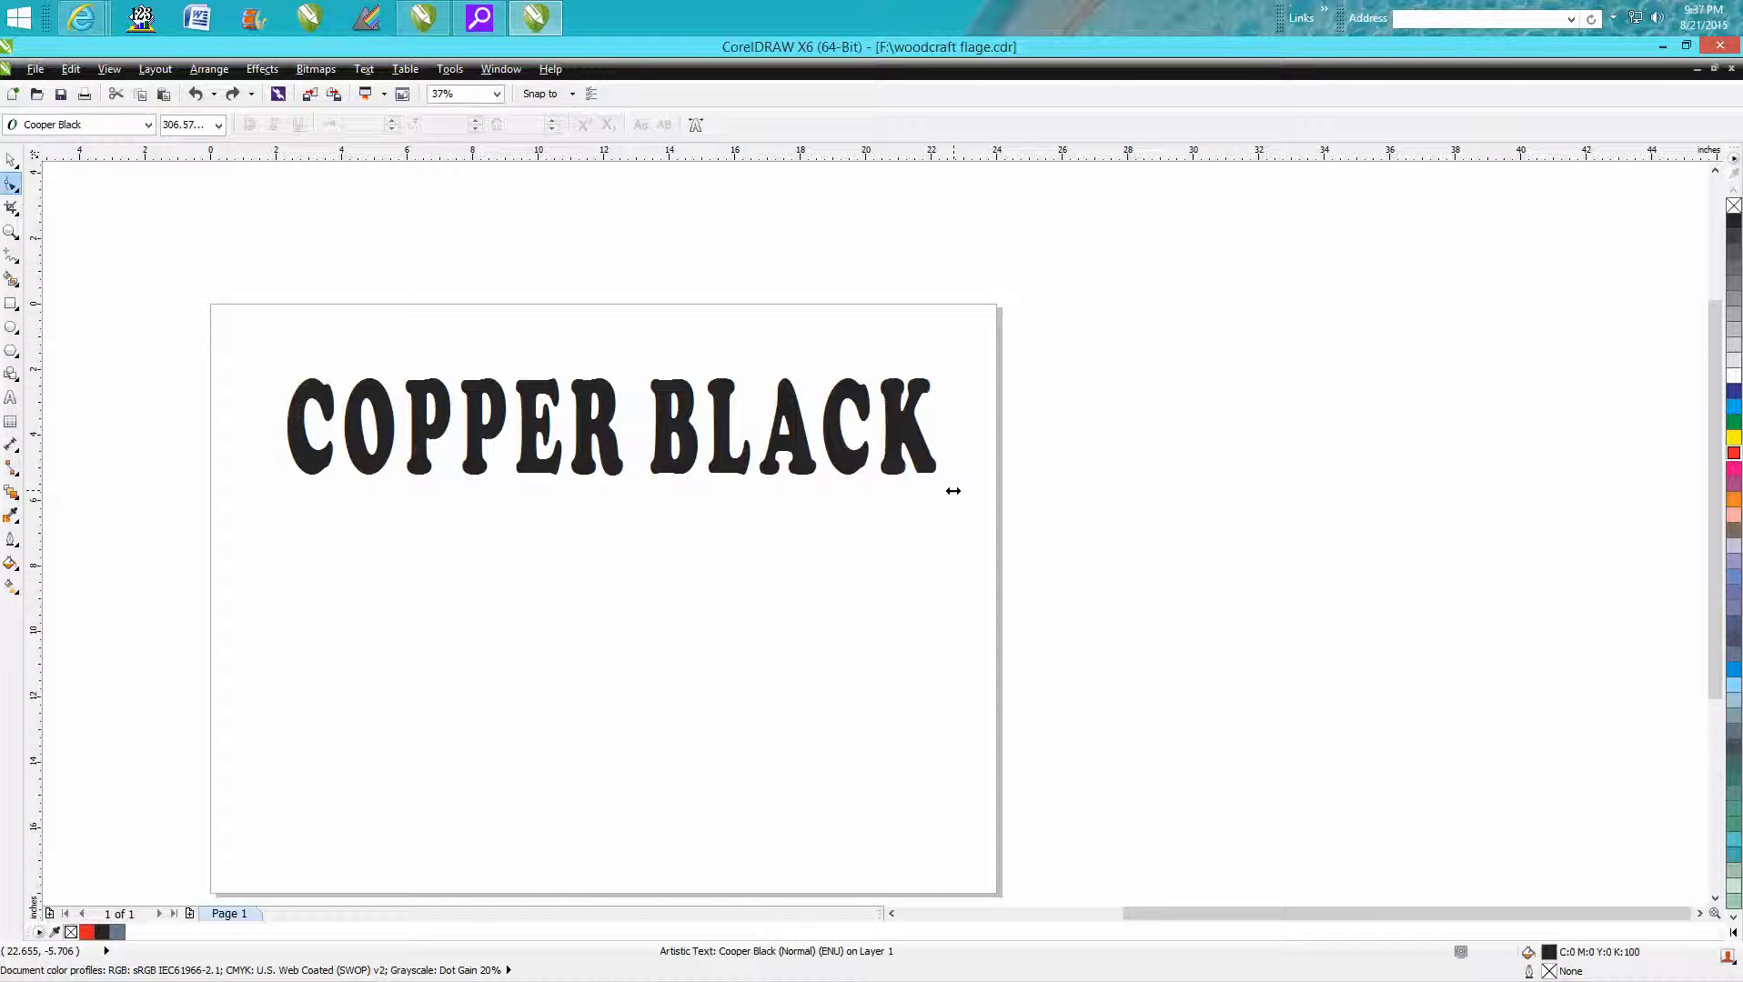
# Step: Widen the spacing of selected letters further and reselect the whole text
pyautogui.click(609, 427)
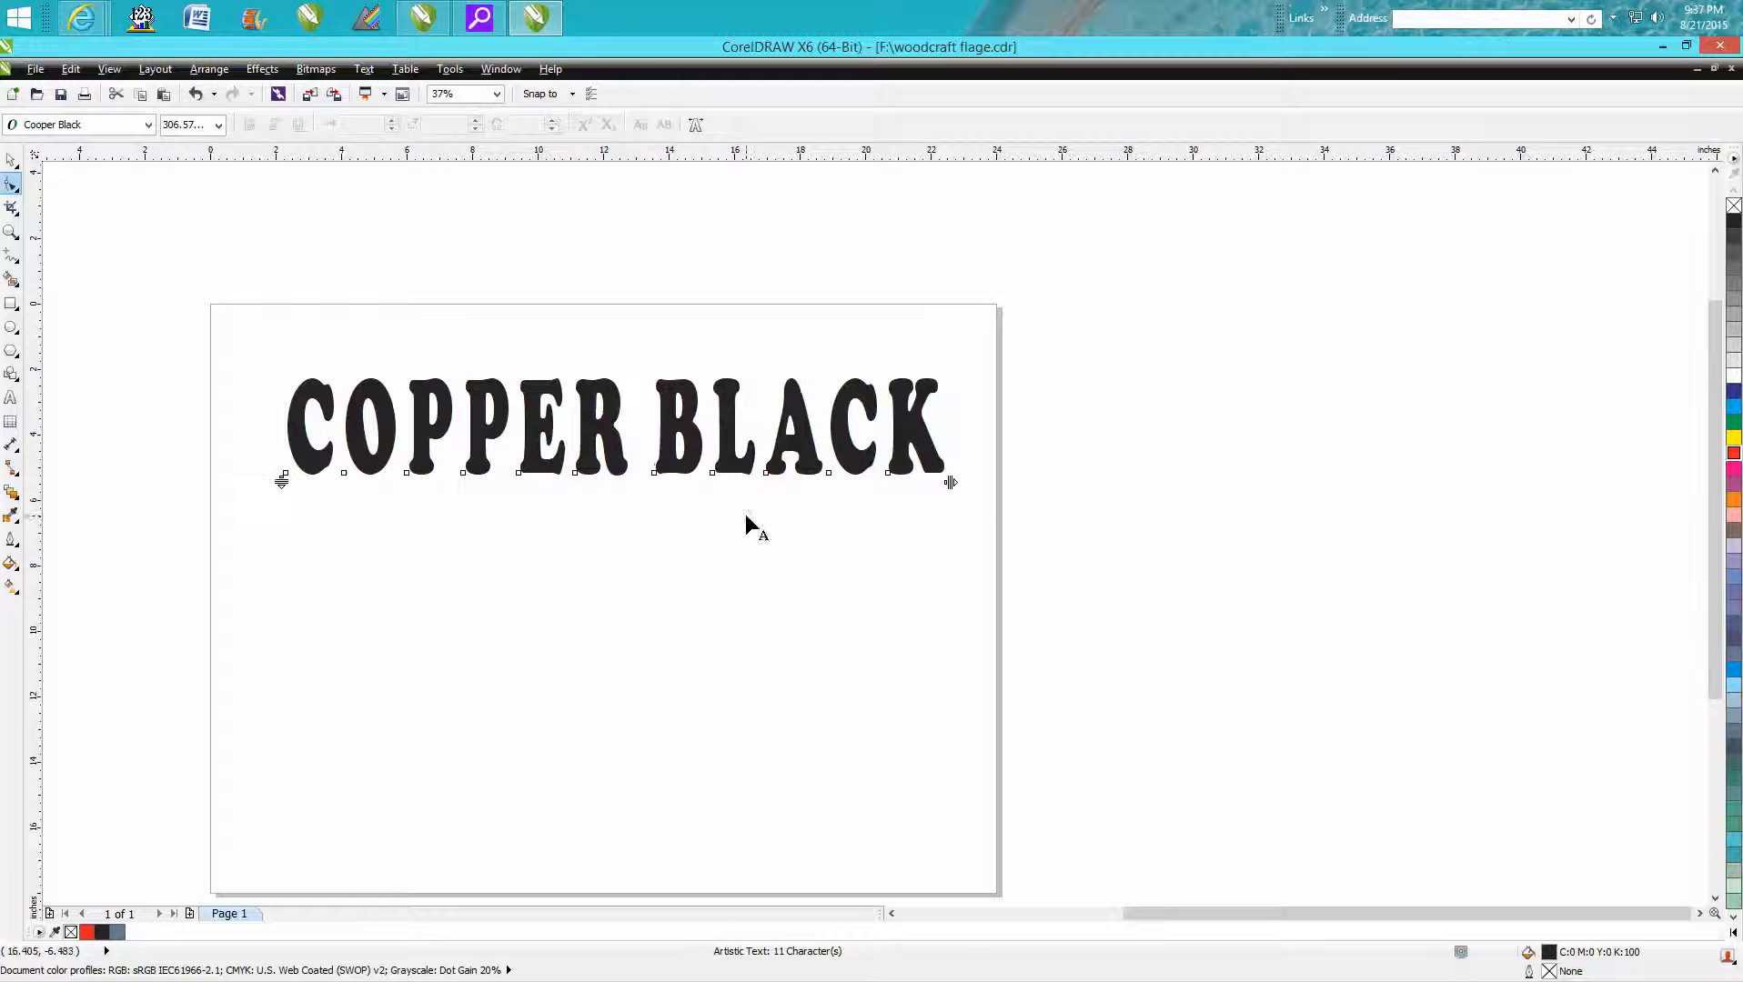
pyautogui.moveTo(345, 489)
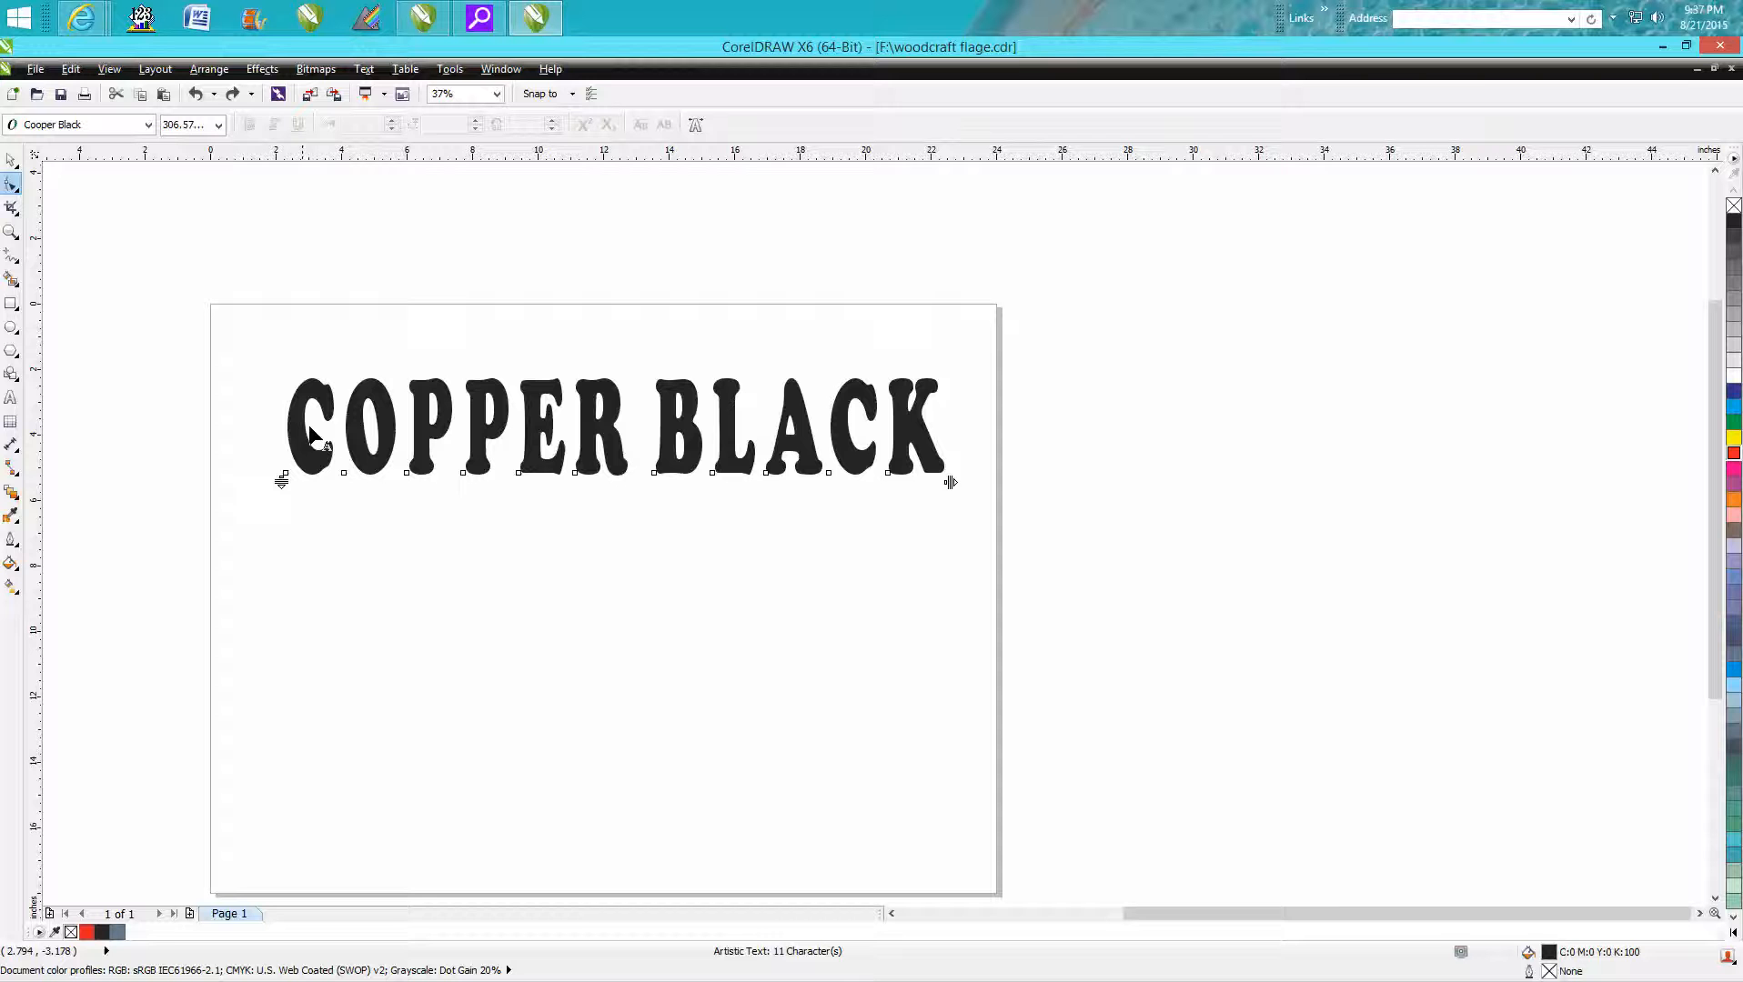
pyautogui.moveTo(511, 489)
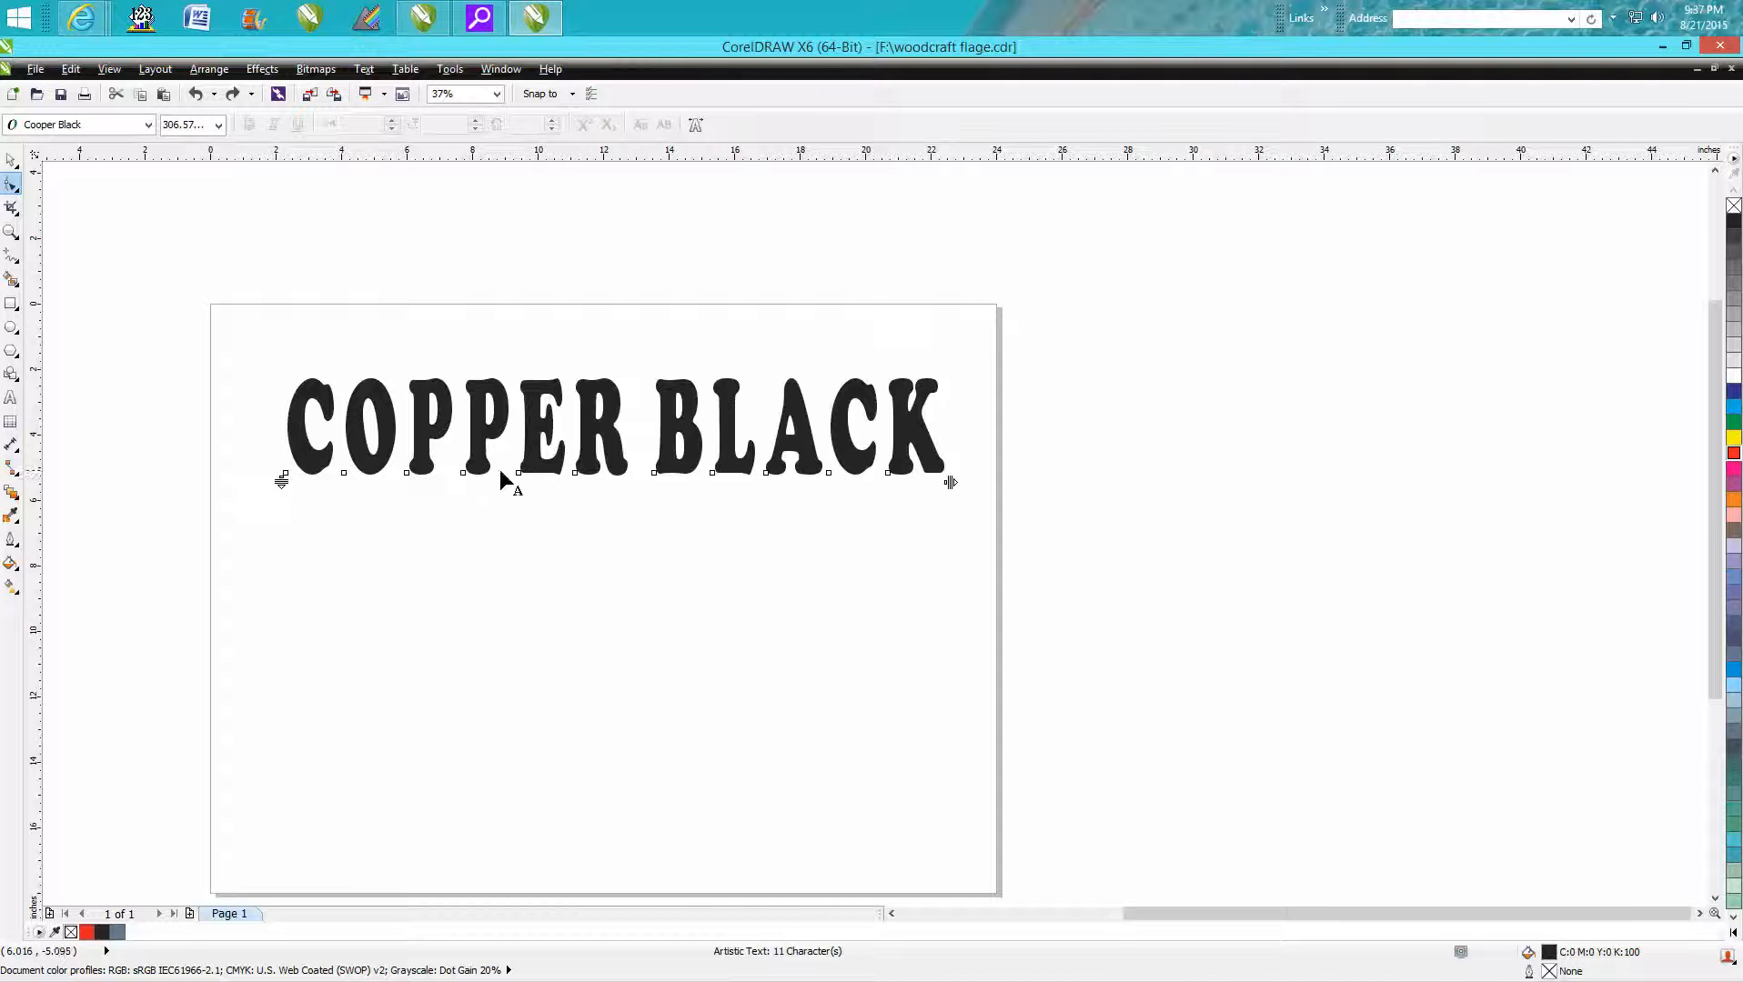
pyautogui.moveTo(661, 482)
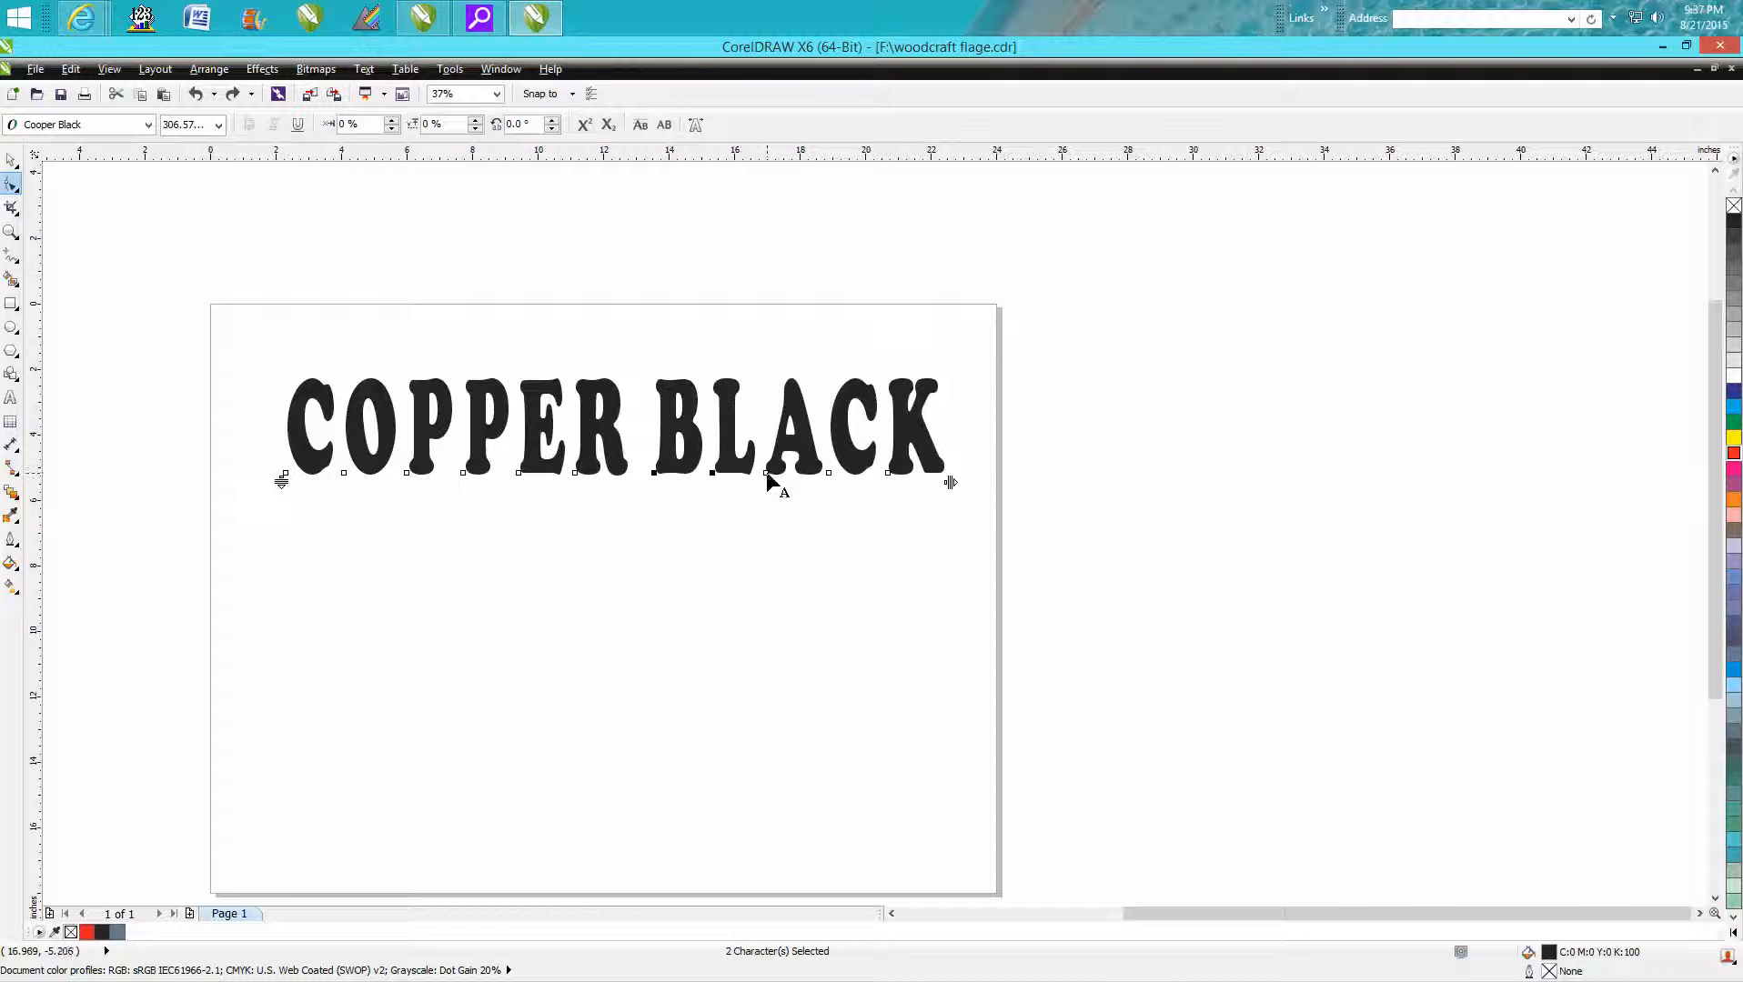
pyautogui.moveTo(767, 478); pyautogui.dragTo(883, 480)
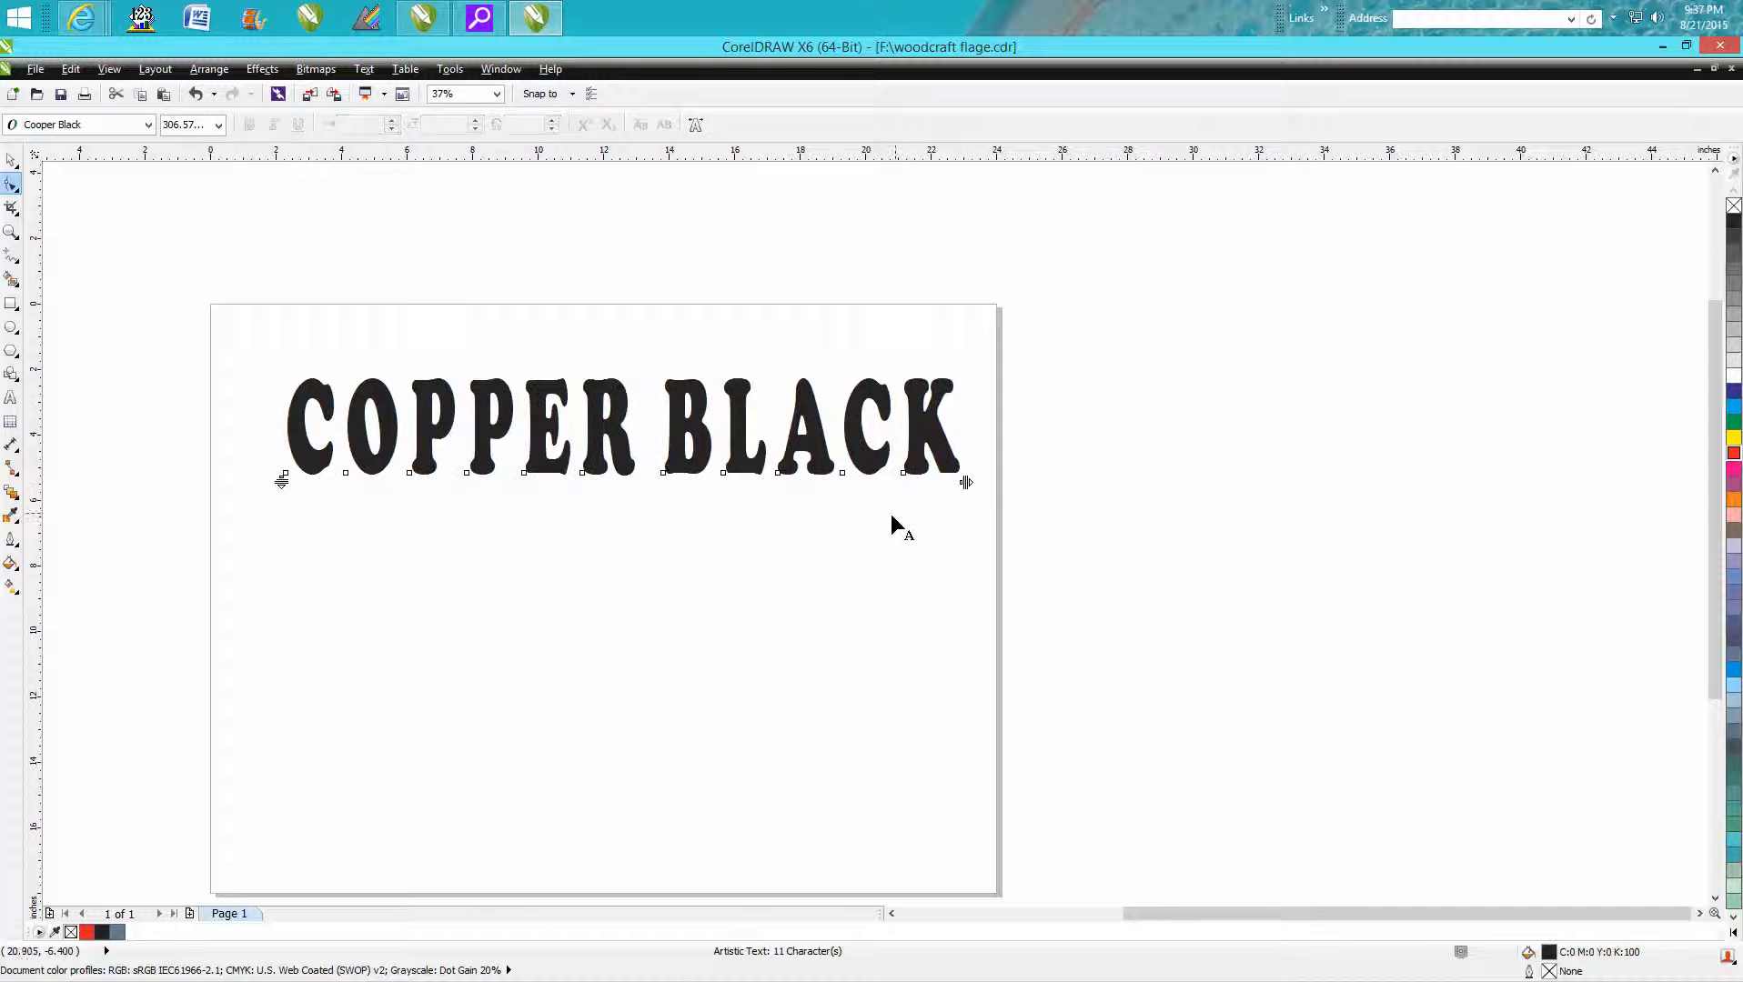
pyautogui.moveTo(661, 420)
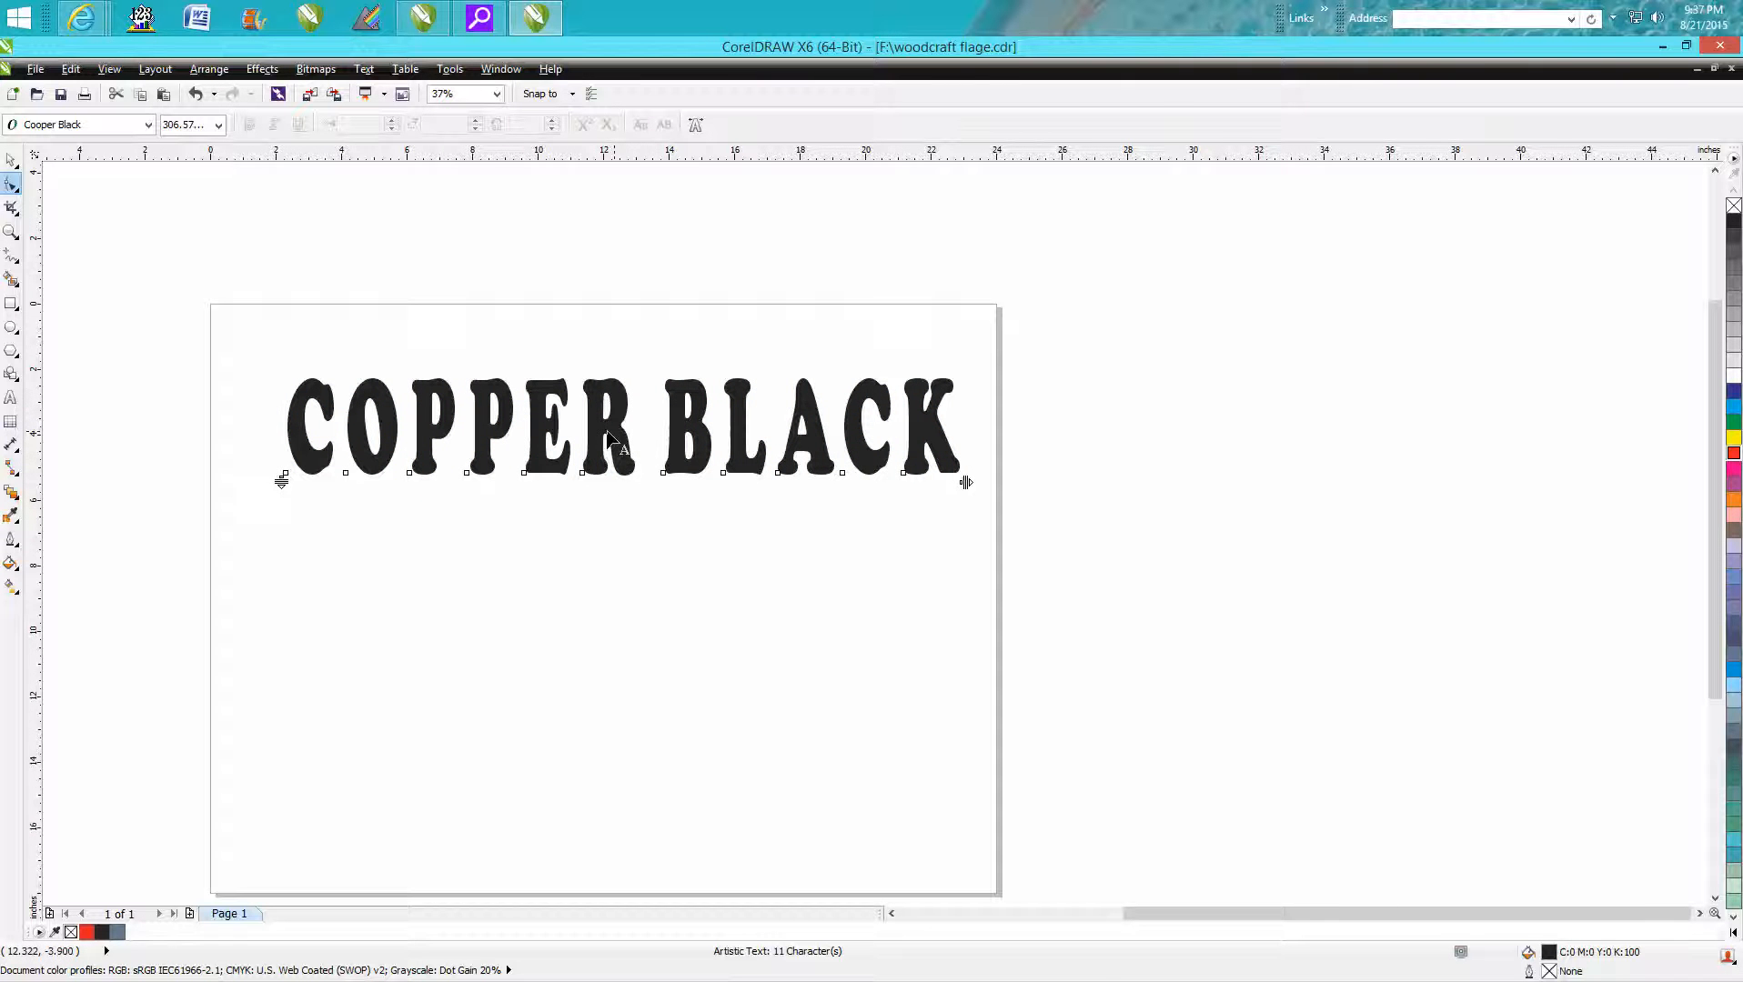
pyautogui.click(617, 427)
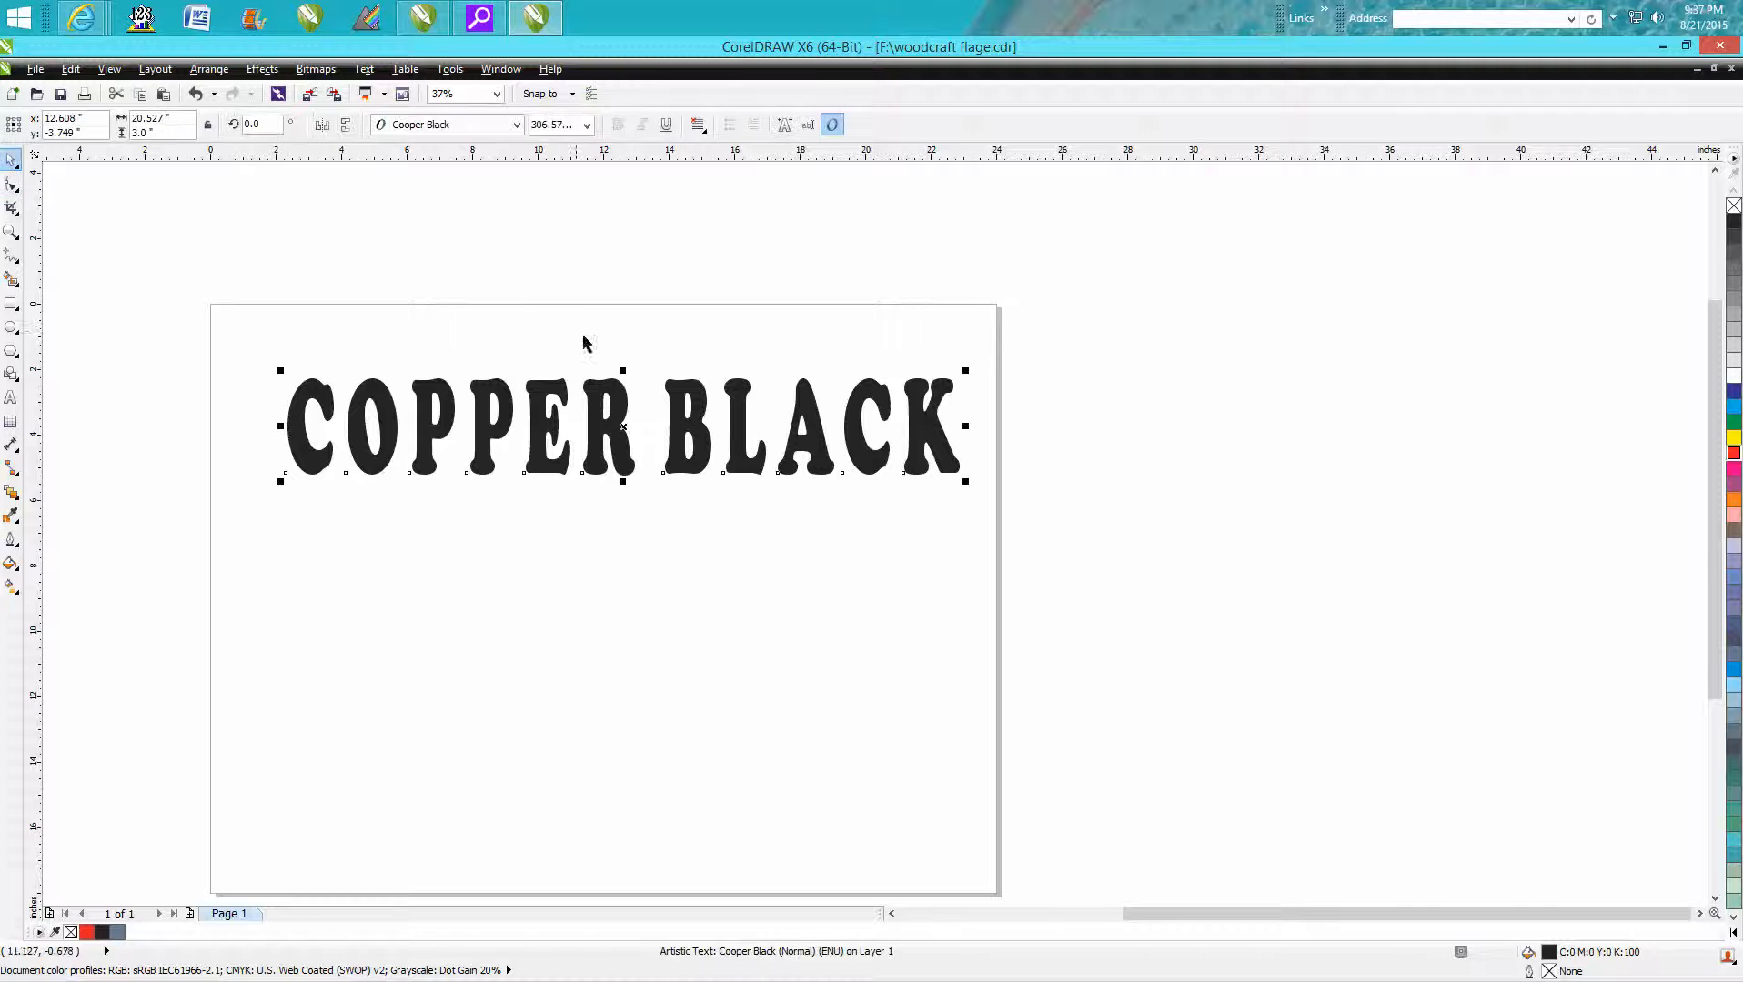
# Step: Reselect the respaced COPPER BLACK text and convert it to curves
pyautogui.click(209, 69)
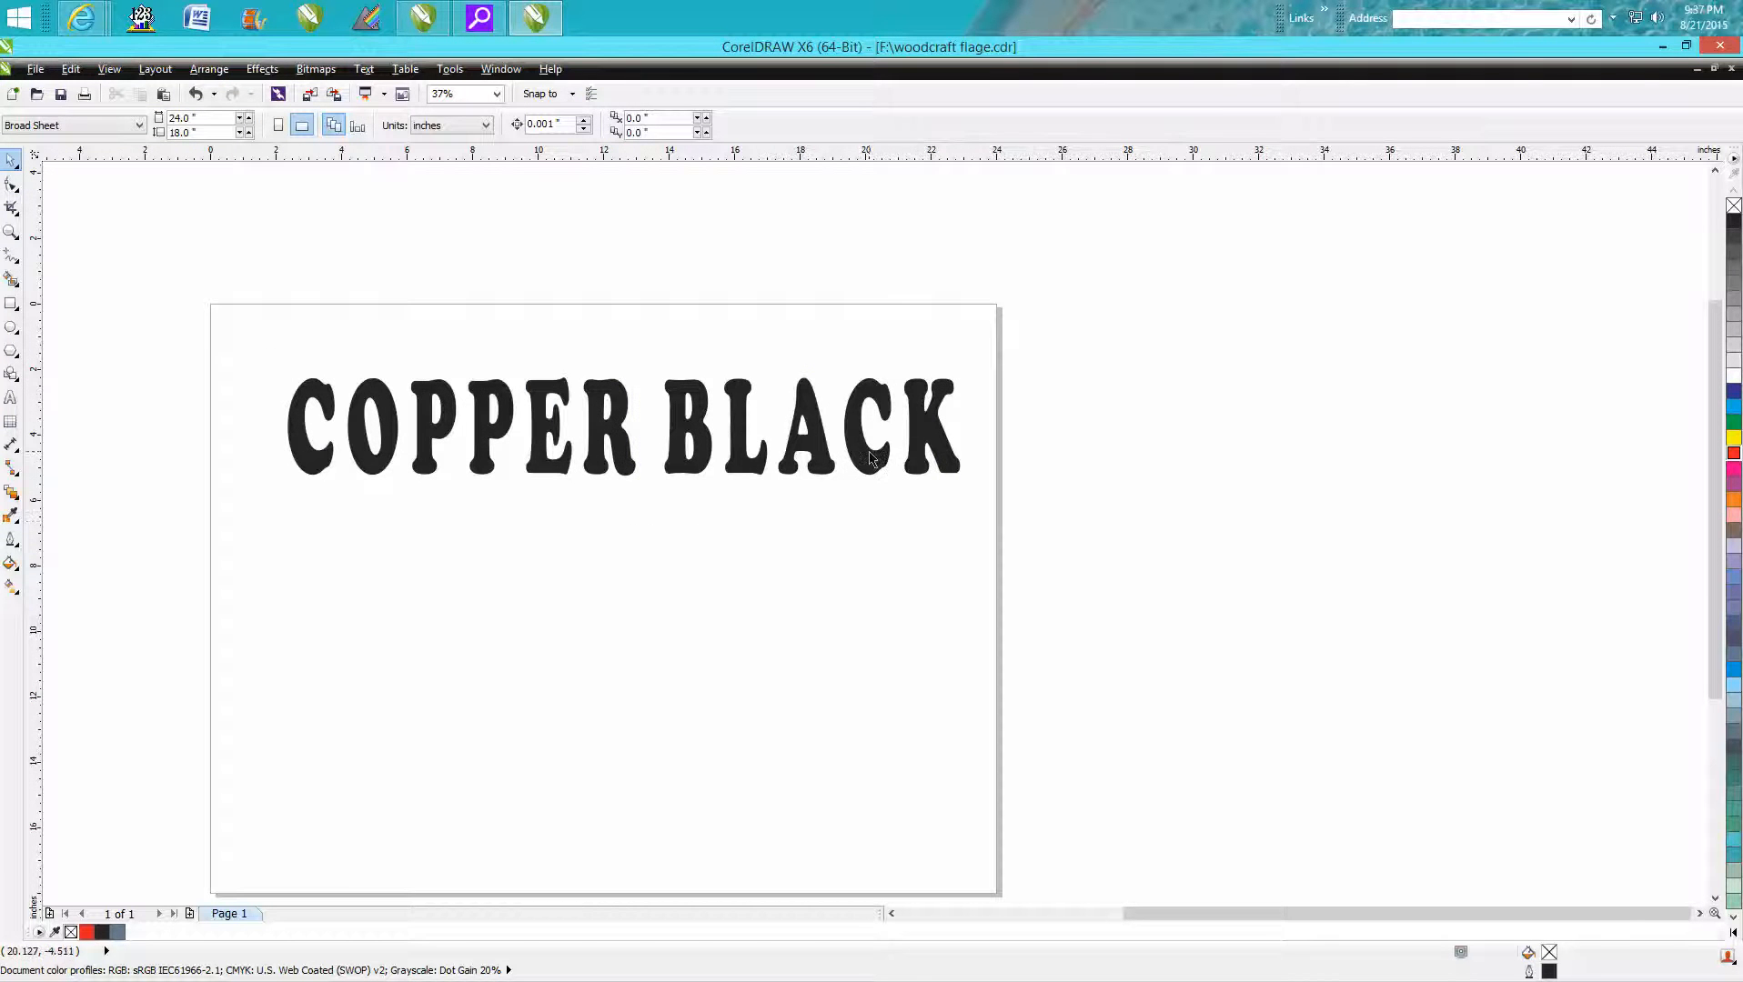
pyautogui.click(210, 69)
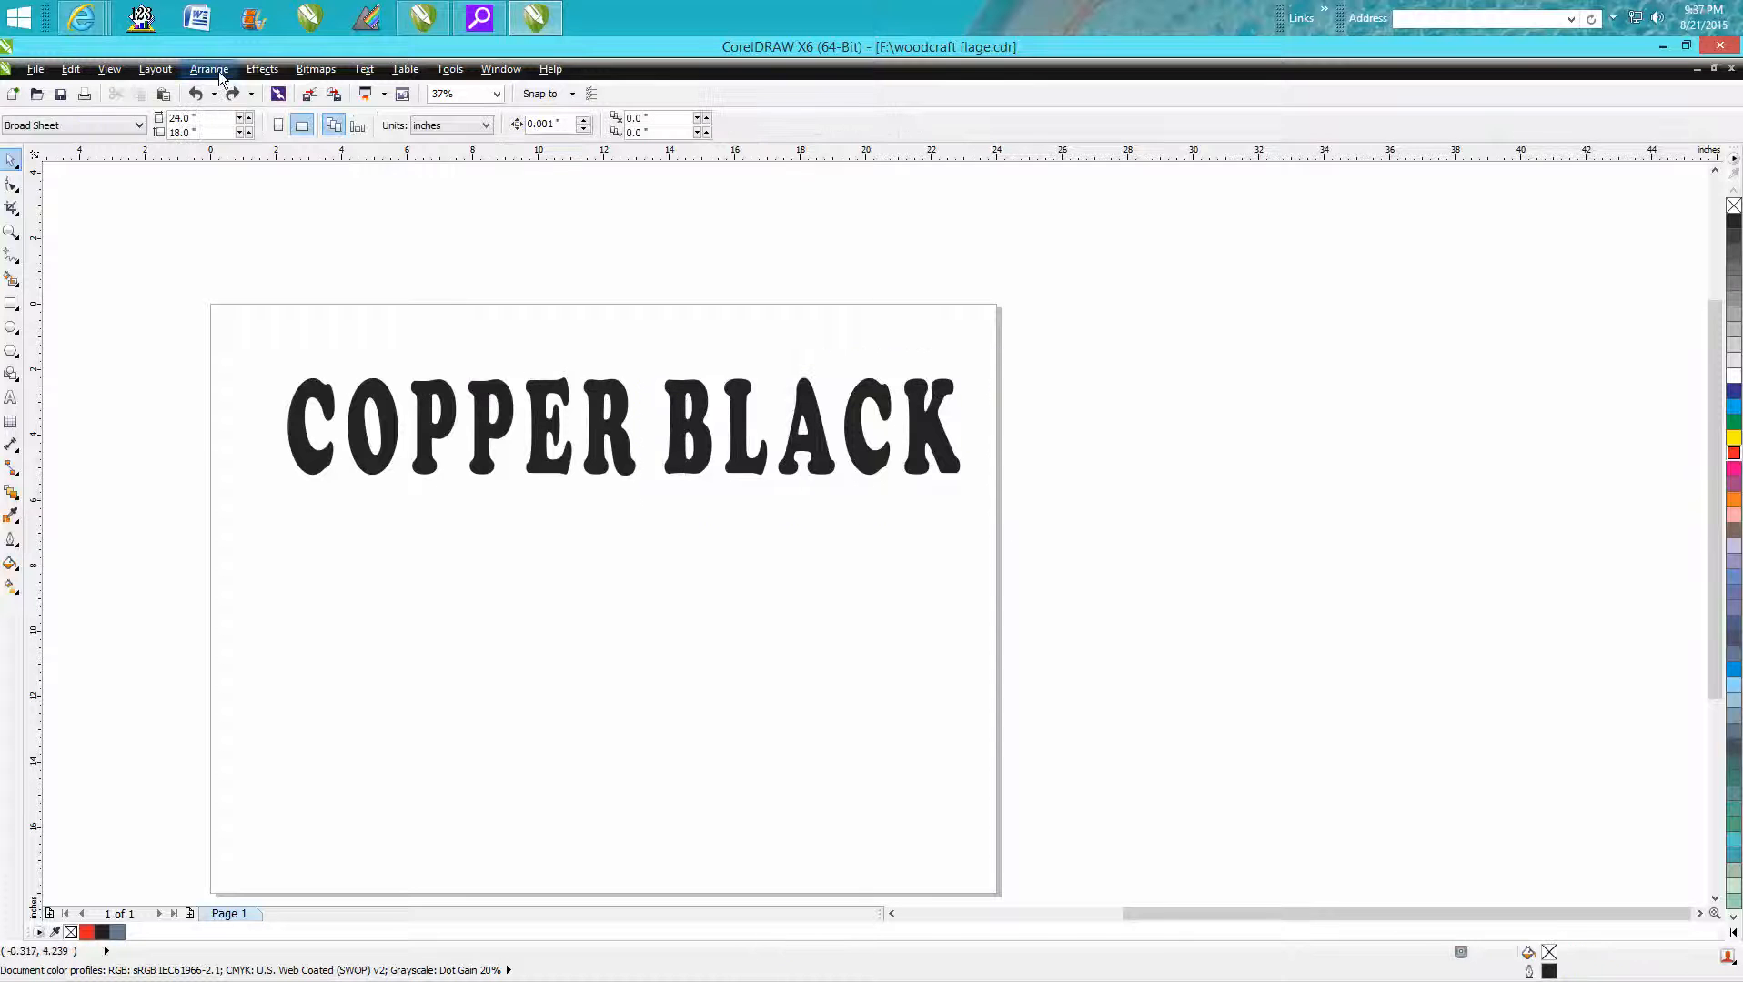
pyautogui.click(210, 69)
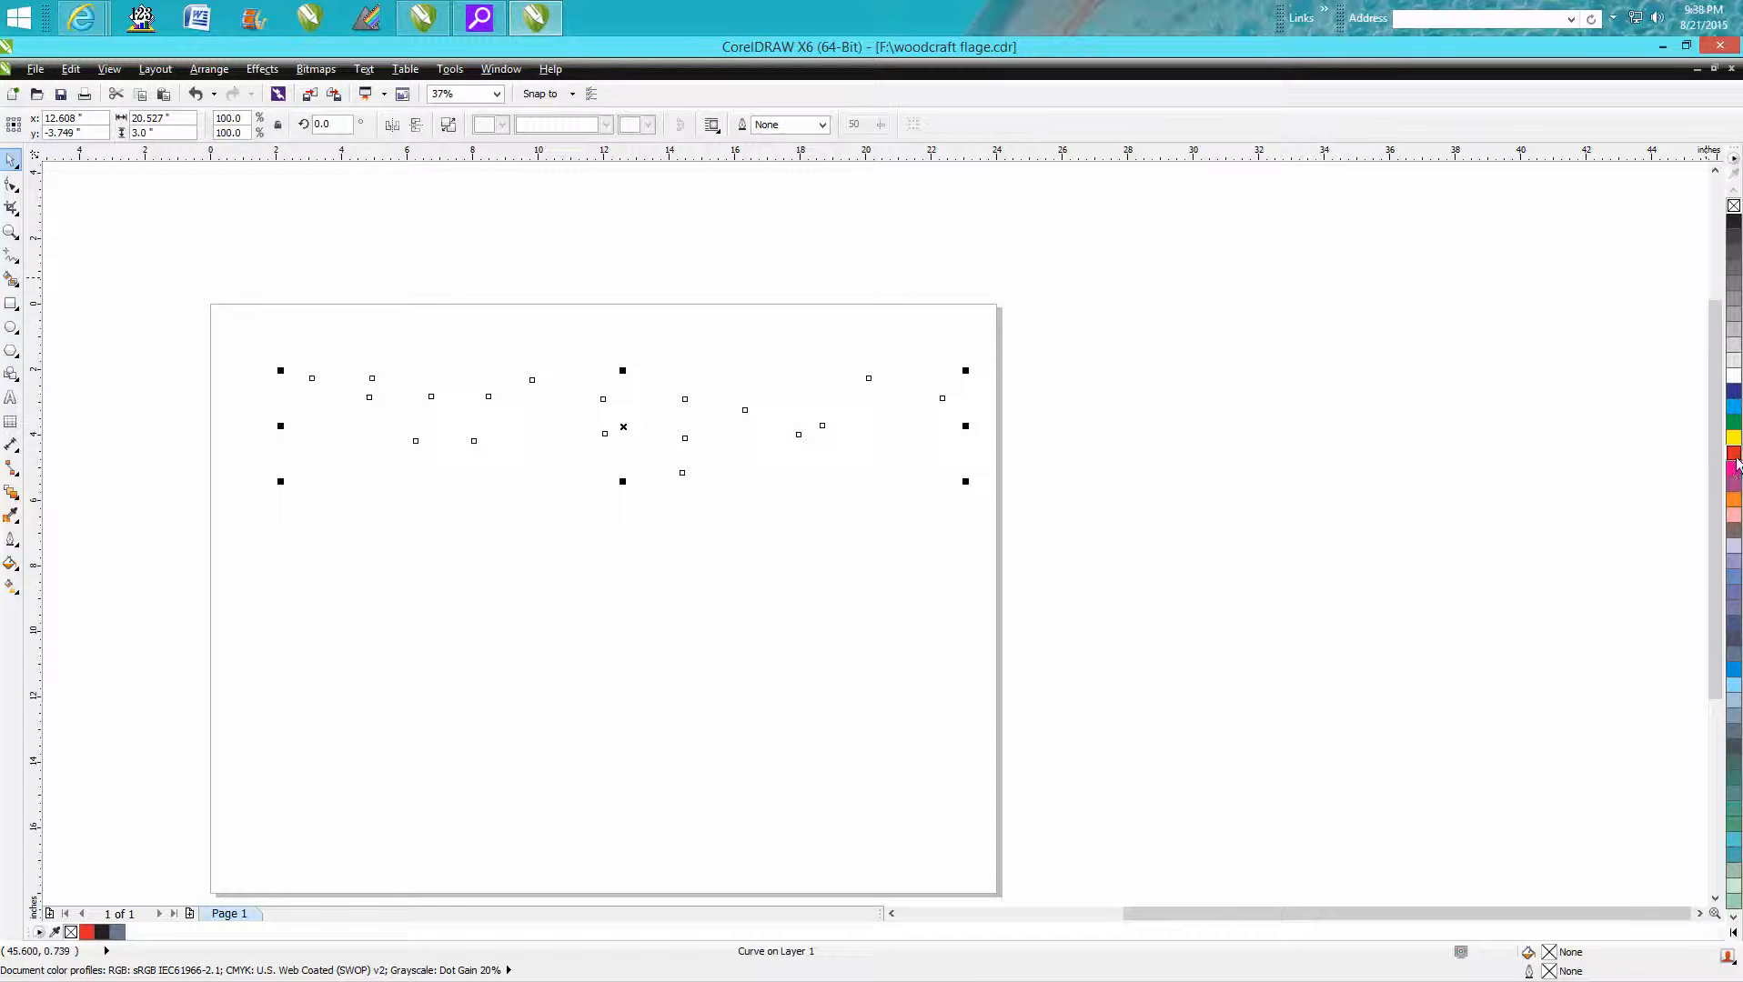
# Step: Give the letters a red outline and reduce nodes to about 97
pyautogui.click(12, 180)
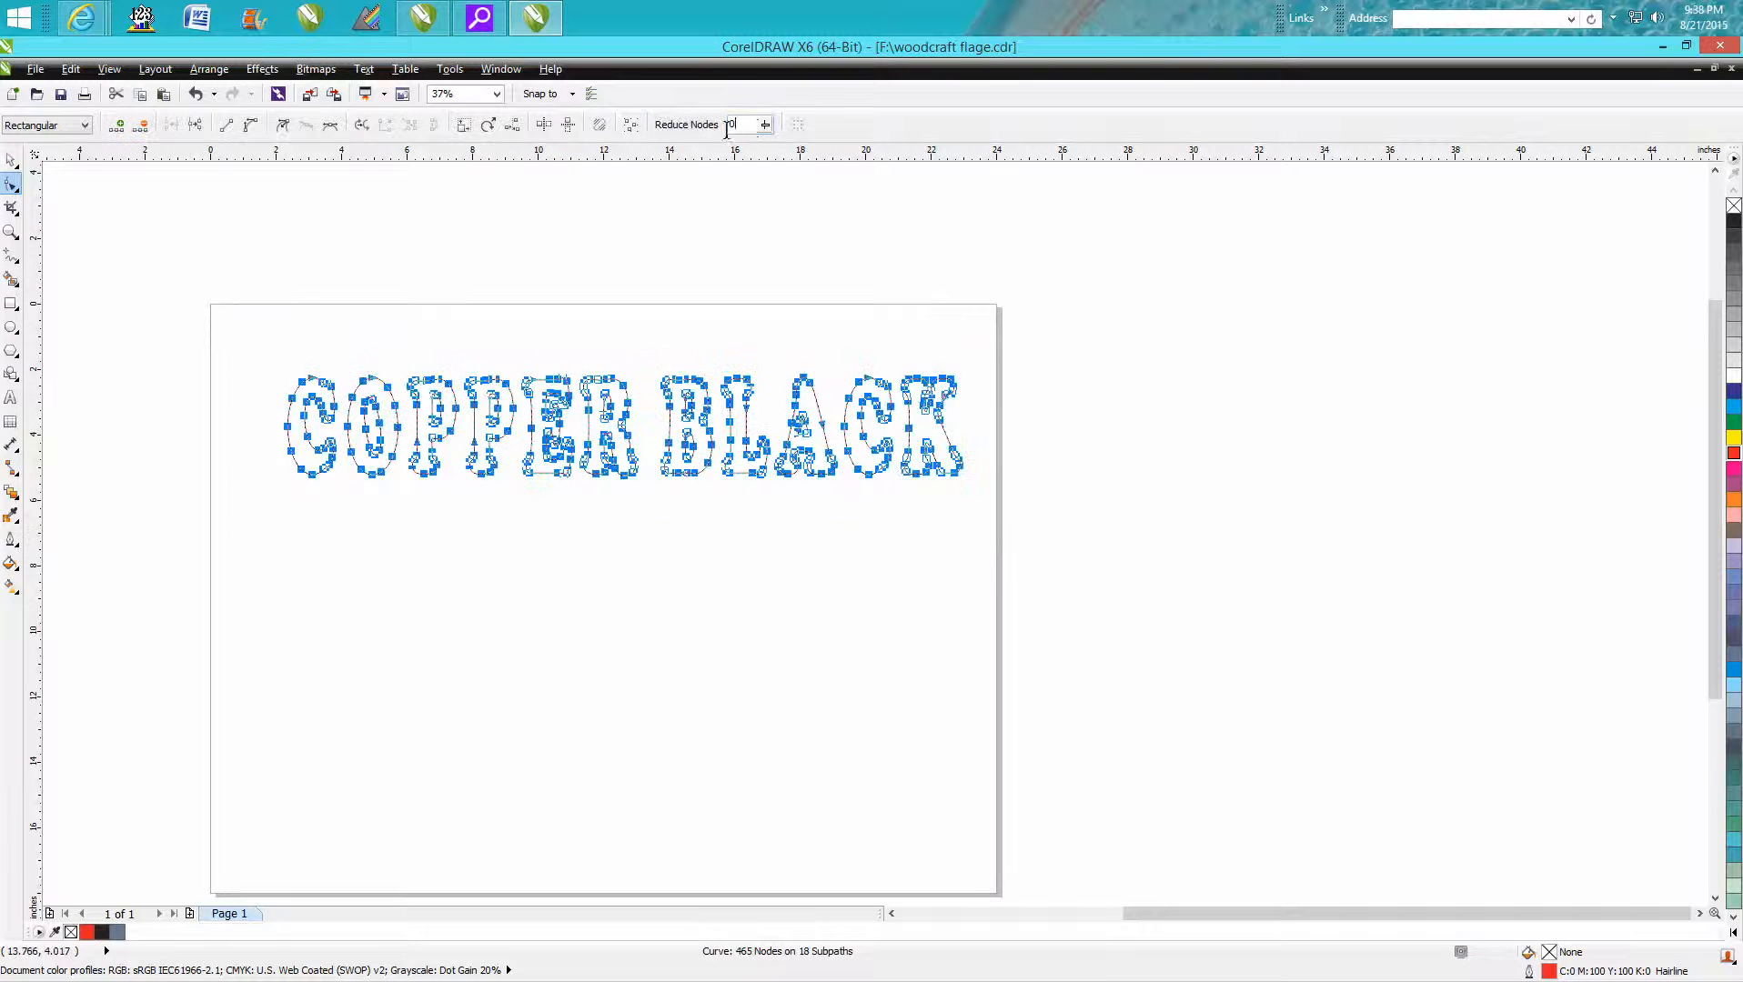
pyautogui.click(686, 124)
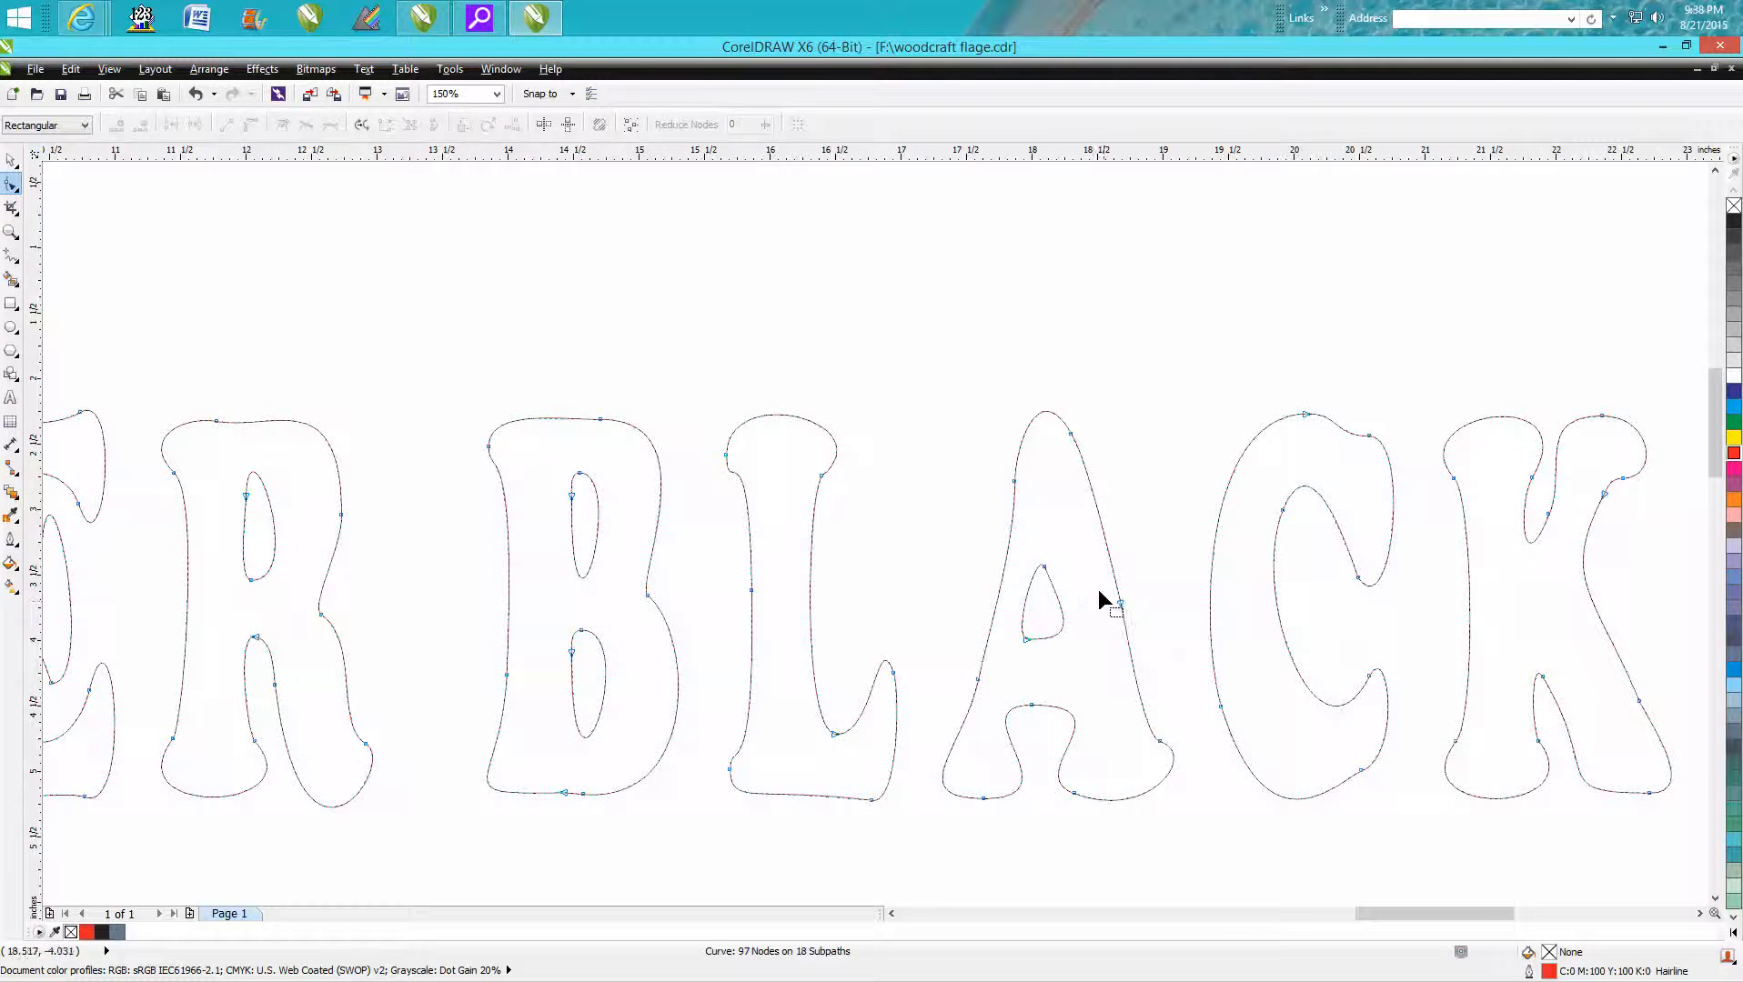
pyautogui.write('37')
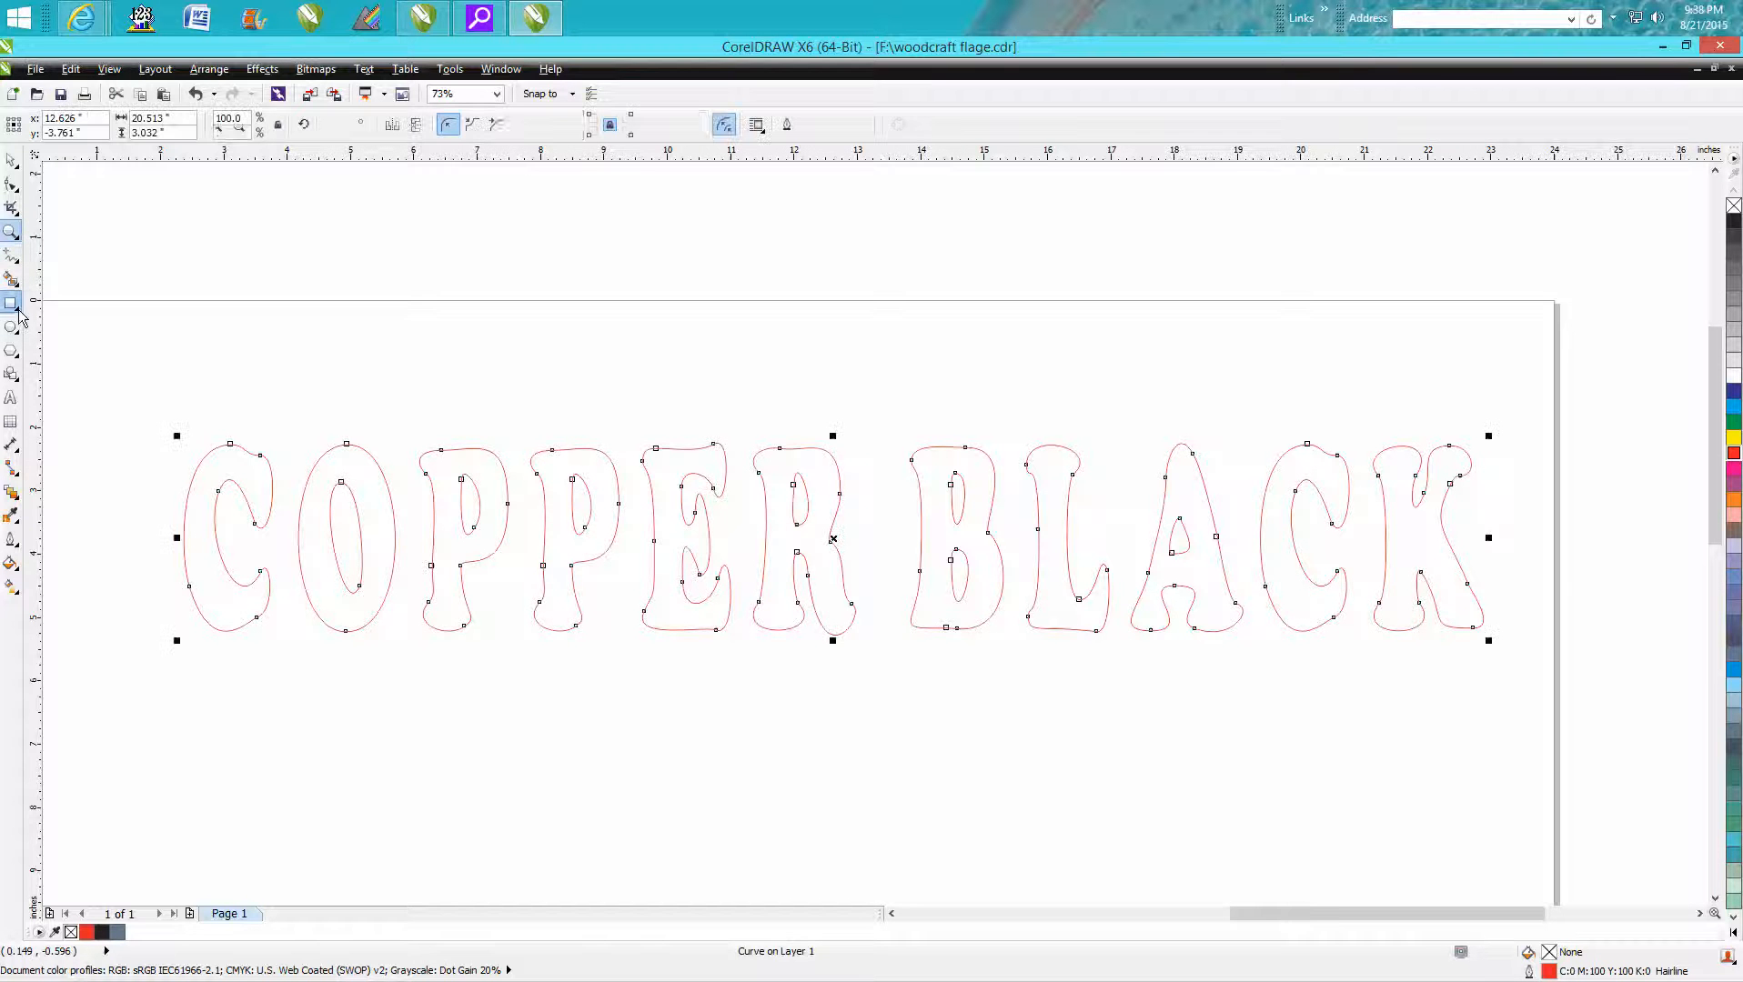
# Step: Draw a long rectangle spanning beneath the text with a red hairline outline
pyautogui.moveTo(181, 620); pyautogui.dragTo(903, 703)
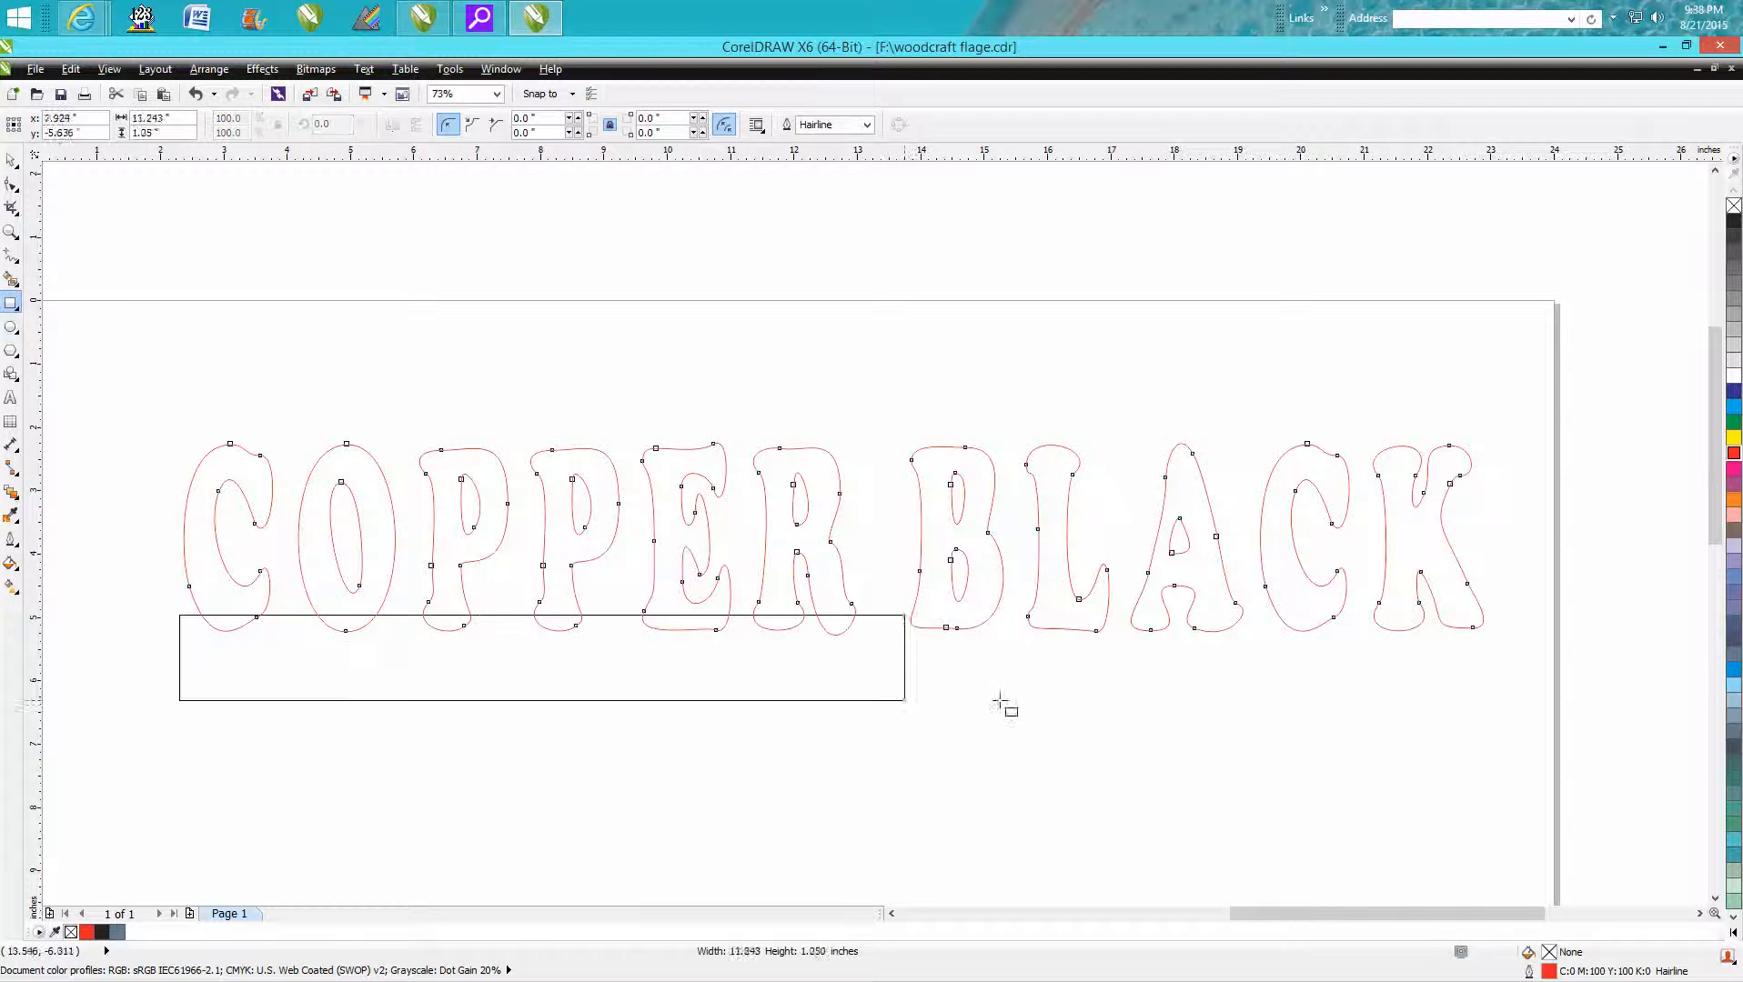
pyautogui.moveTo(903, 701); pyautogui.dragTo(1506, 681)
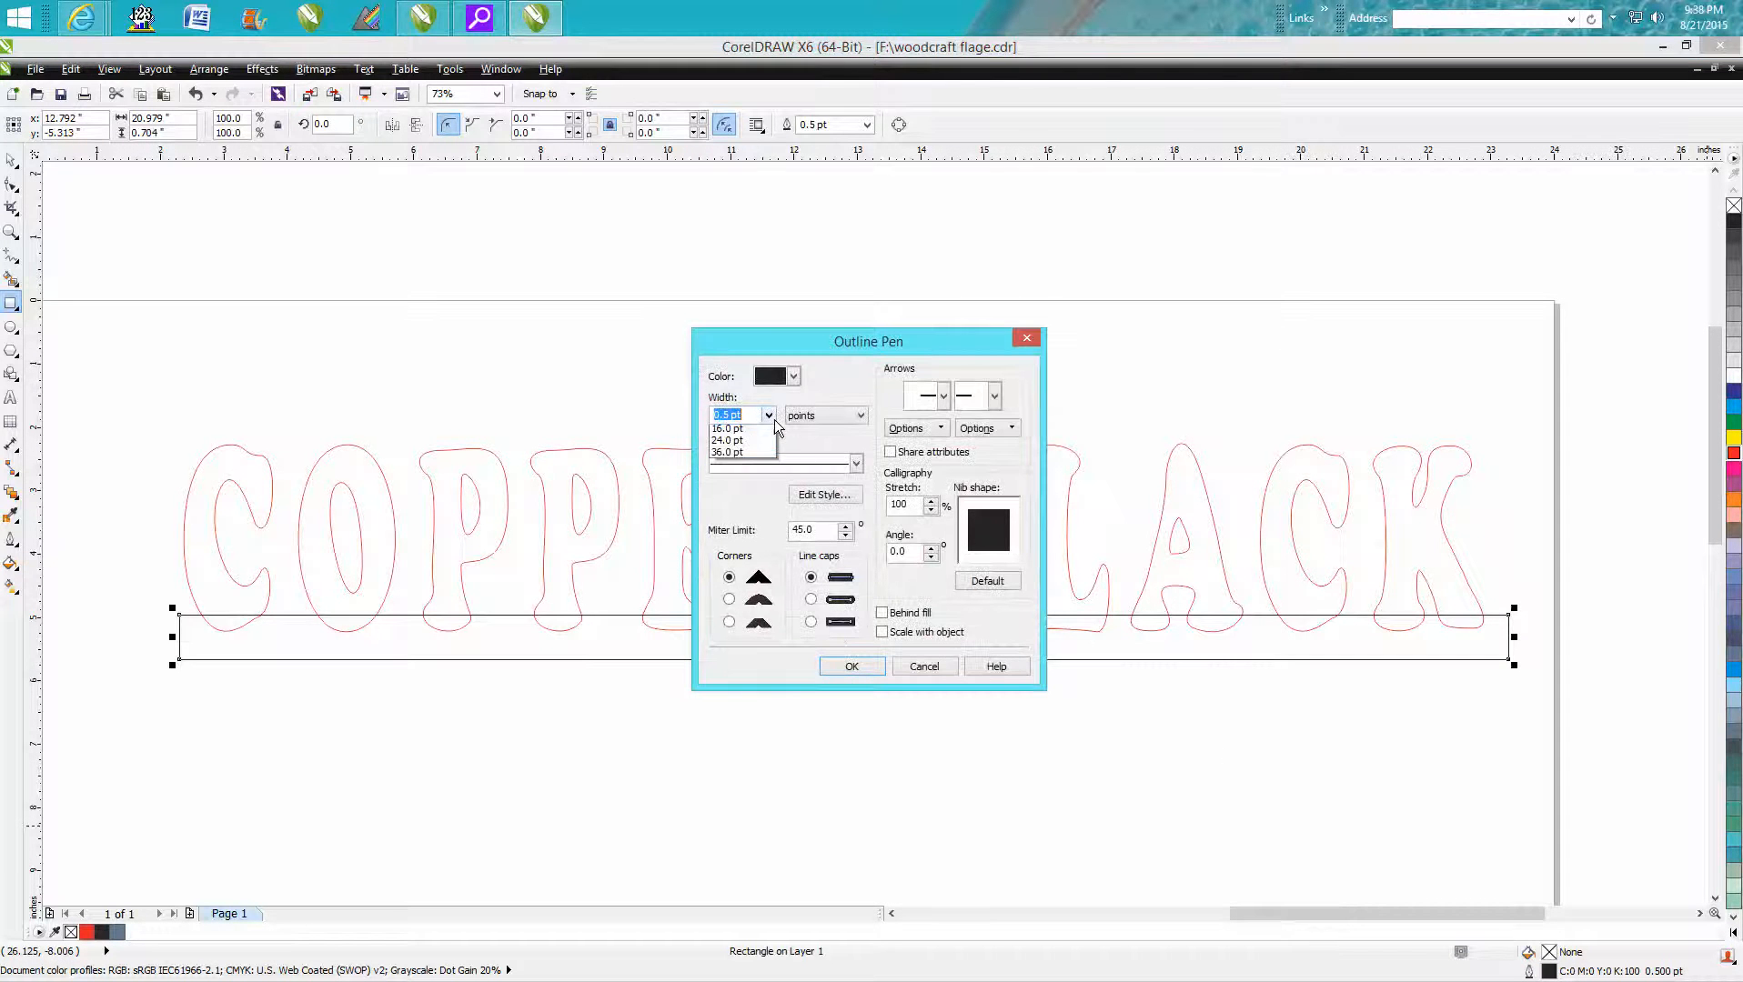
pyautogui.click(792, 375)
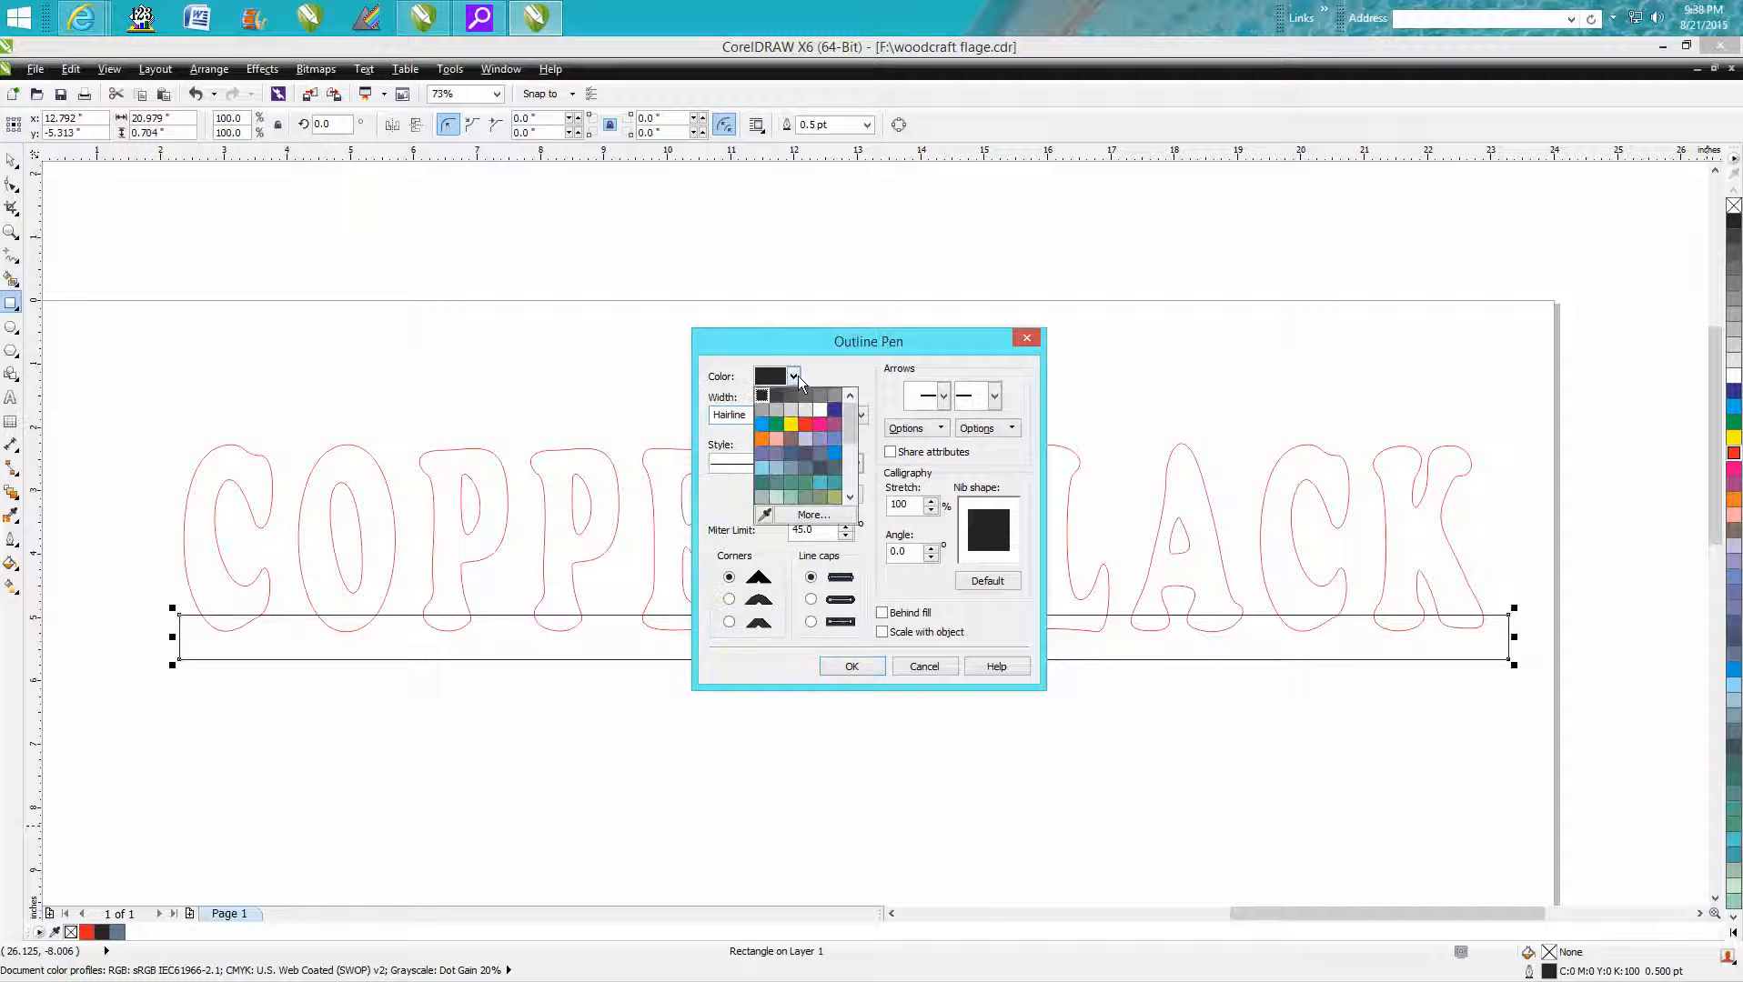
pyautogui.click(851, 666)
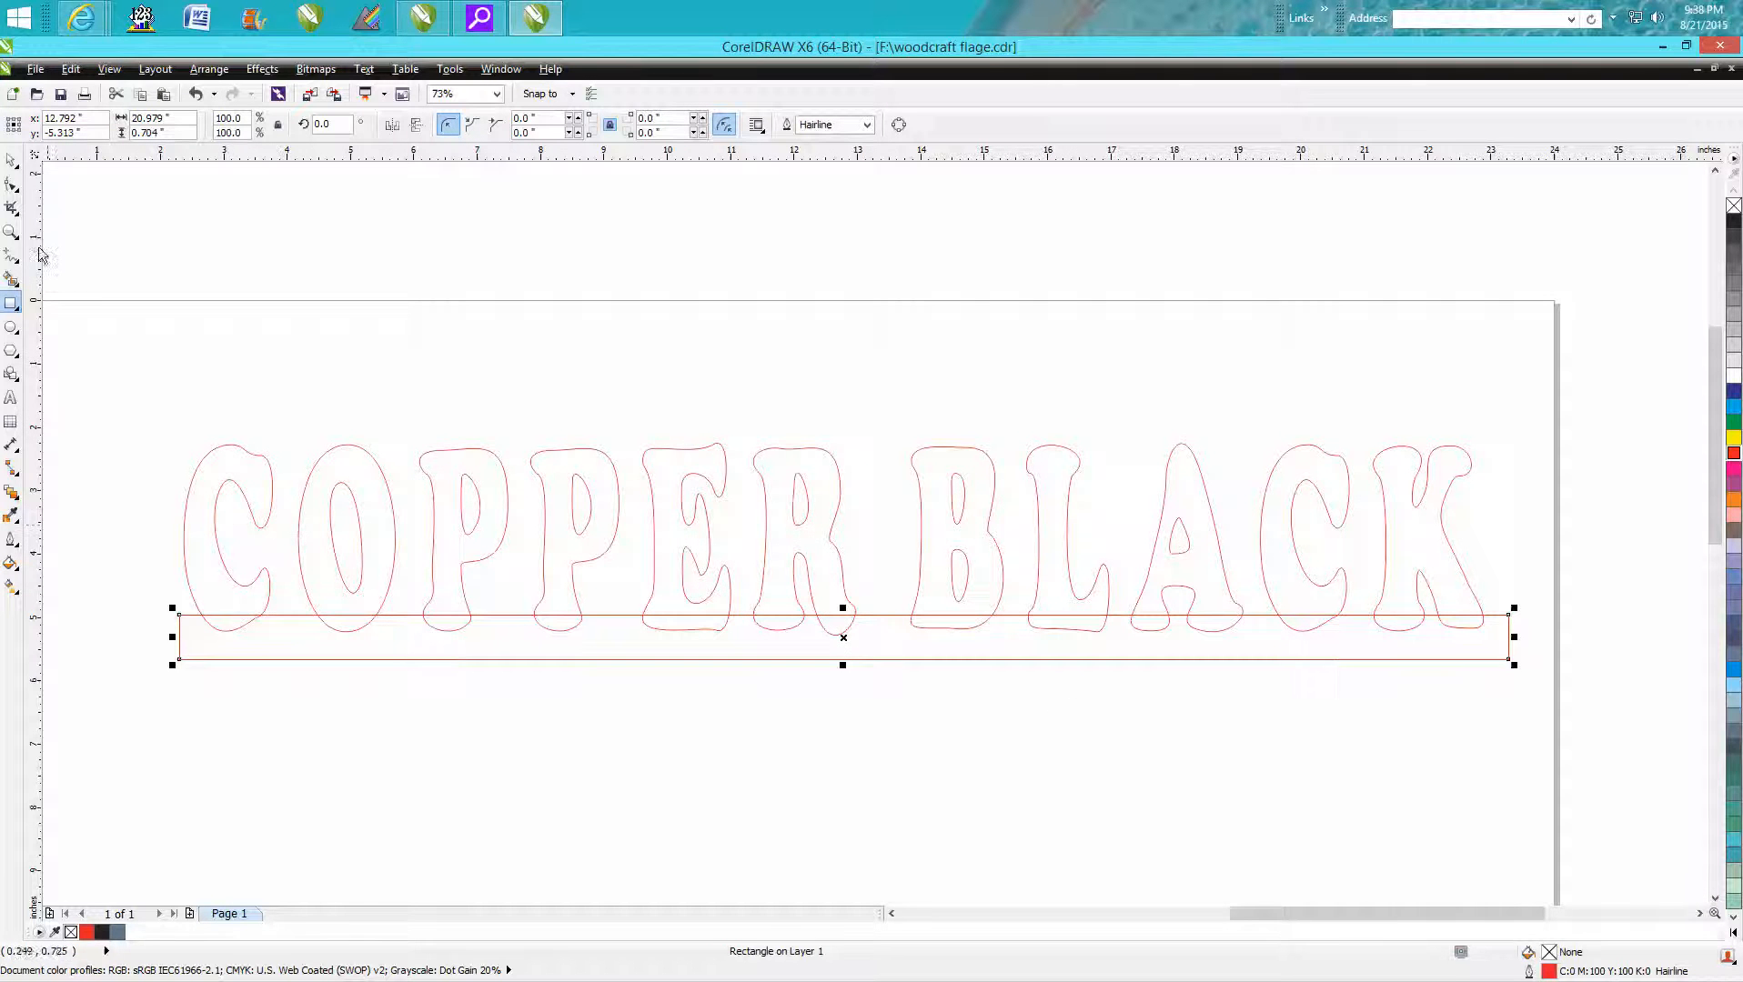
pyautogui.moveTo(200, 628)
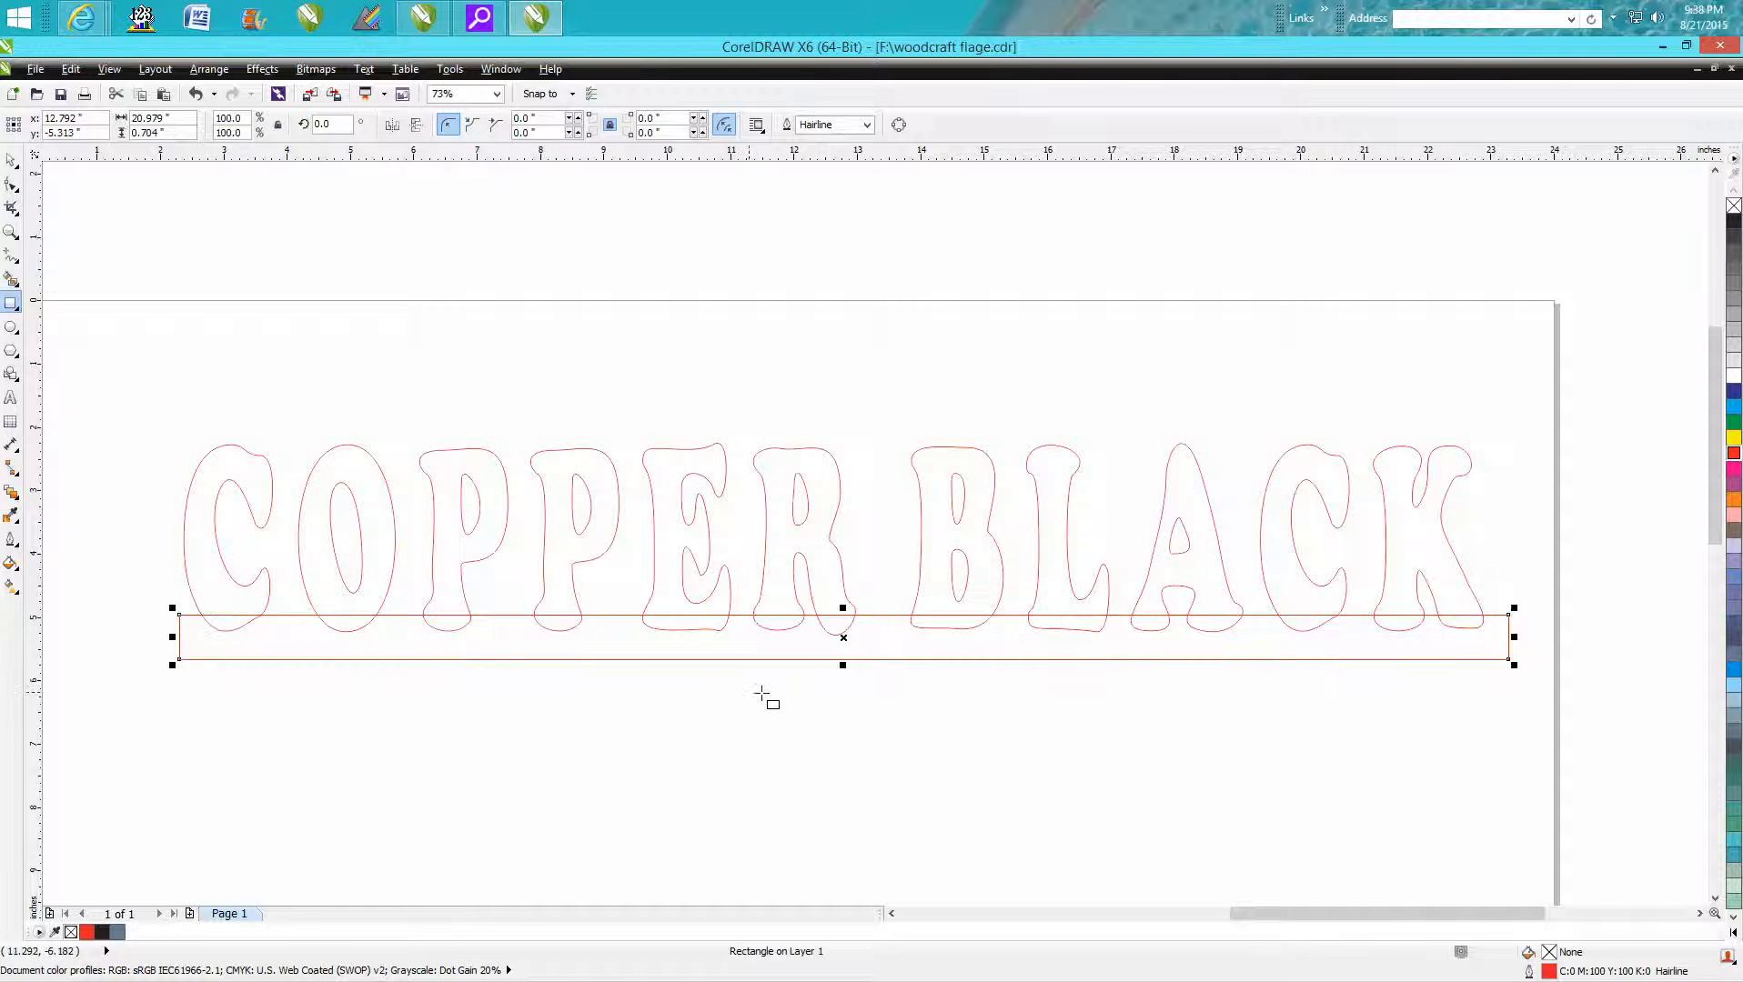
# Step: Make the base rectangle thinner and round its corners to 0.17"
pyautogui.moveTo(841, 665); pyautogui.dragTo(842, 652)
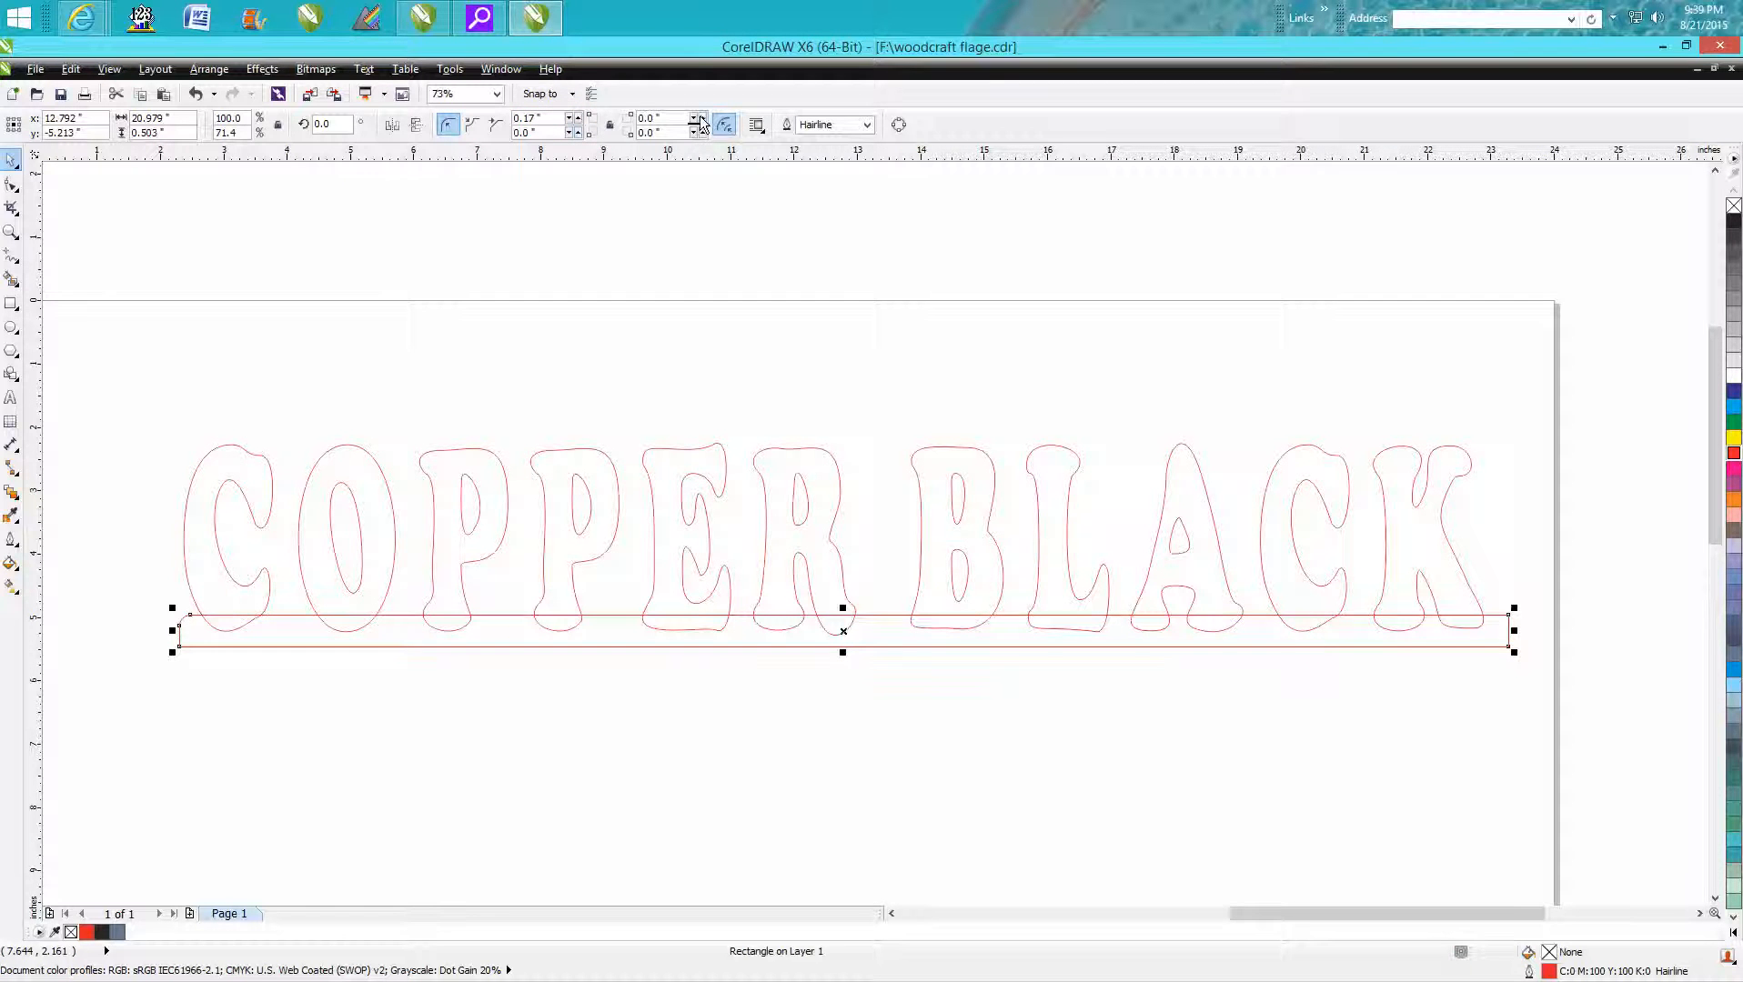
pyautogui.click(702, 119)
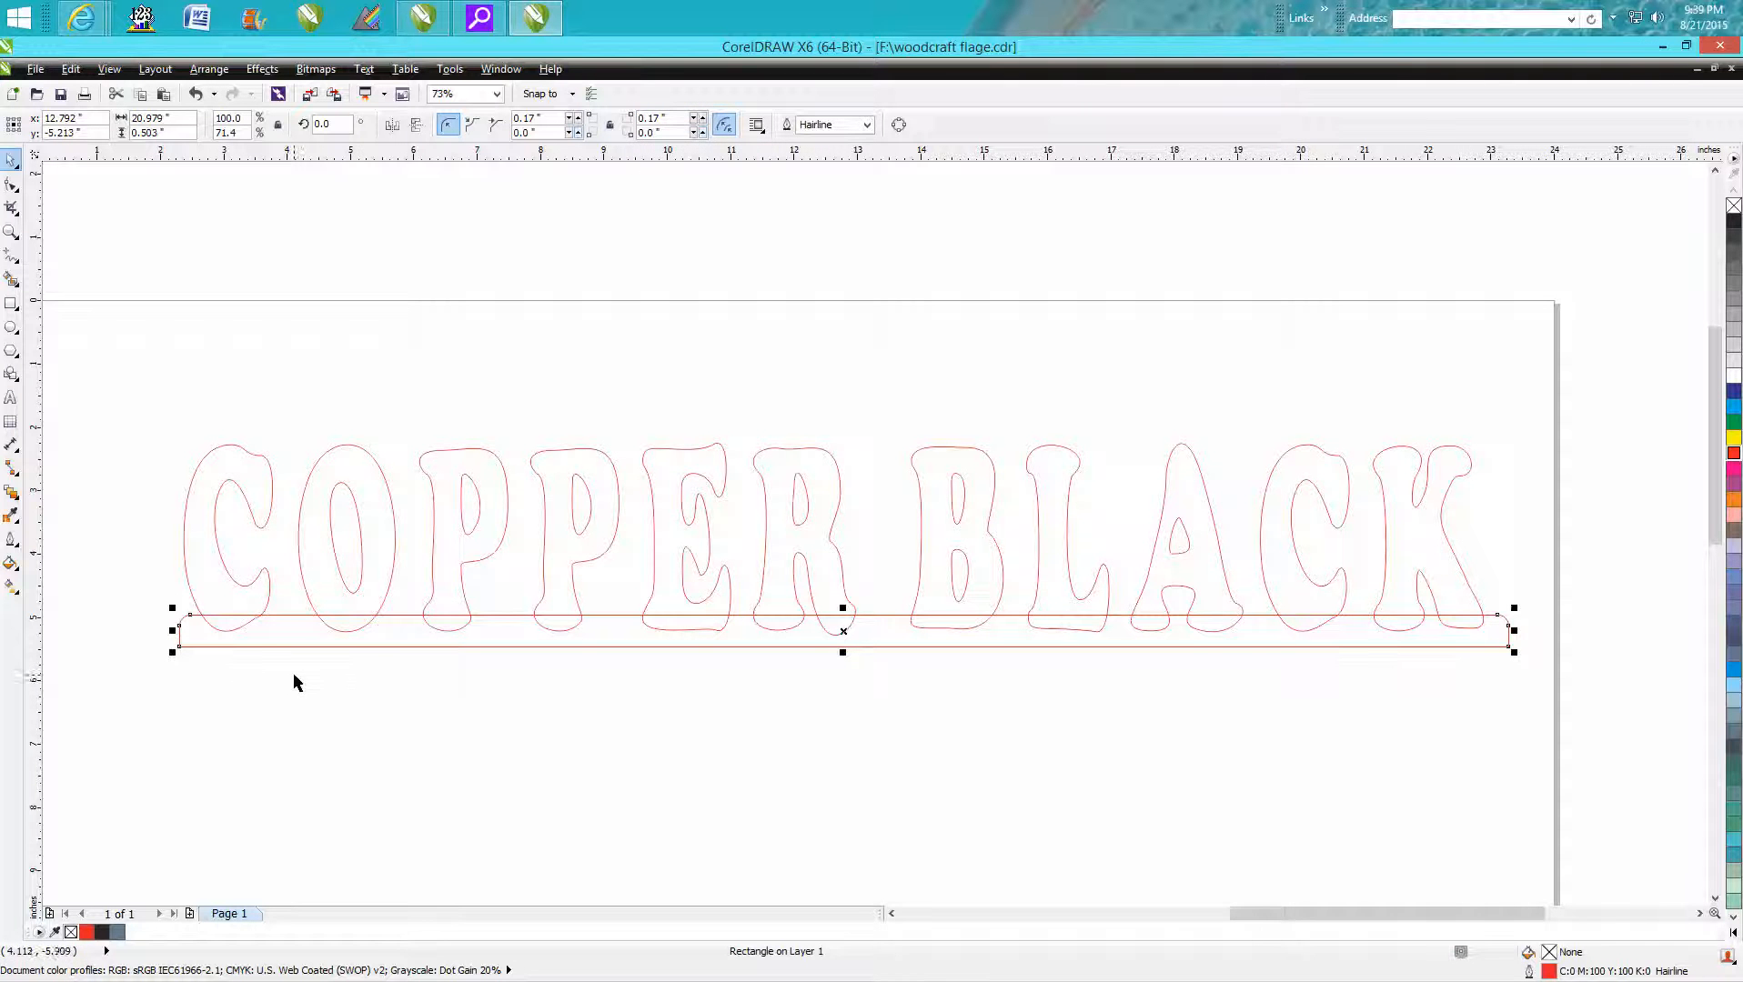
pyautogui.moveTo(125, 265)
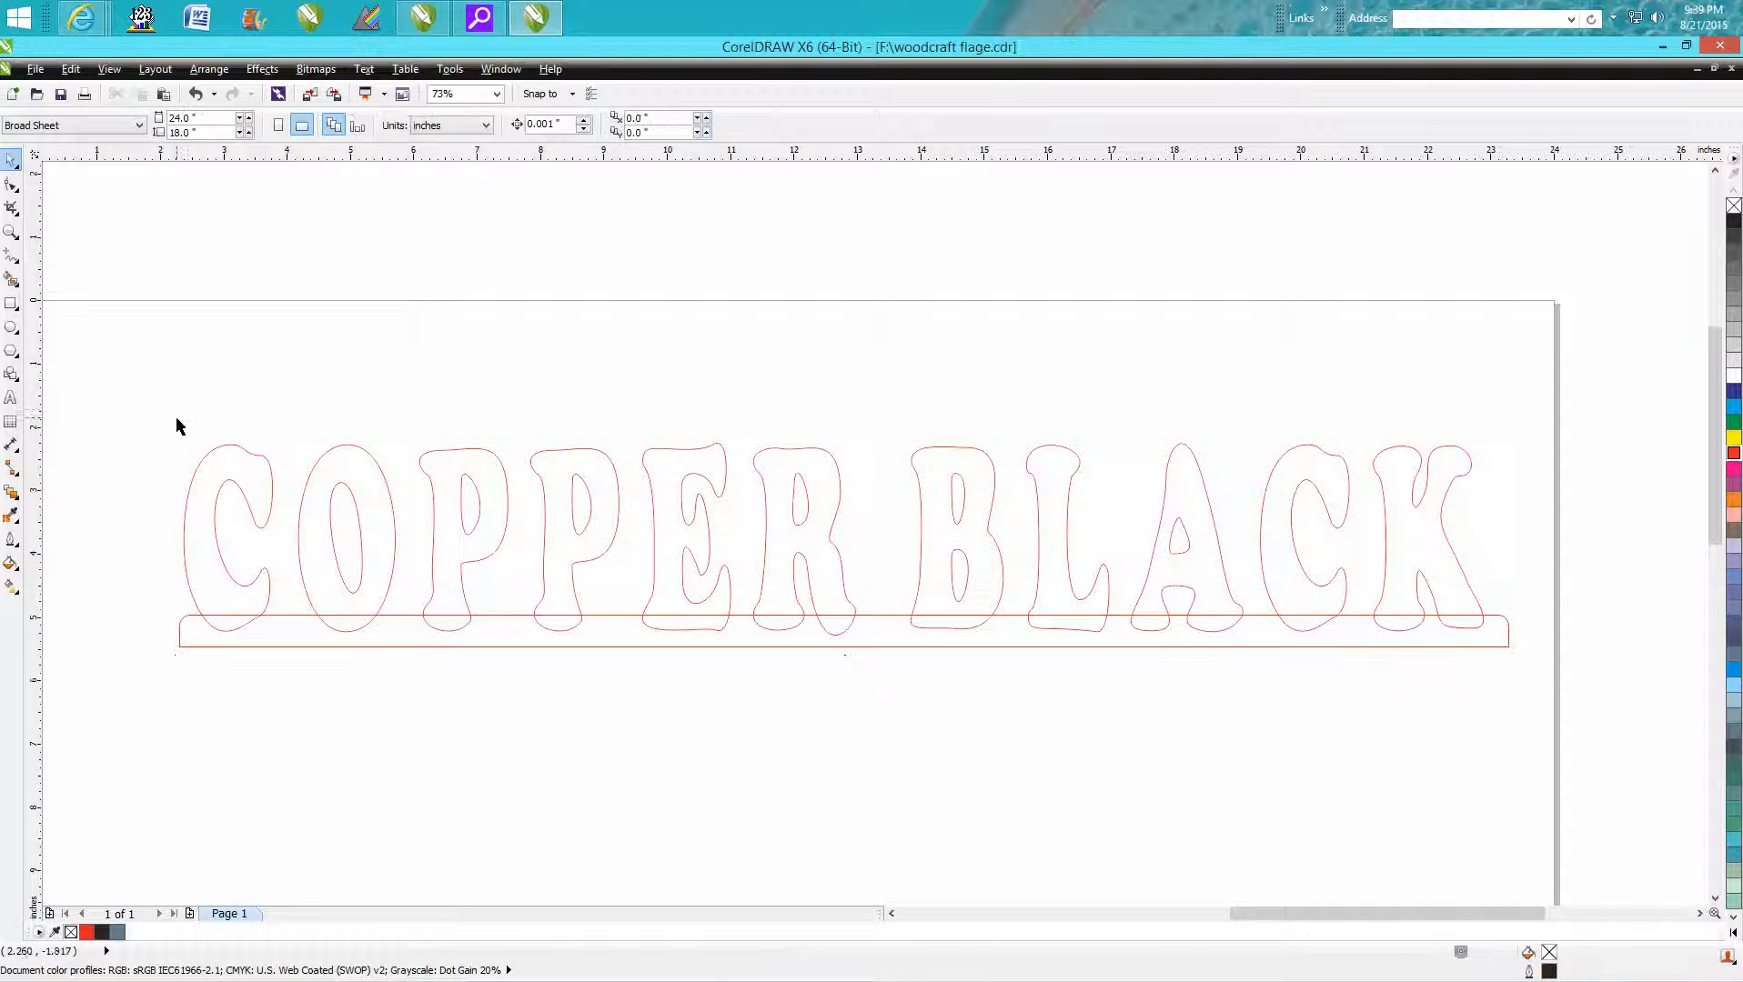
# Step: Select the letter curves plus base rectangle and weld them into one curve
pyautogui.moveTo(181, 426); pyautogui.dragTo(901, 656)
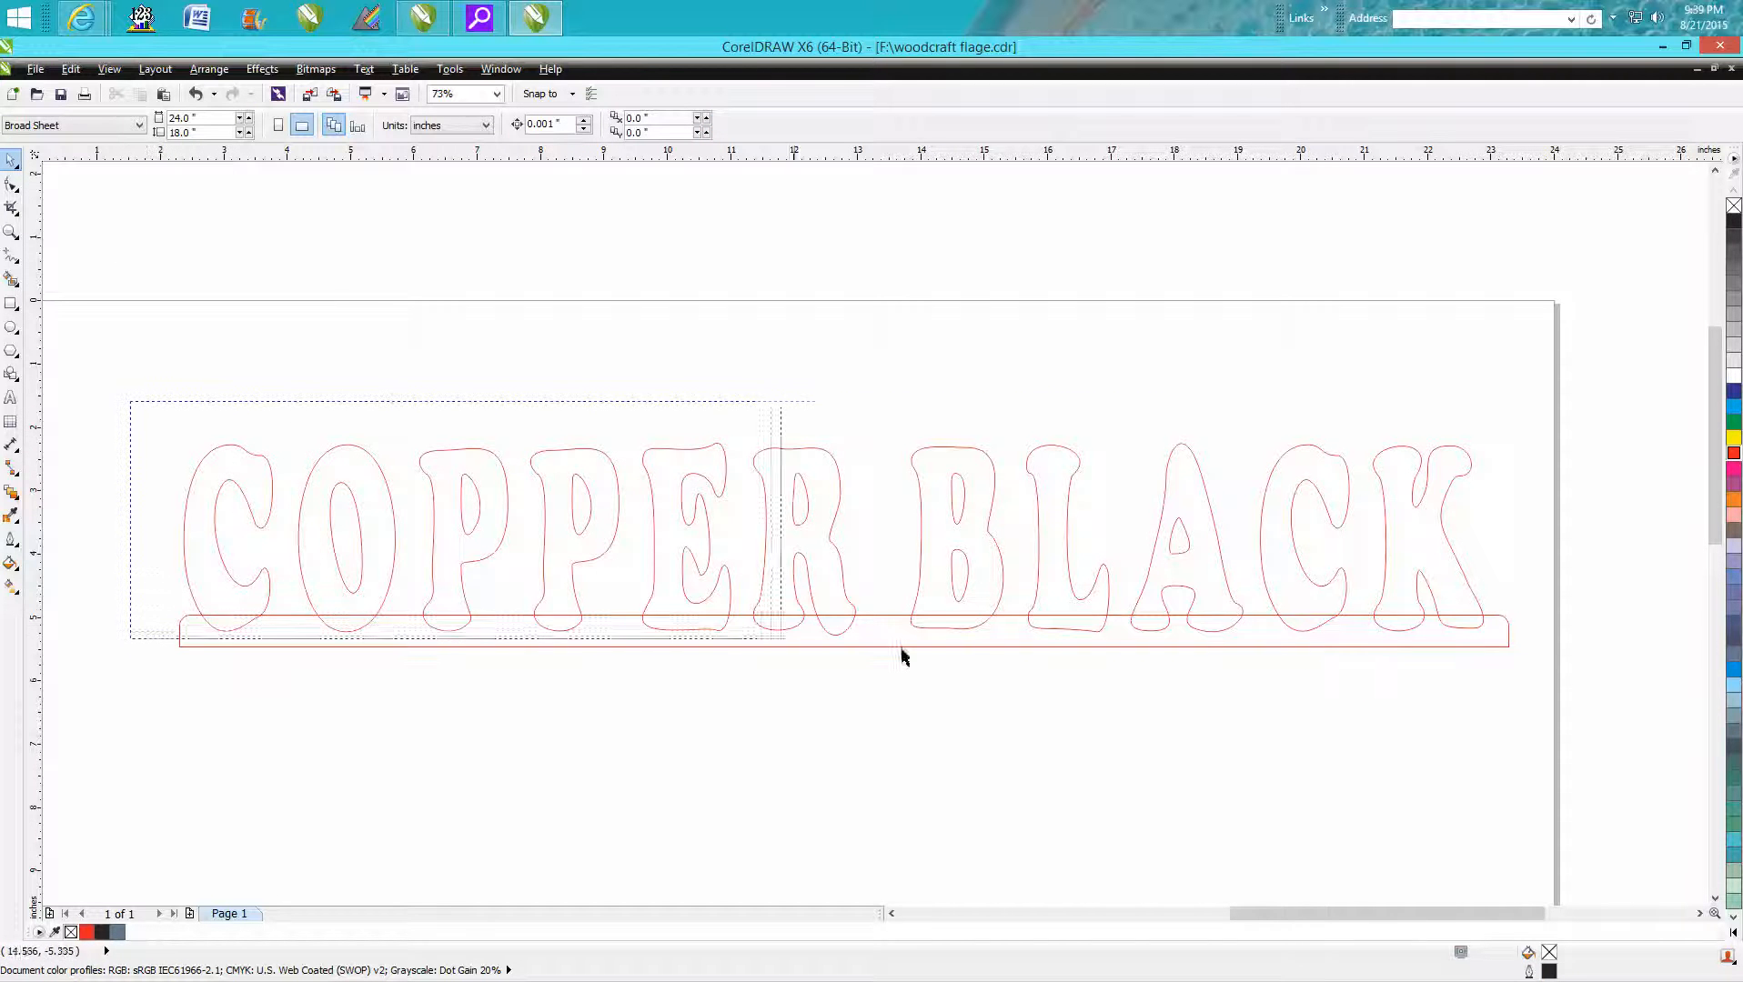
pyautogui.click(900, 655)
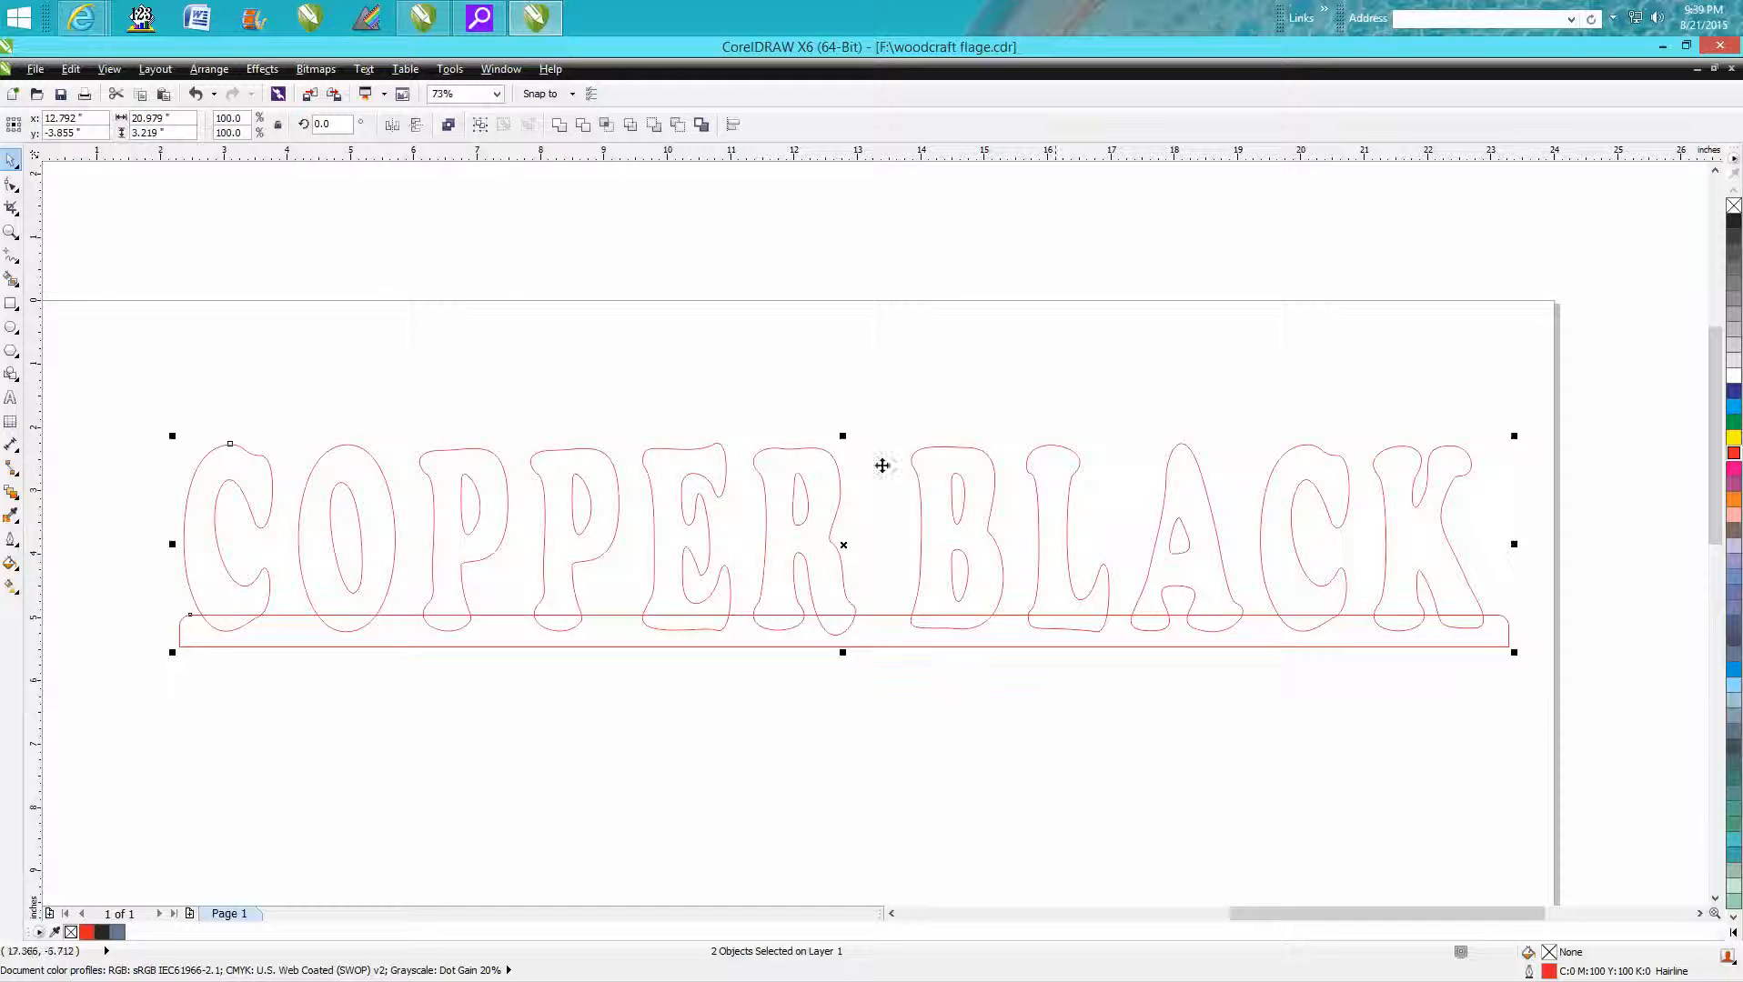
pyautogui.moveTo(559, 125)
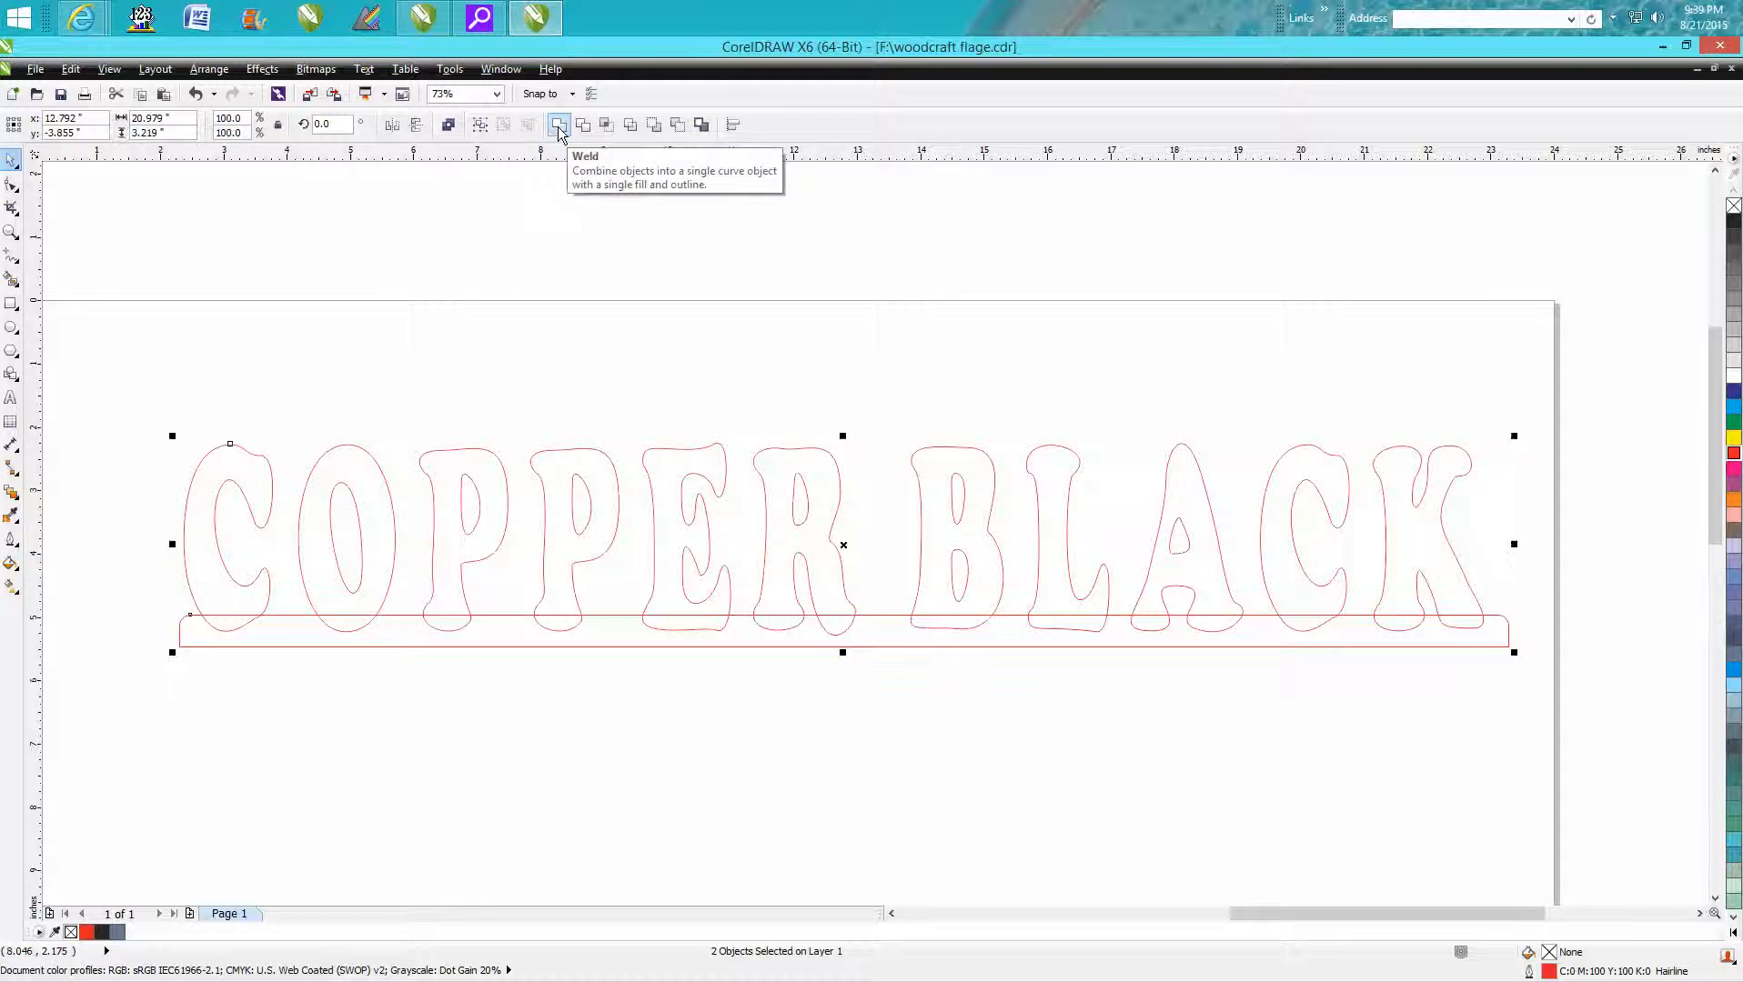
pyautogui.click(559, 125)
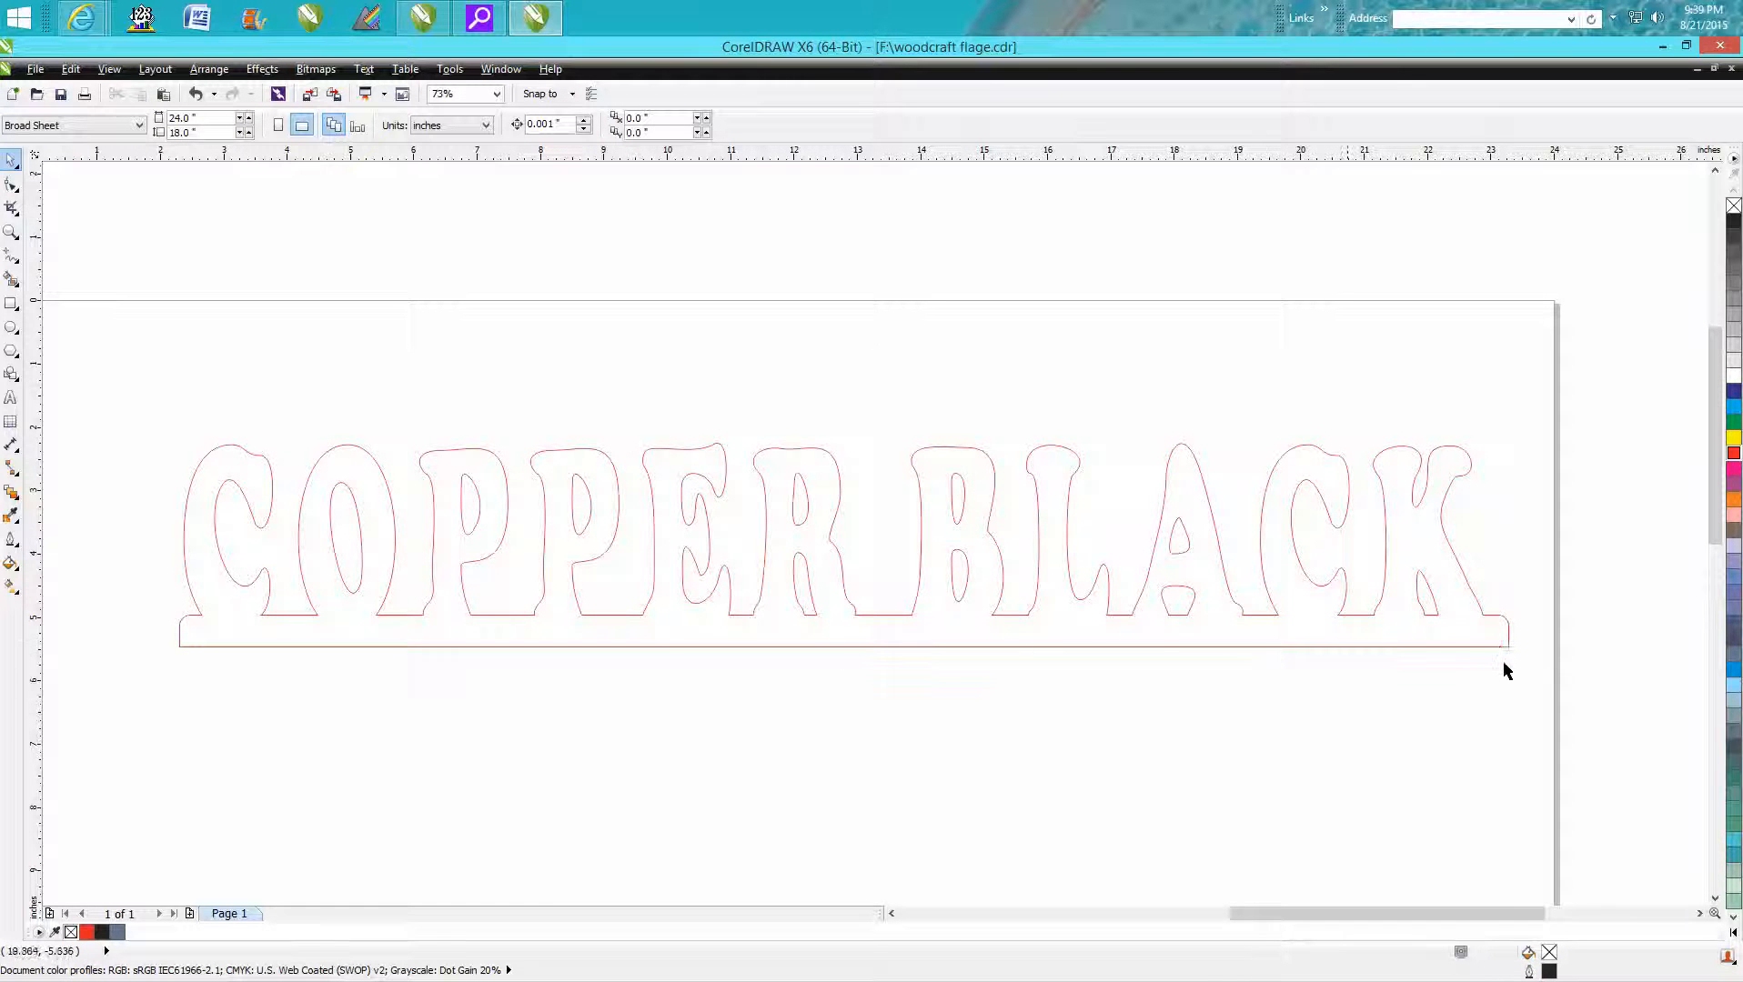
pyautogui.moveTo(219, 662)
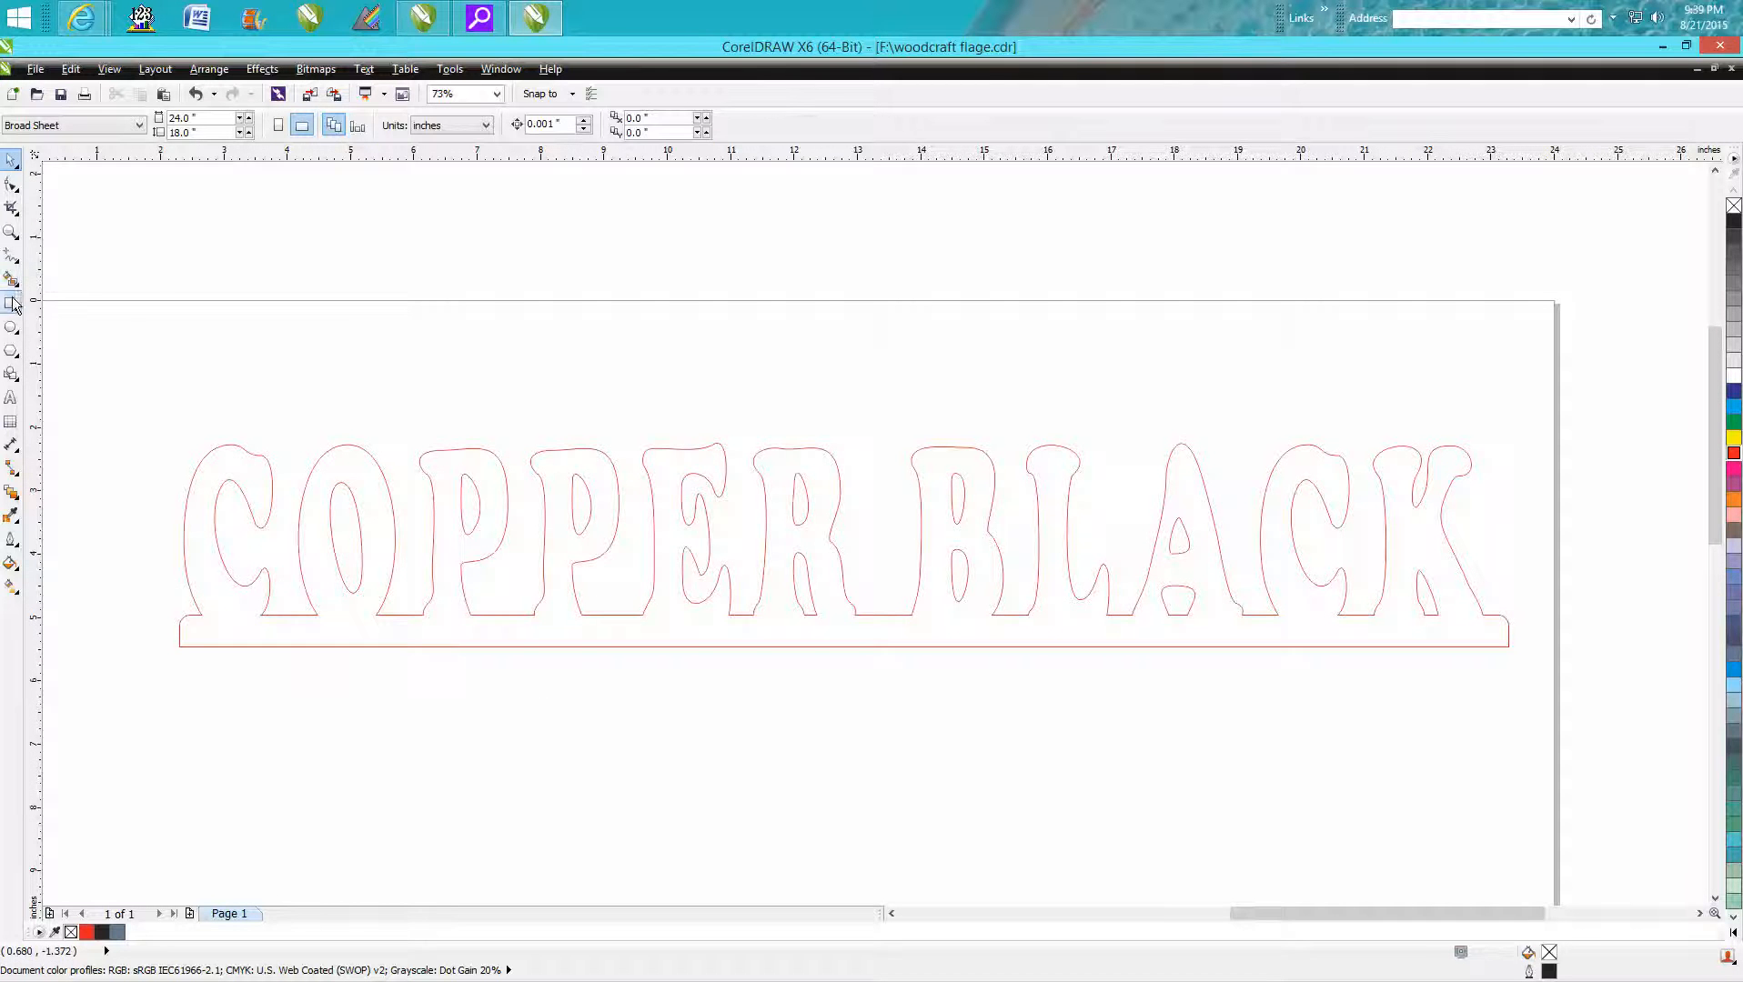
pyautogui.moveTo(178, 633); pyautogui.dragTo(1420, 763)
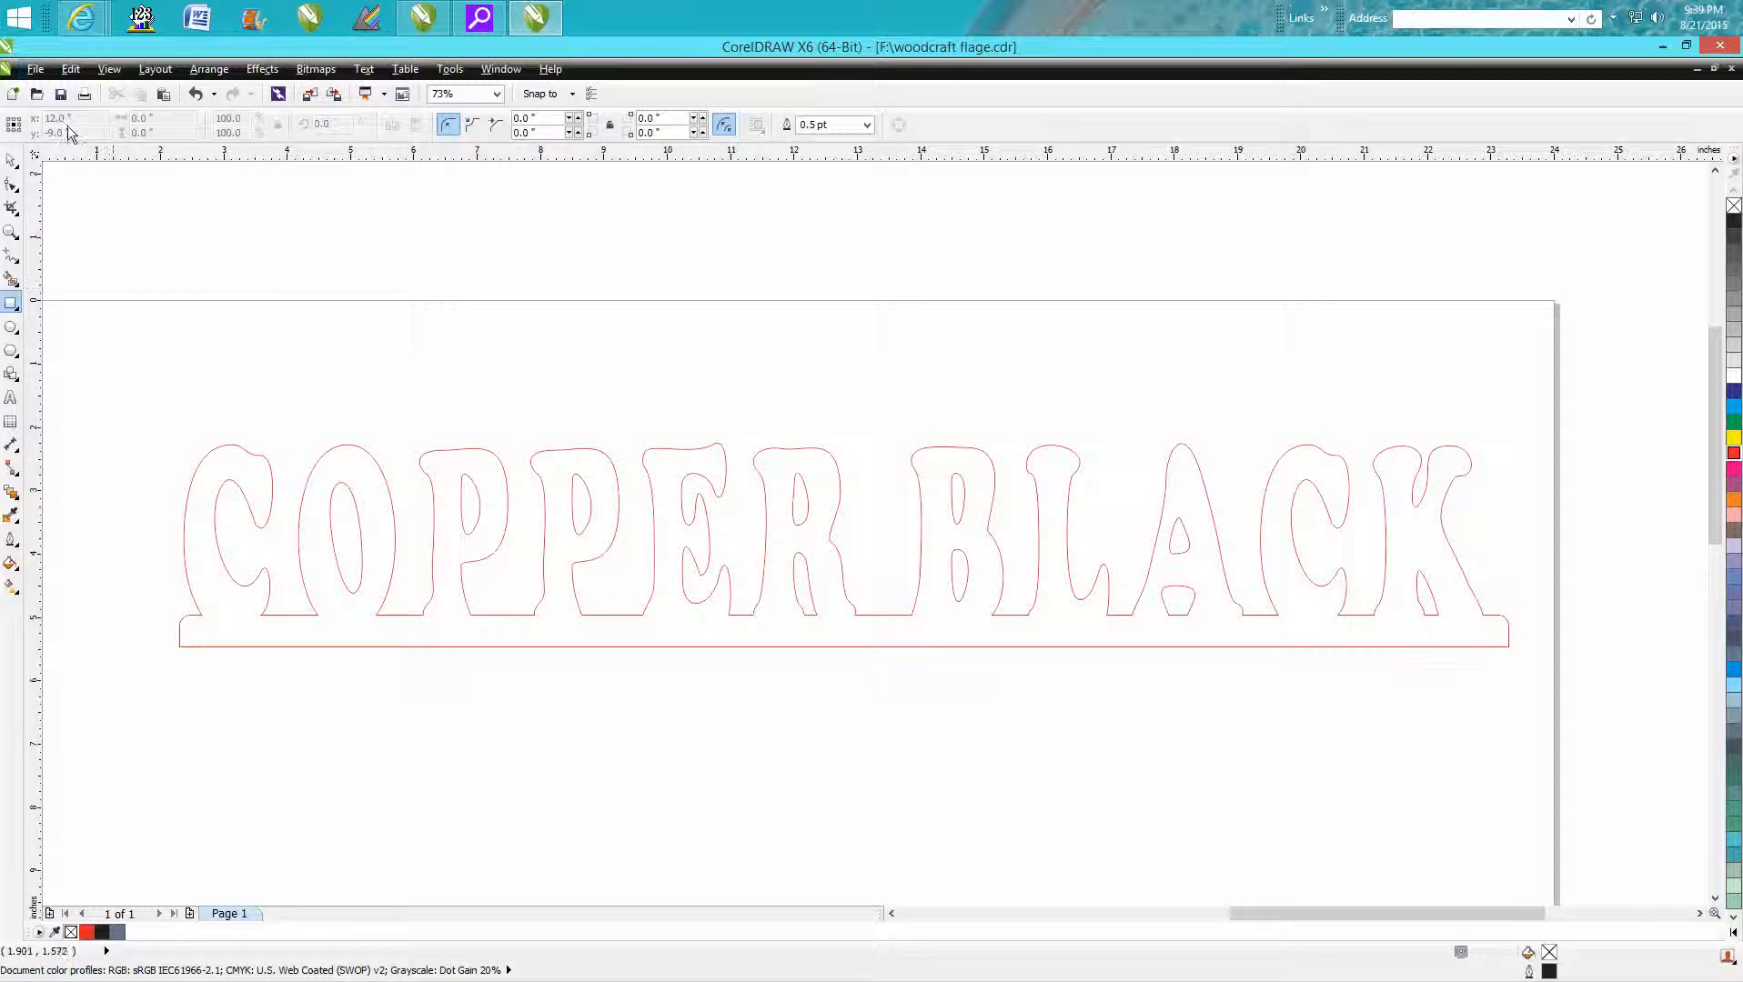
pyautogui.click(34, 69)
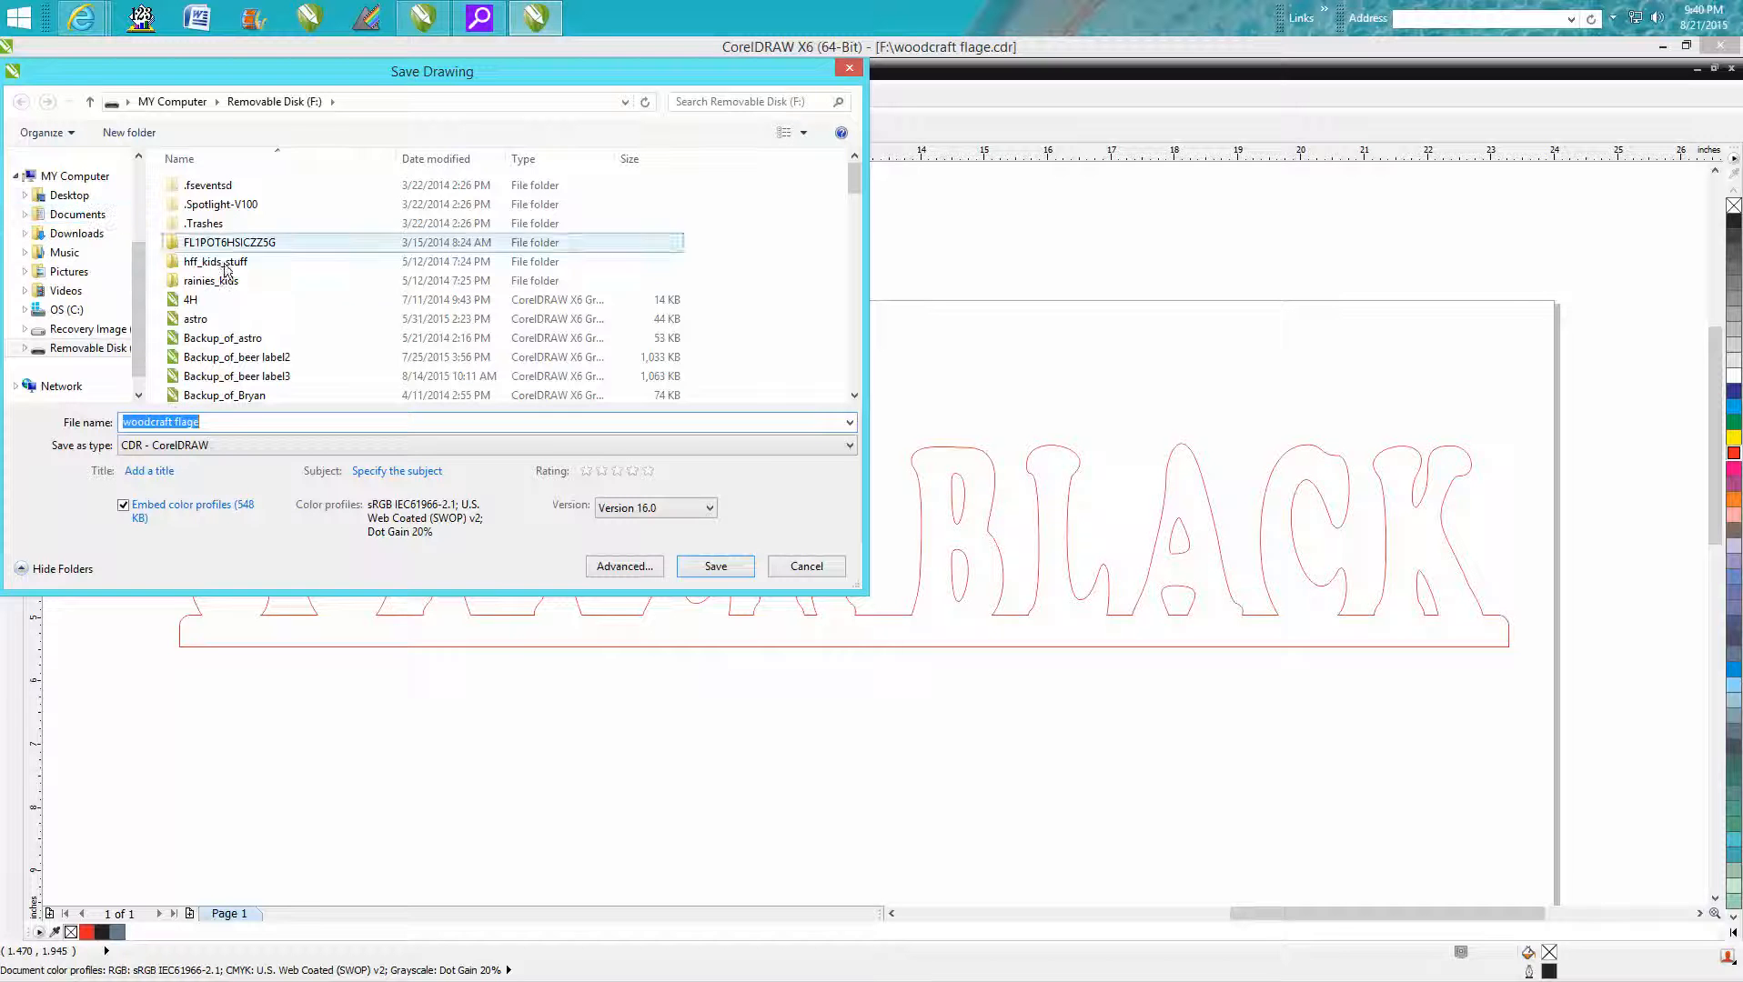
pyautogui.click(848, 444)
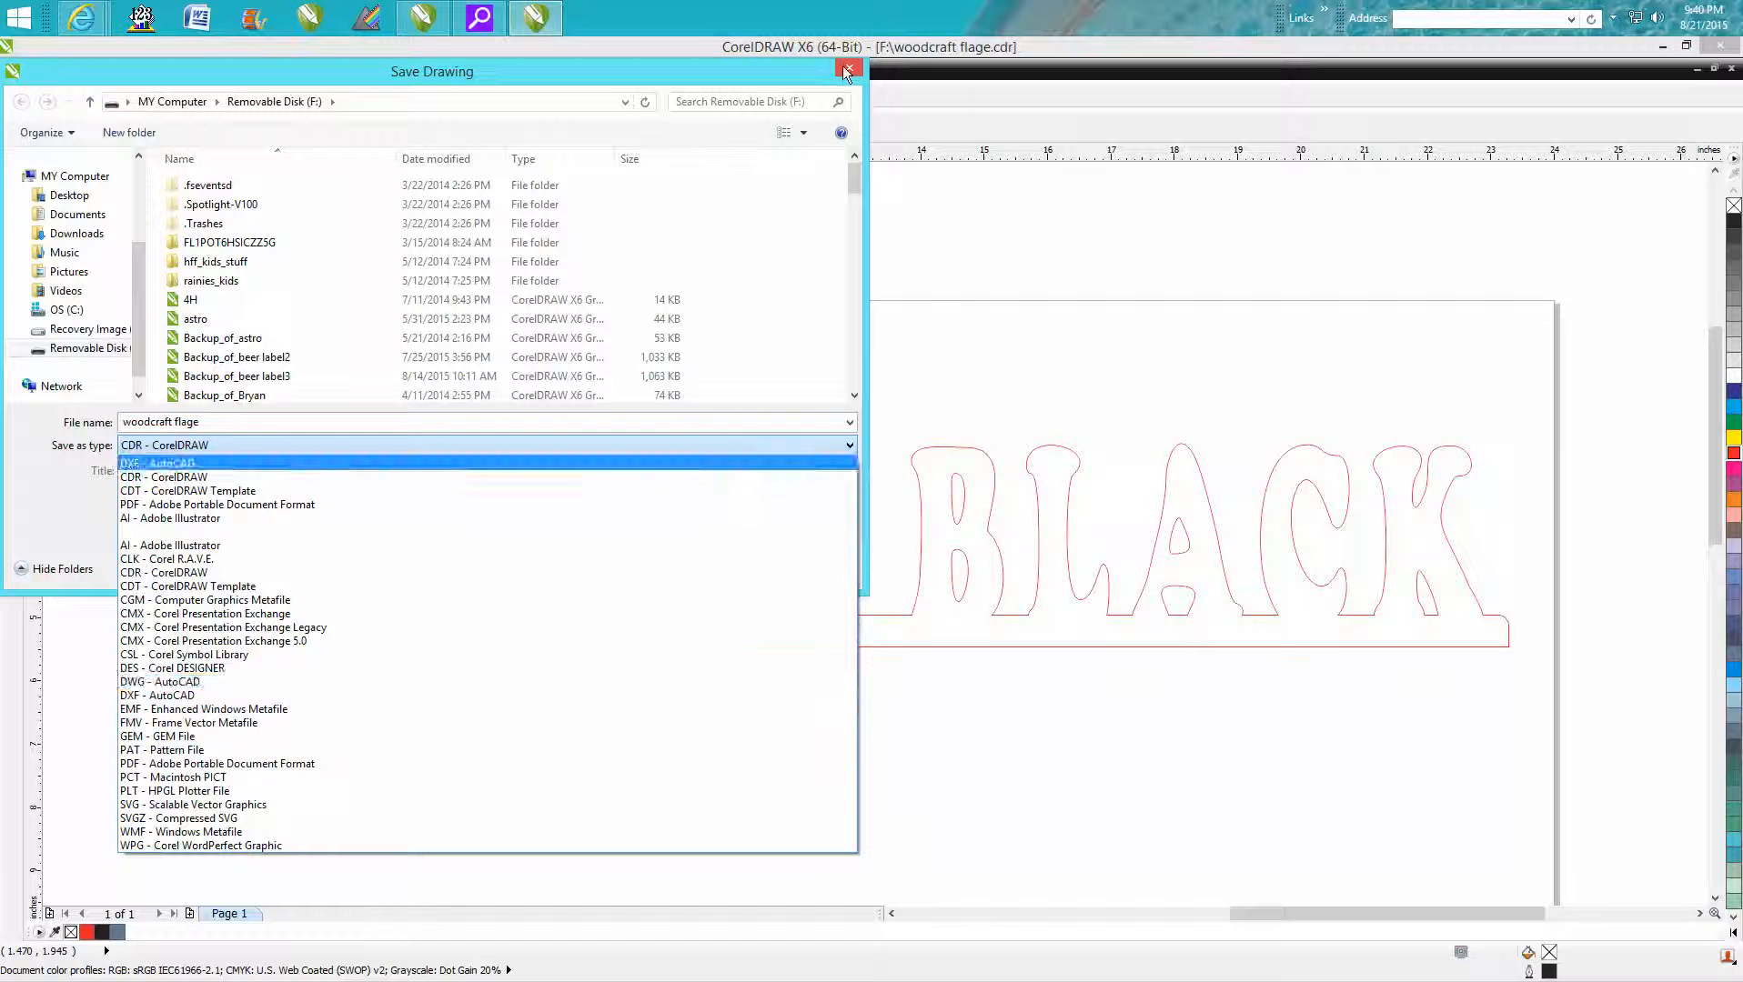
pyautogui.click(845, 71)
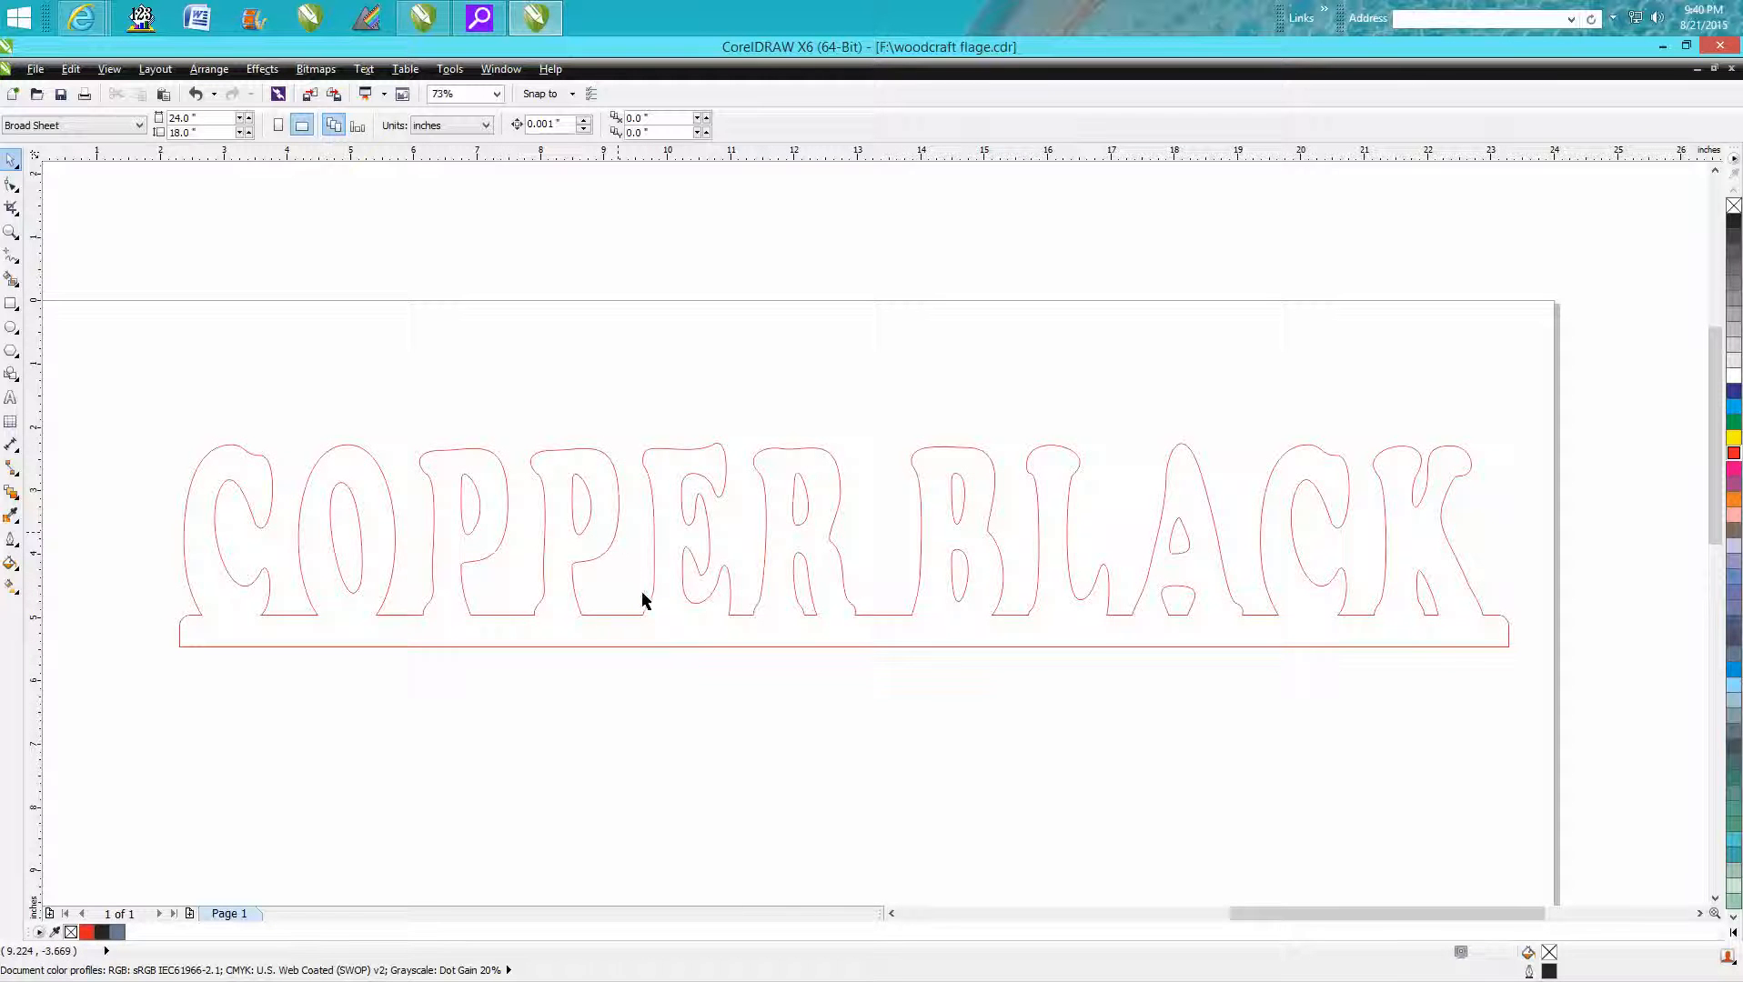
pyautogui.moveTo(967, 495)
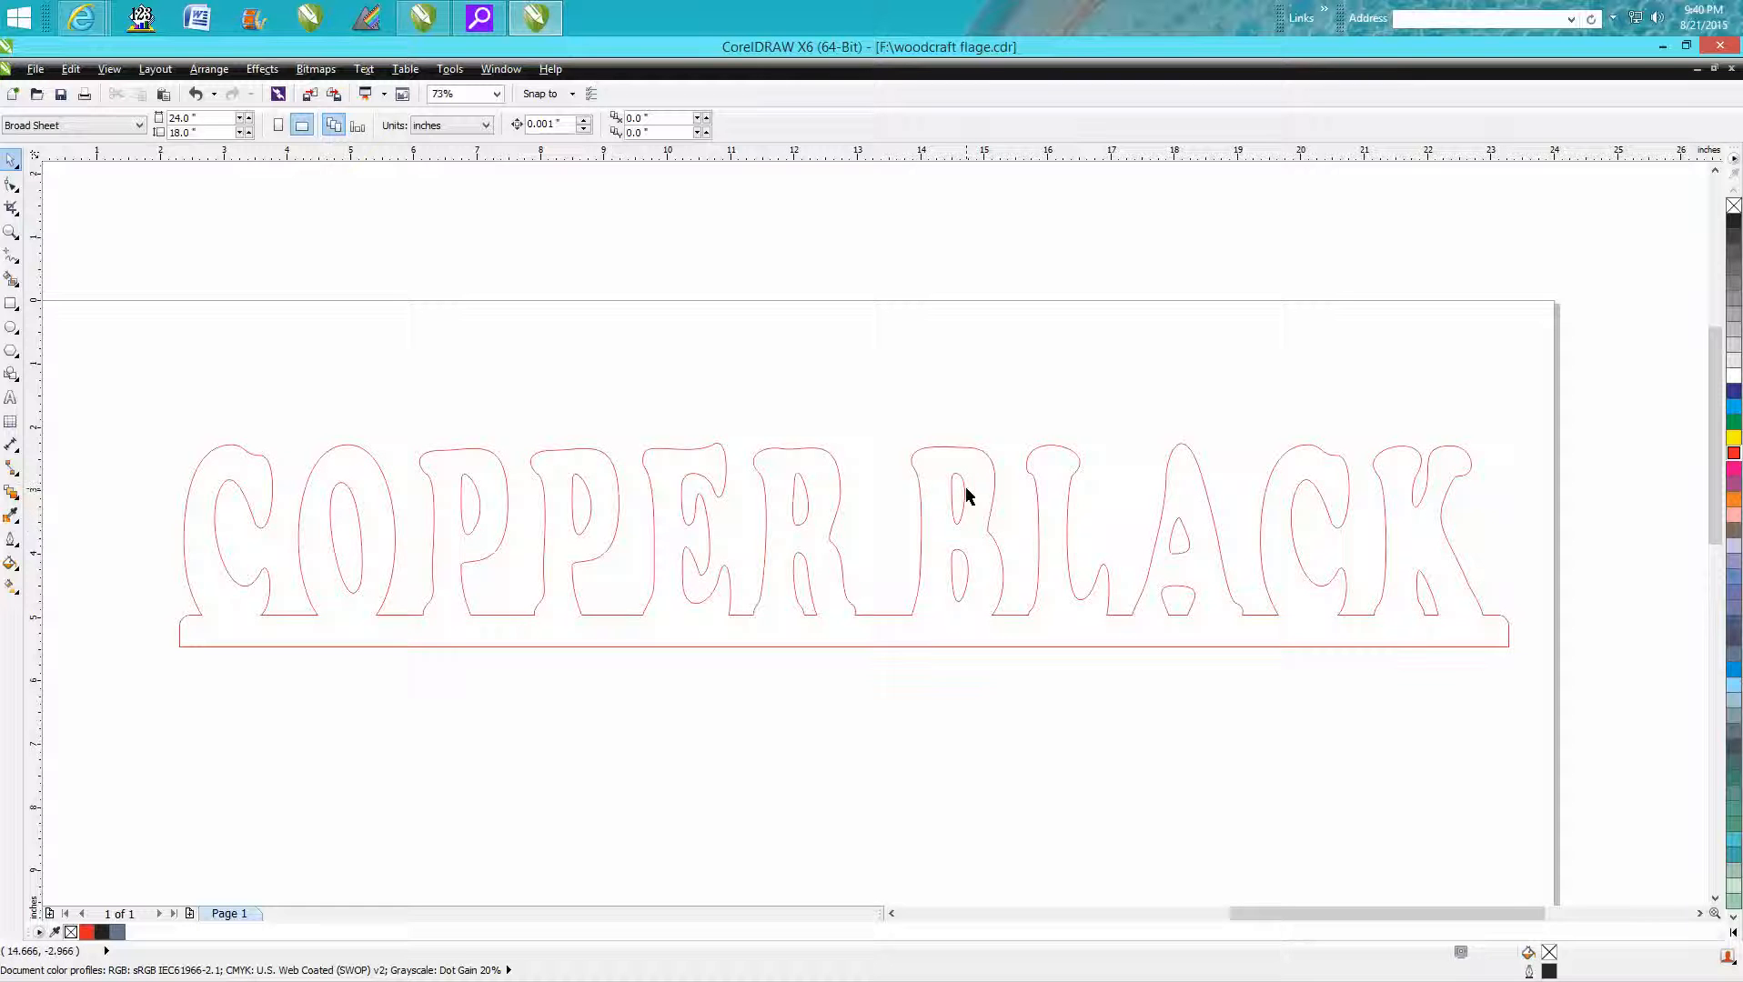